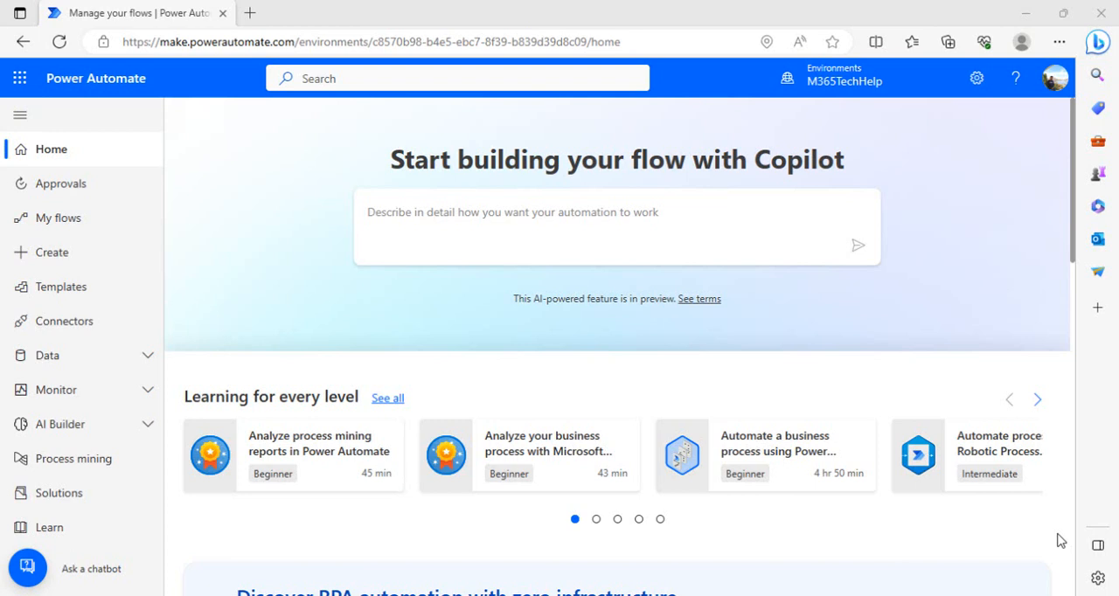
mouse_move(341, 318)
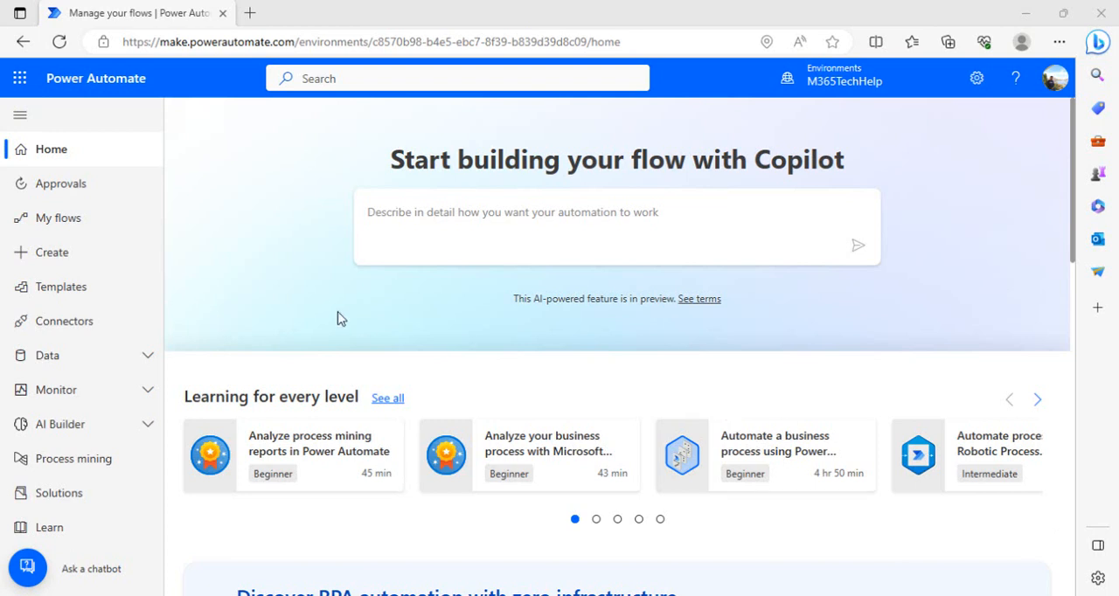
- Open My flows and show the New flow dropdown options
click(60, 218)
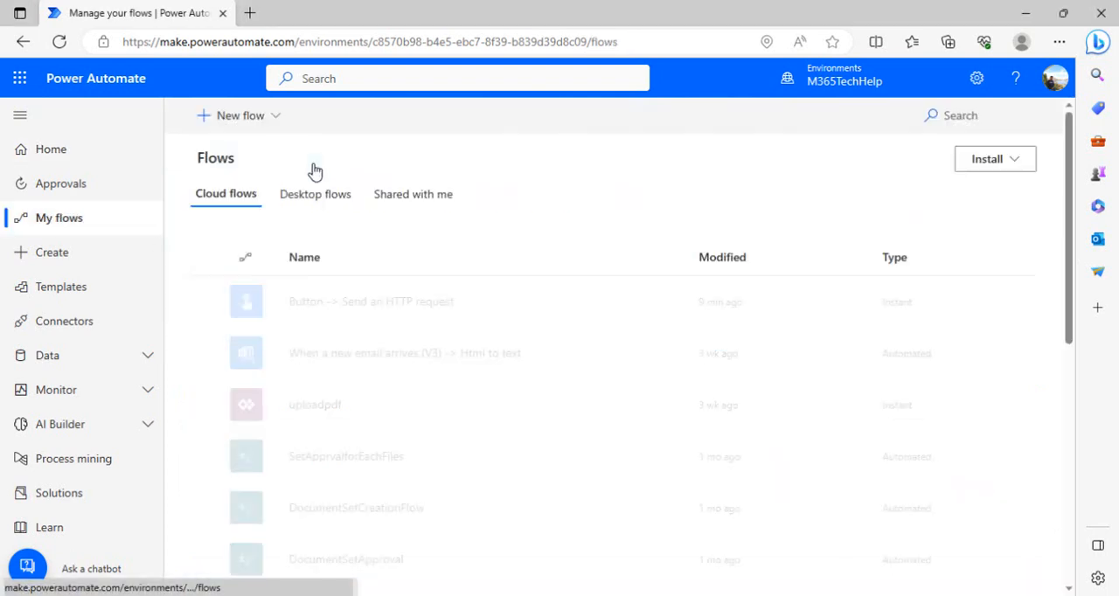
click(240, 115)
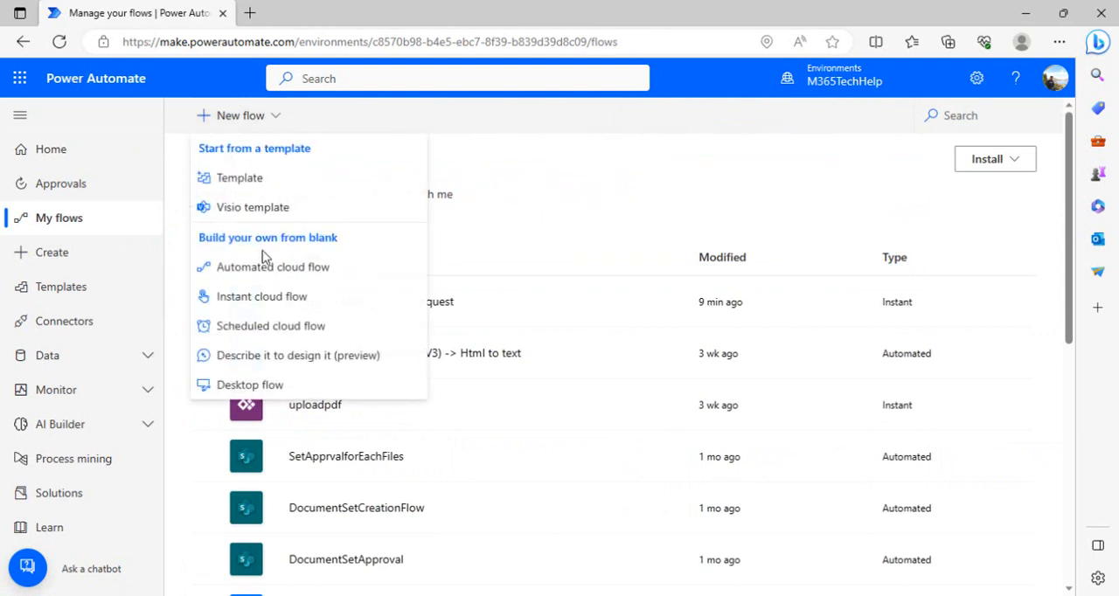
- Create a manually triggered instant cloud flow named 'Welcomeemailtonewusers'
click(260, 295)
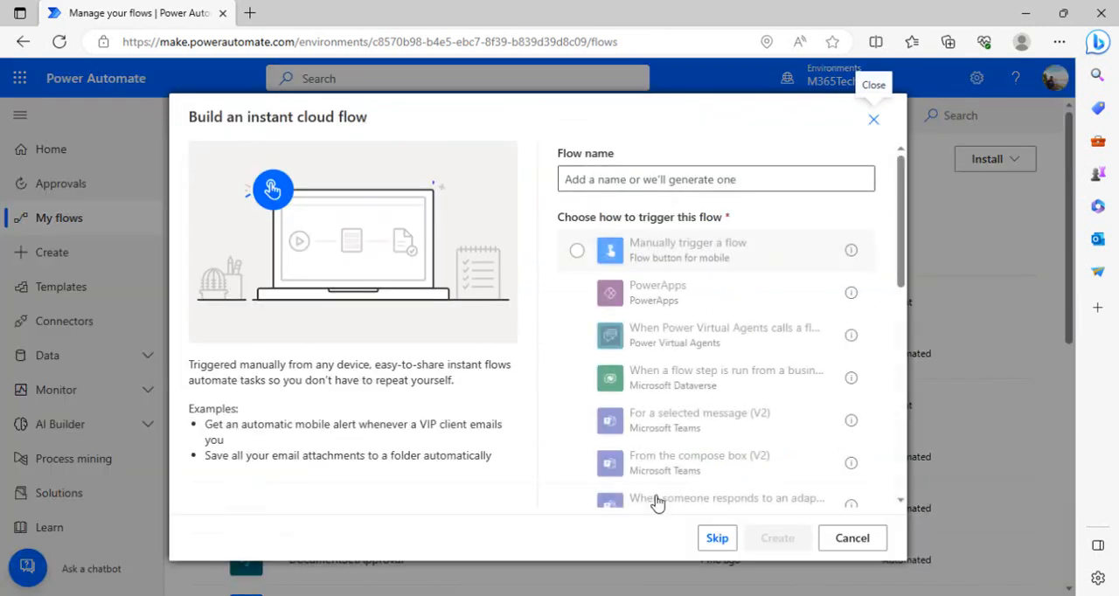
click(577, 251)
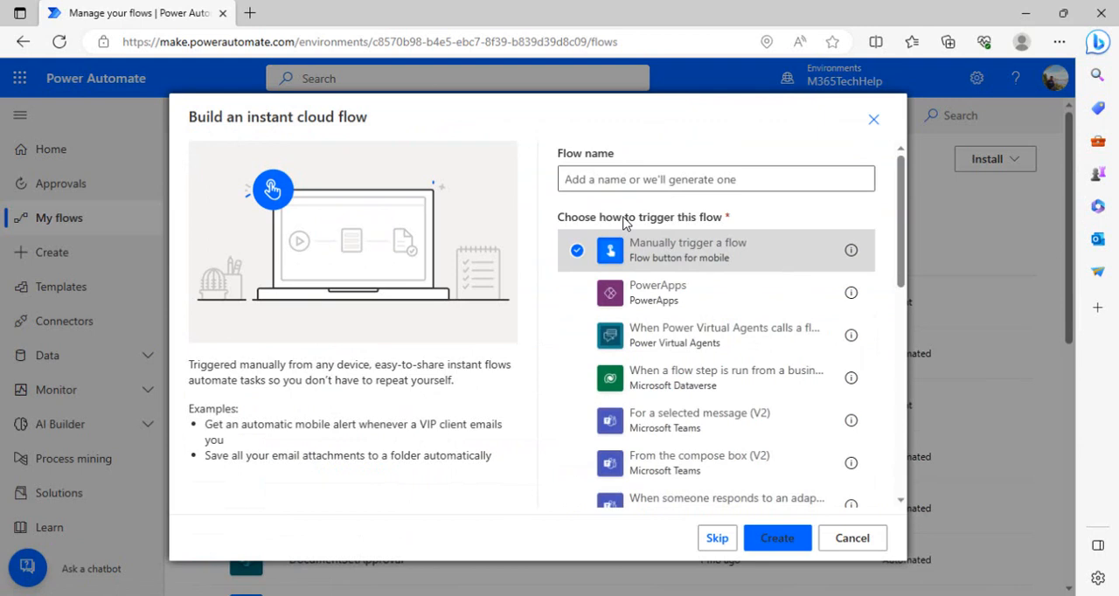
click(714, 179)
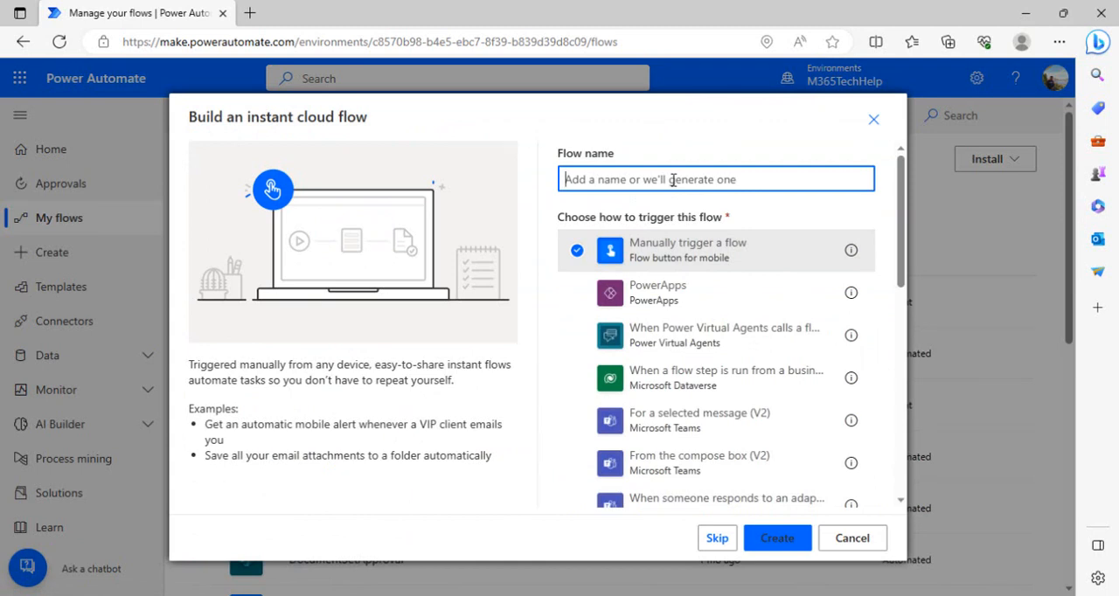
text(\)
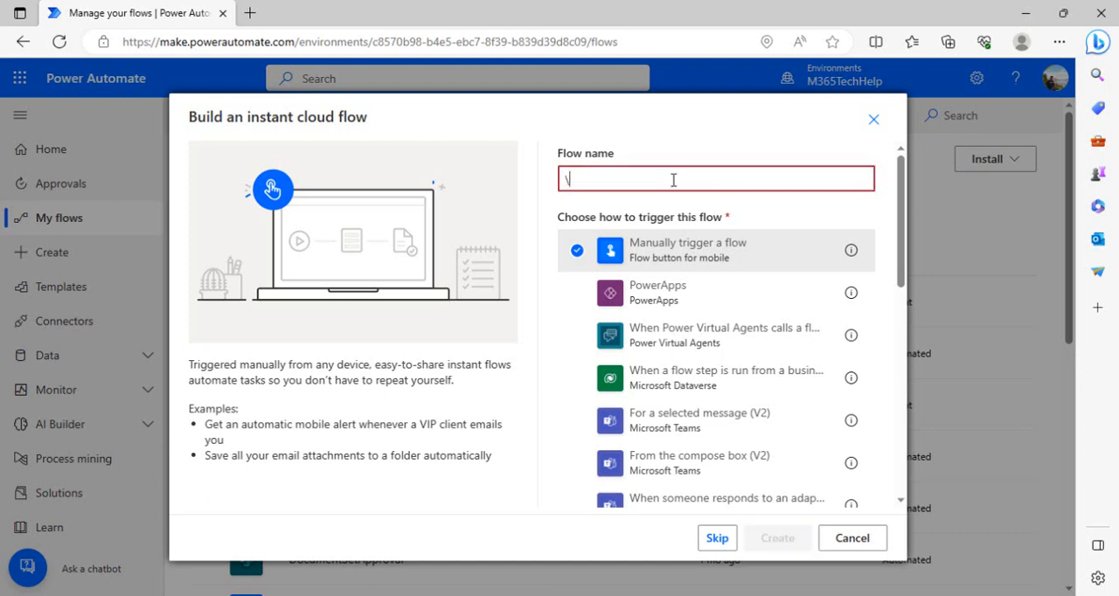
text(Welcomeemail)
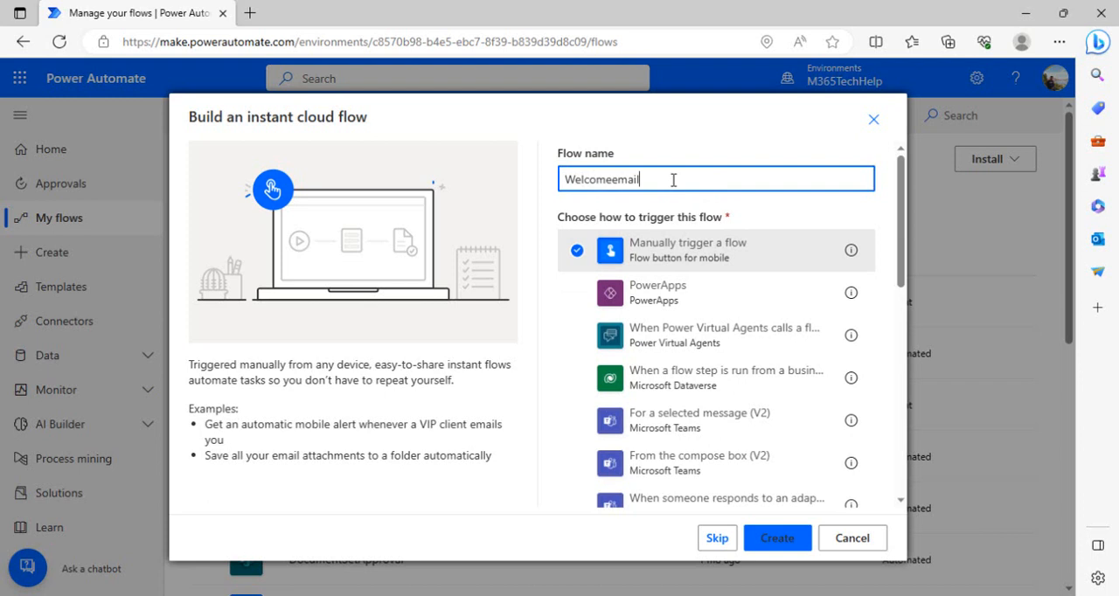
text(tonew)
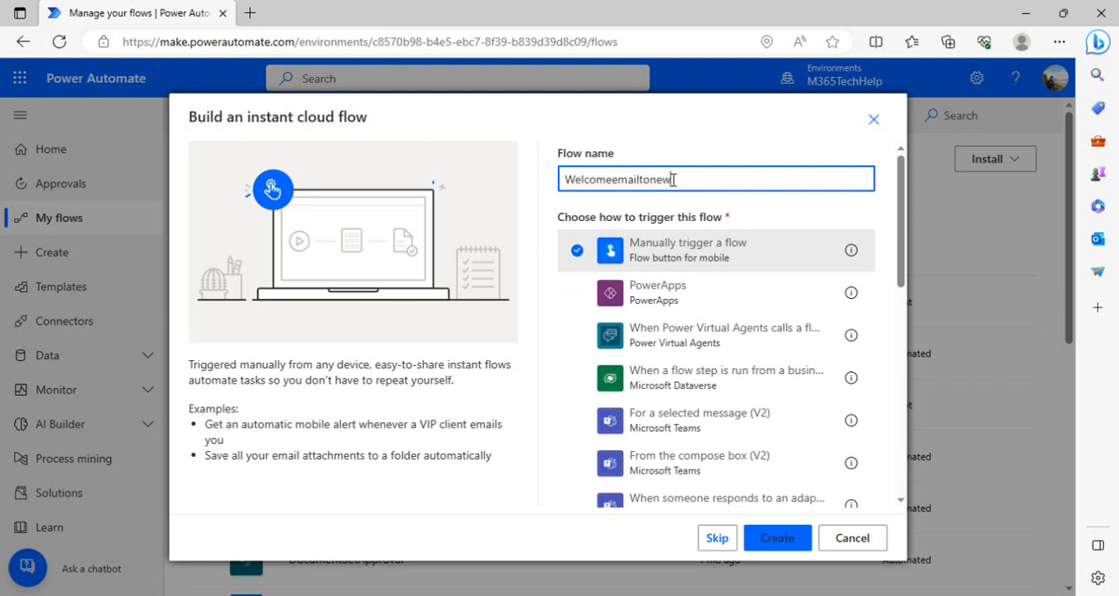
text(users)
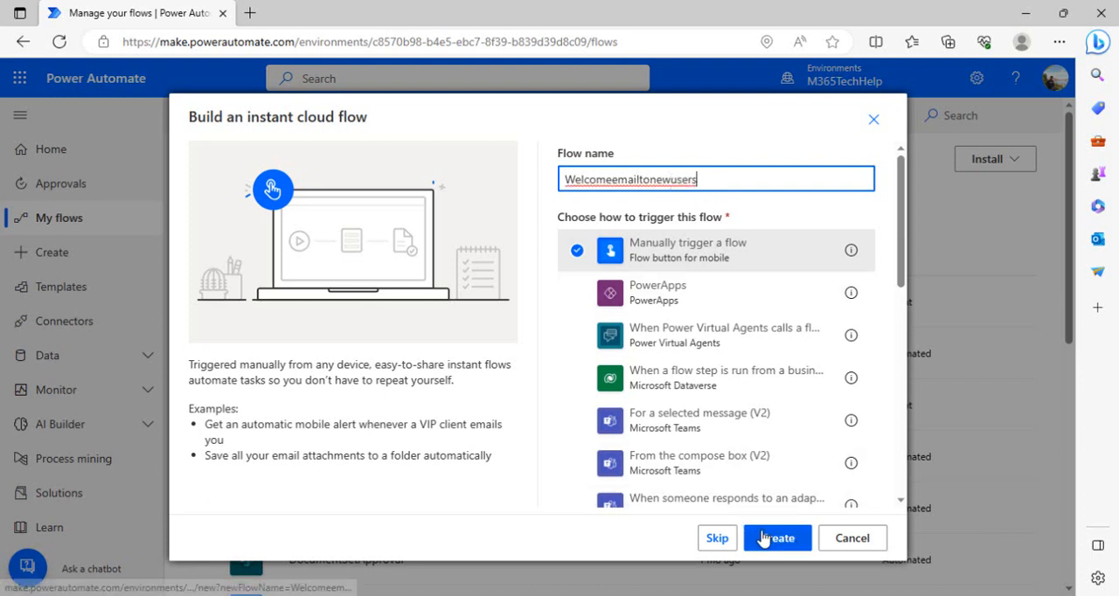
click(776, 538)
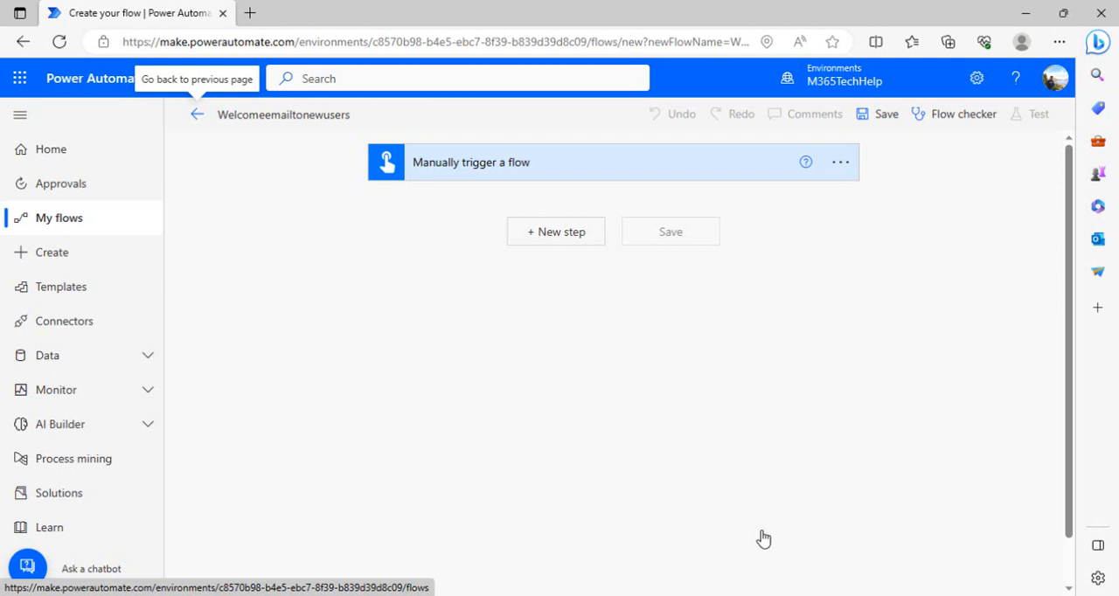
mouse_move(552, 254)
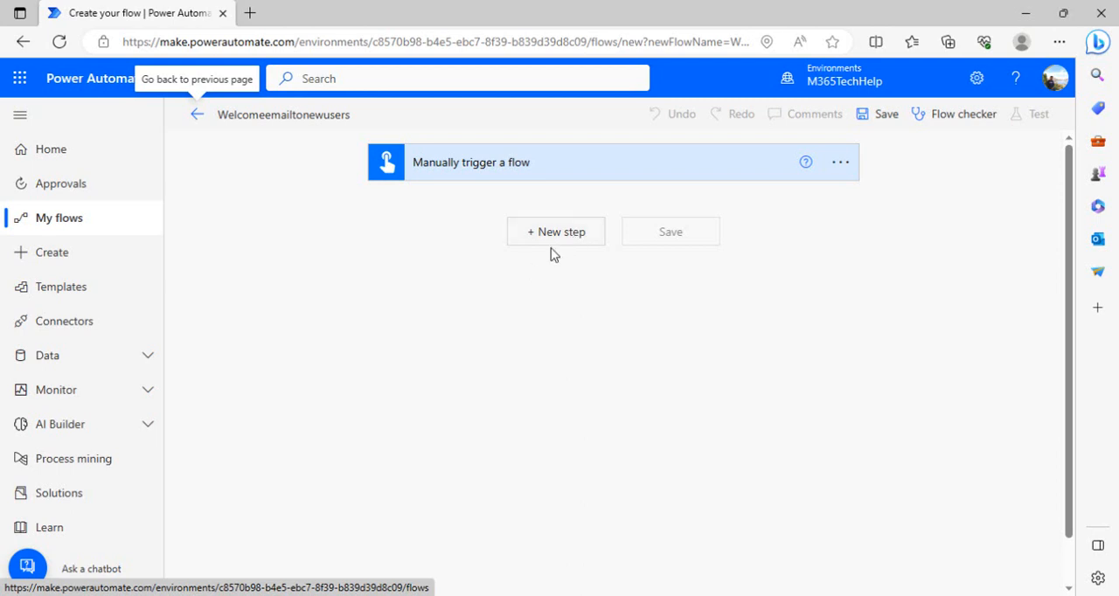
- Add a new step, search 'graph', and list the Office 365 Groups connector's actions
click(556, 231)
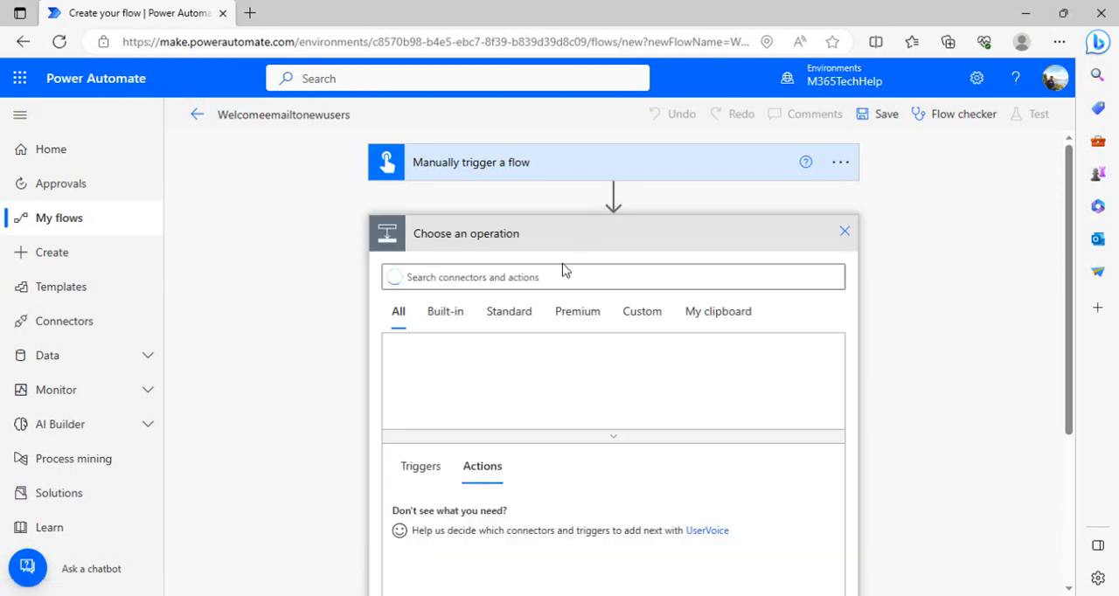
text(rap)
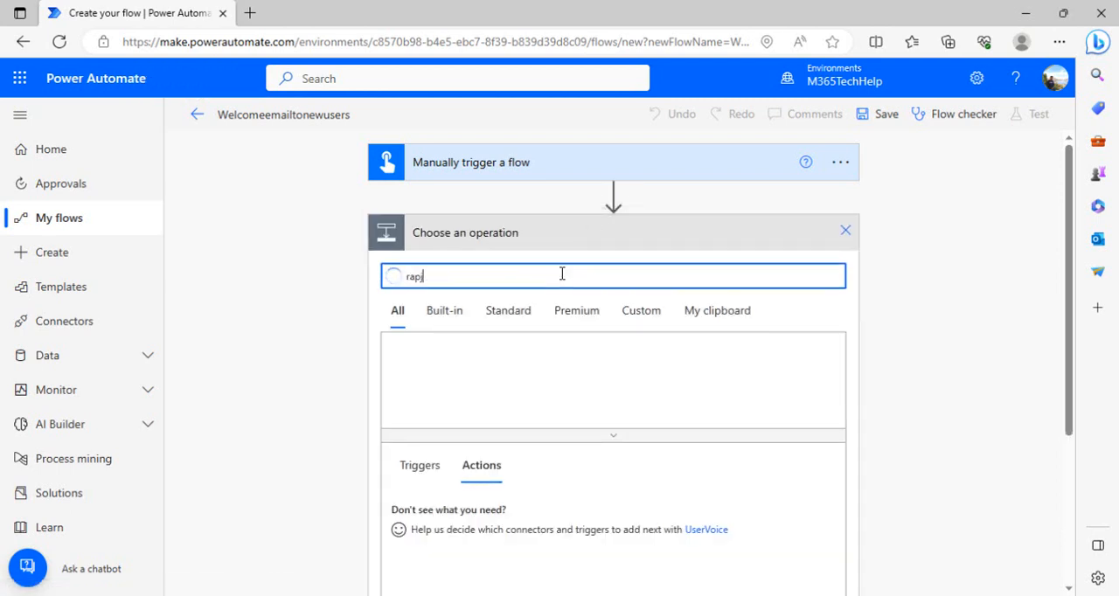
text(grap)
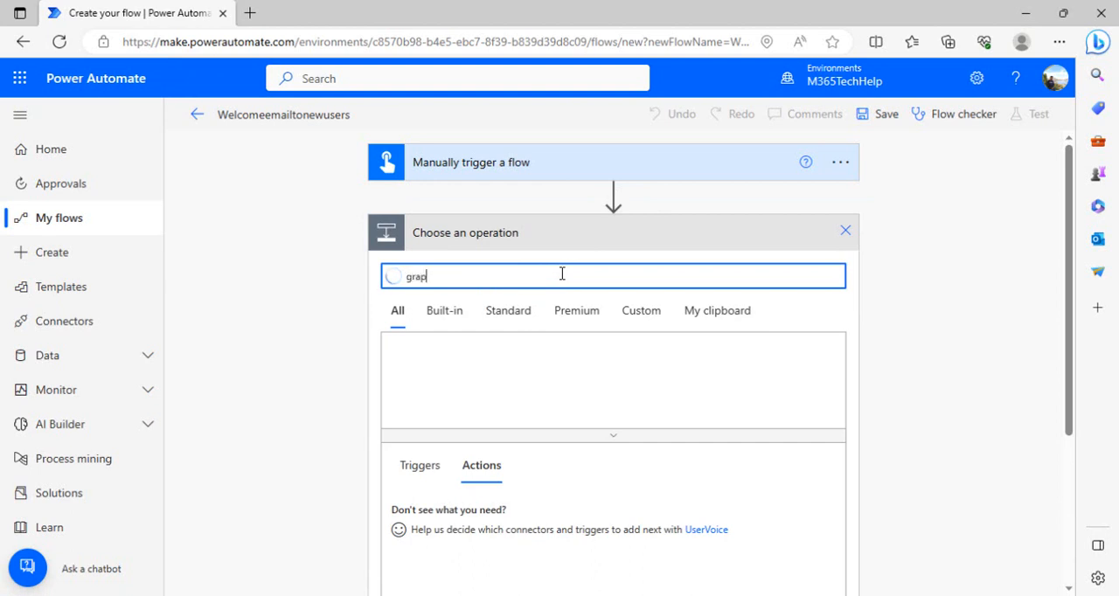
text(h)
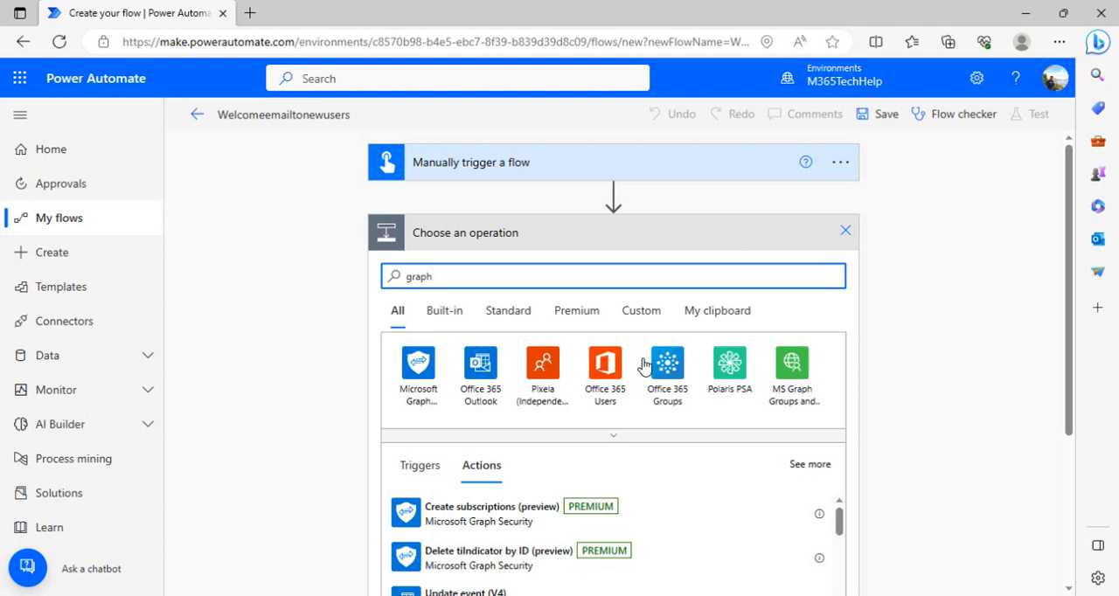
mouse_move(666, 363)
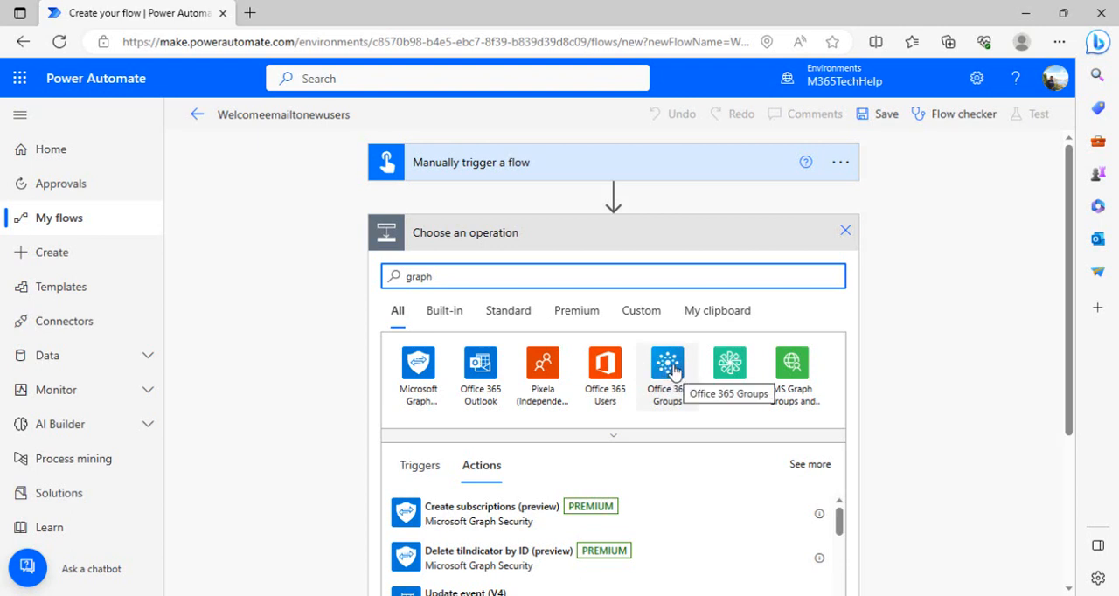
click(666, 363)
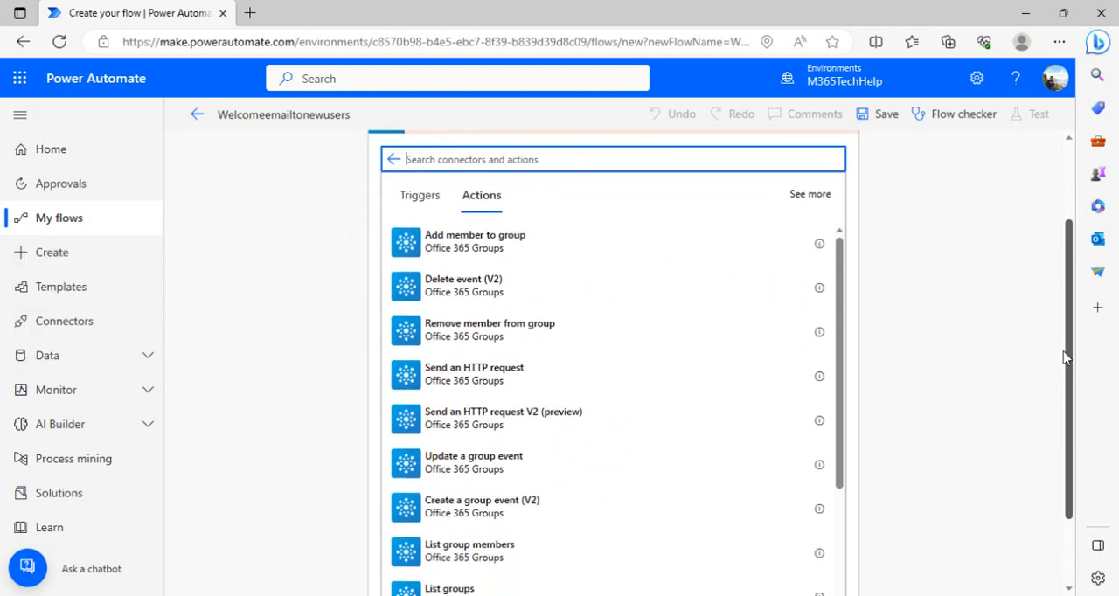
scroll(up, 3)
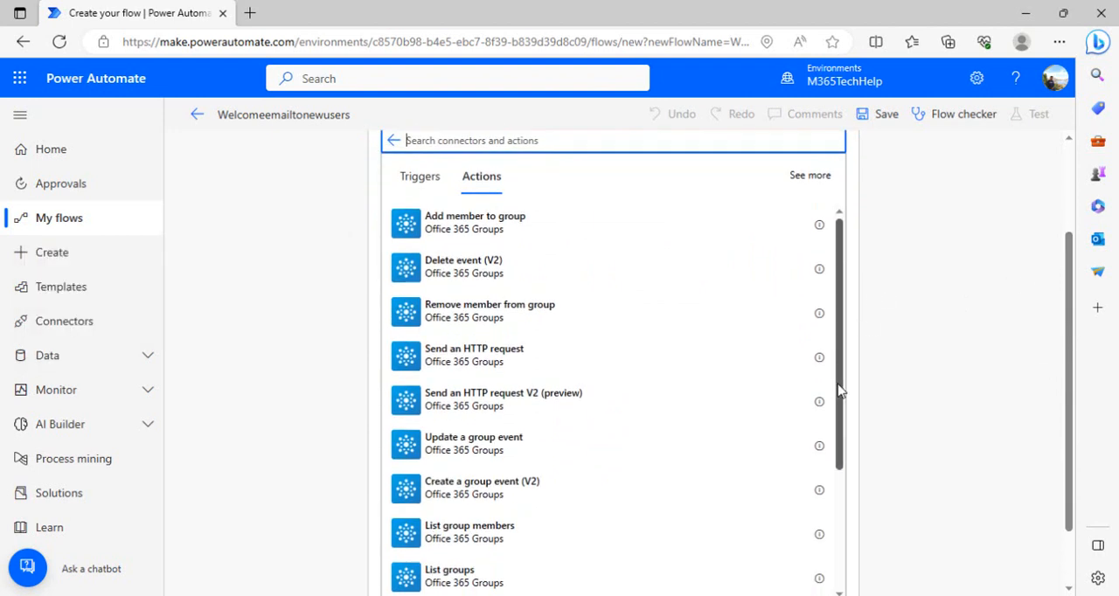
mouse_move(846, 301)
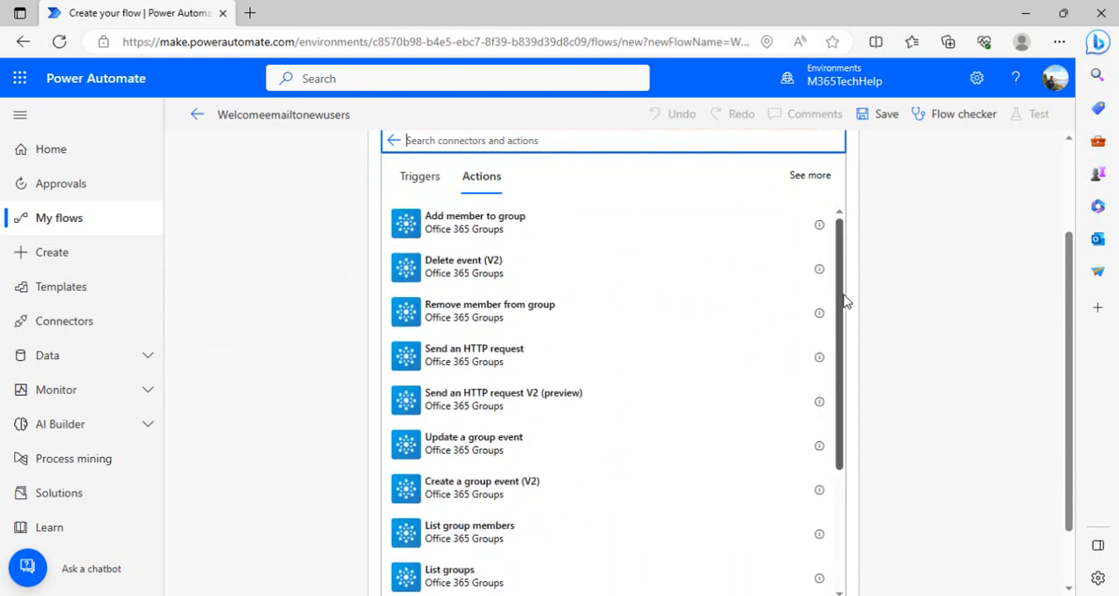
mouse_move(539, 341)
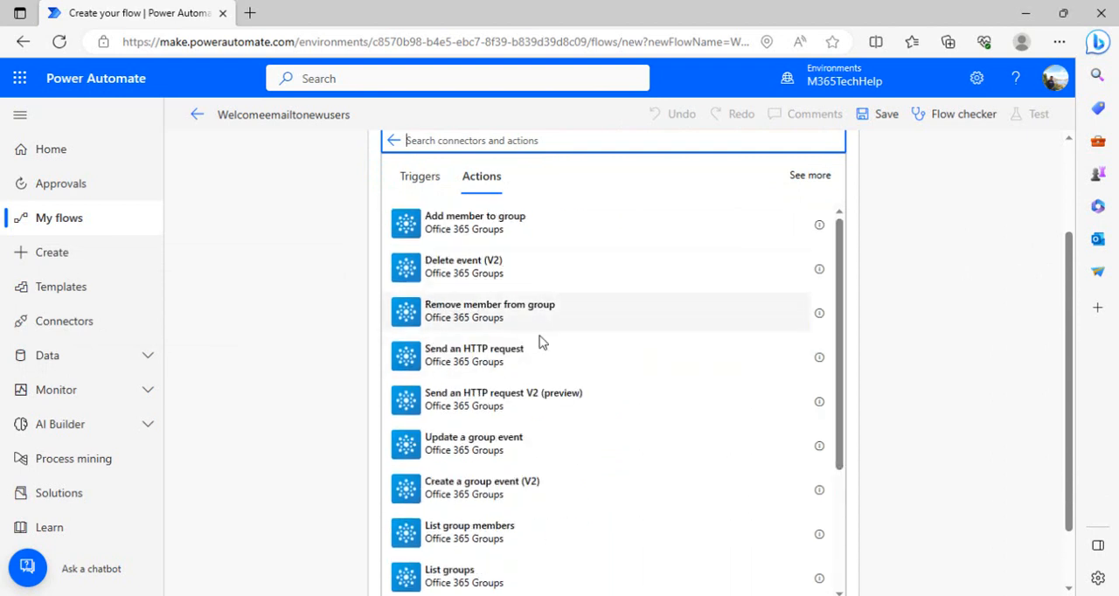
mouse_move(540, 356)
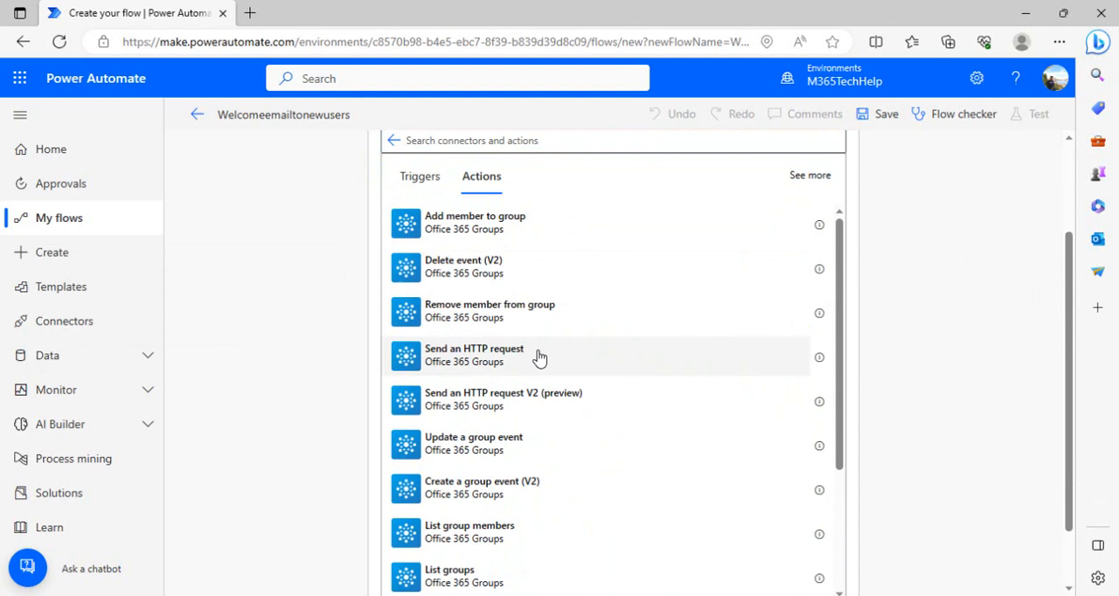
- Add the Office 365 Groups 'Send an HTTP request' action after the manual trigger
click(474, 355)
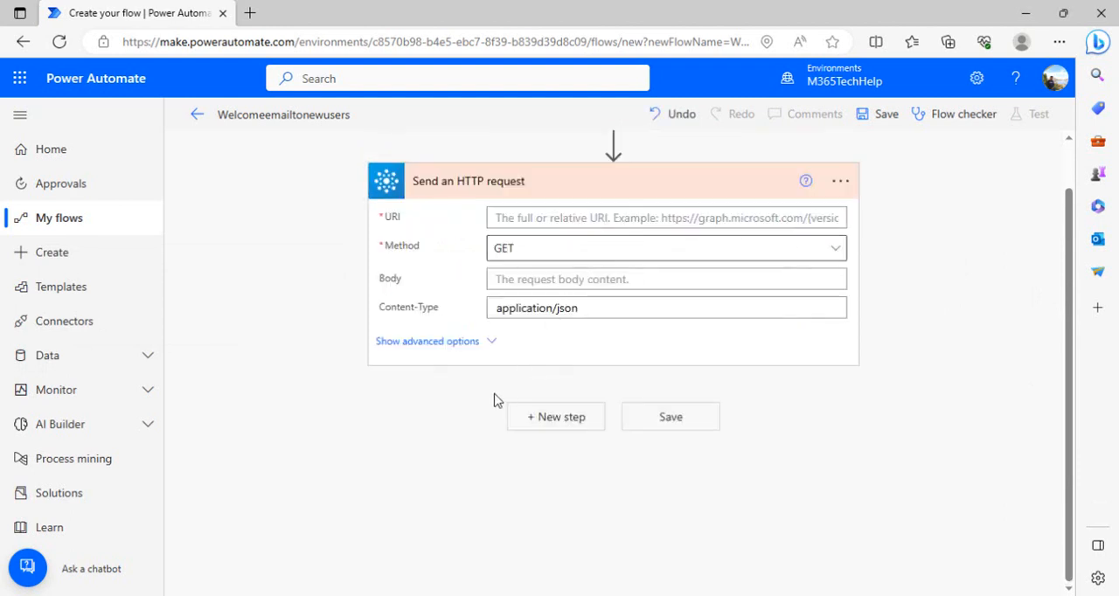
mouse_move(420, 444)
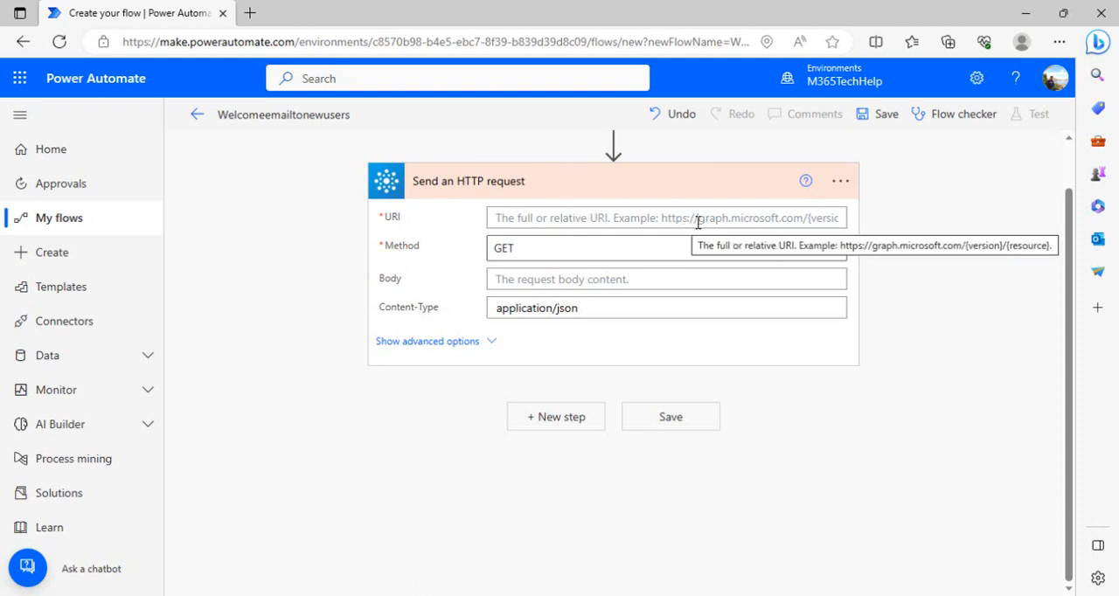
mouse_move(781, 218)
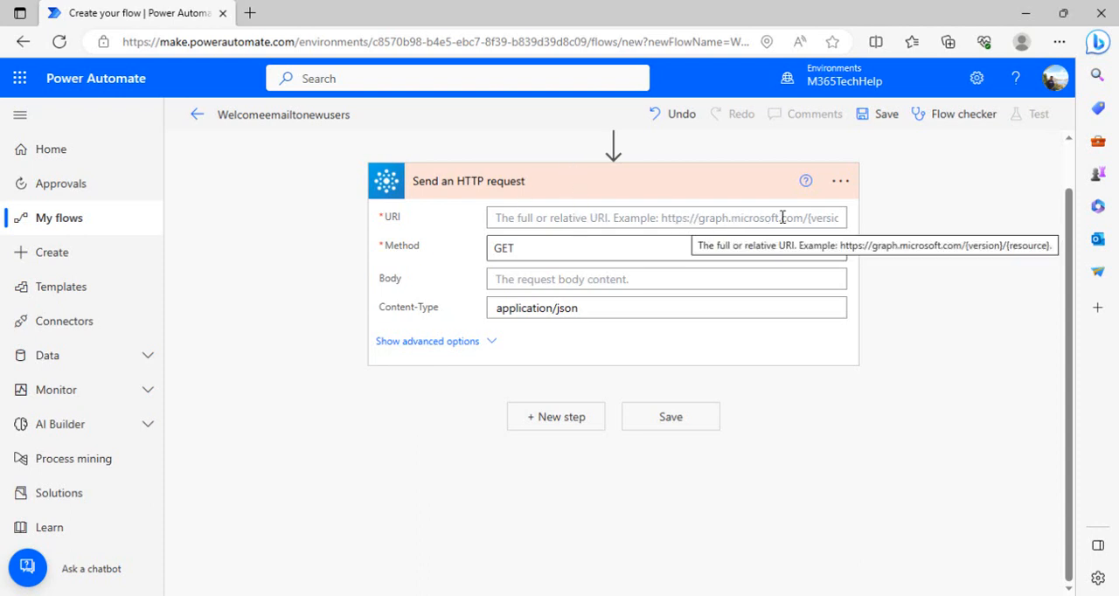
mouse_move(677, 441)
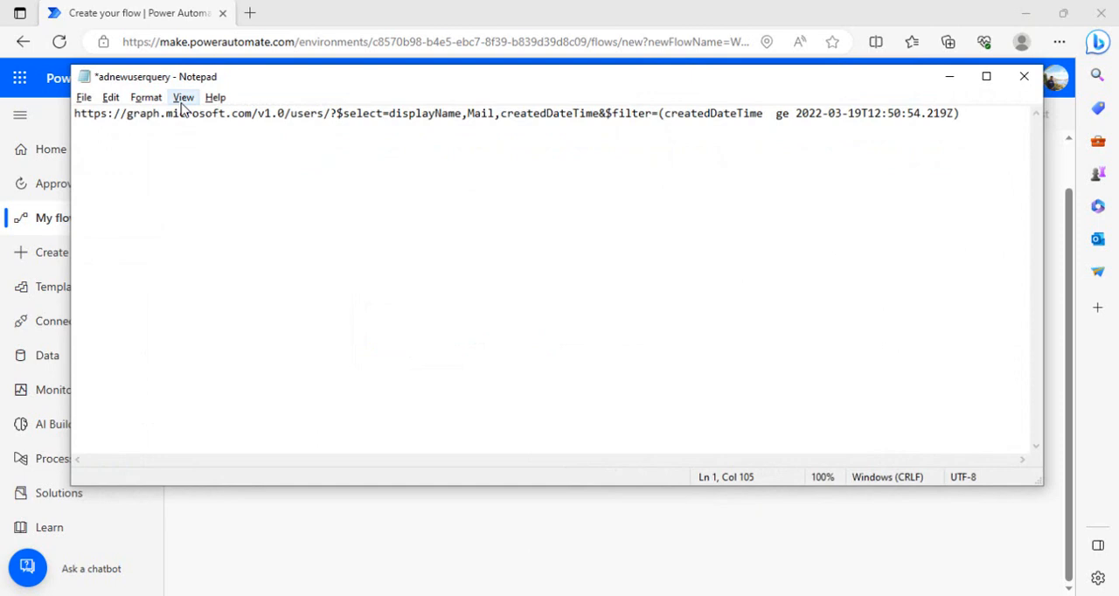
mouse_move(264, 118)
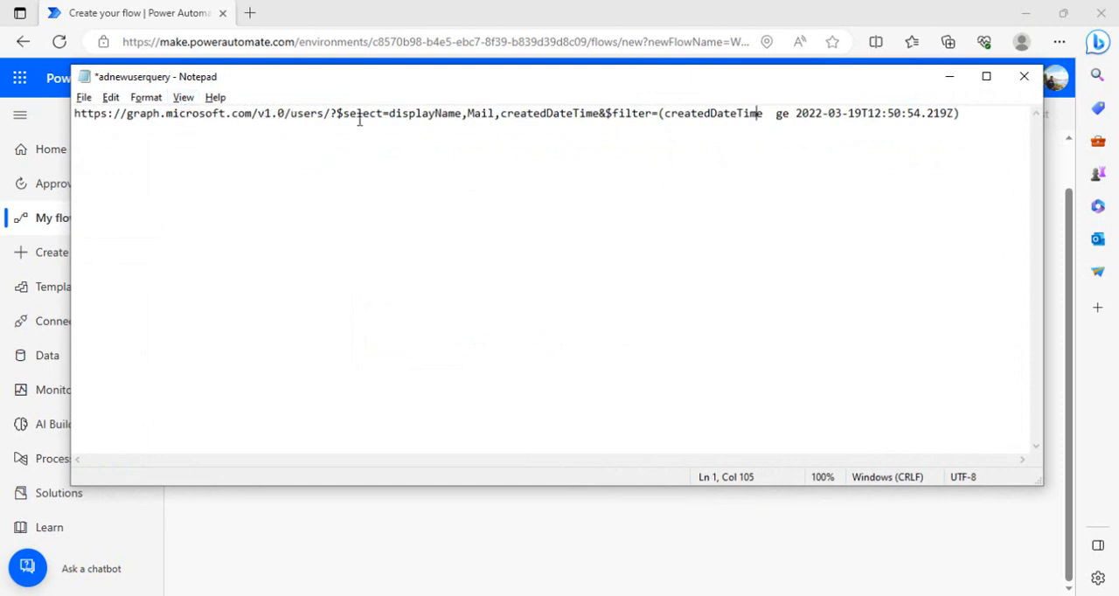
mouse_move(459, 120)
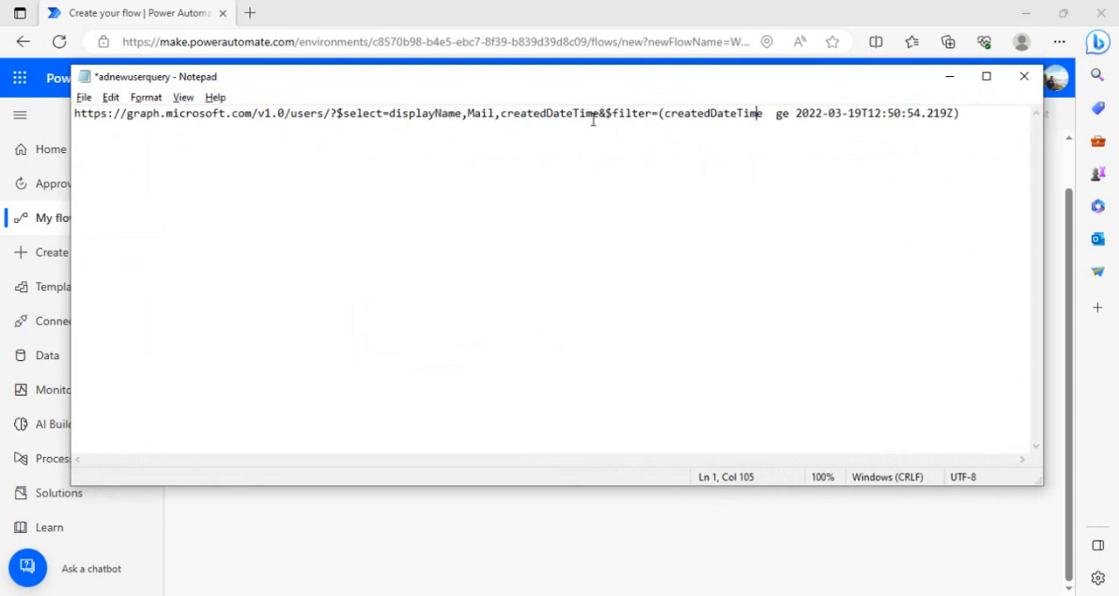
- Edit the Graph users URL in Notepad with $select and a createdDateTime $filter, and copy it
click(597, 114)
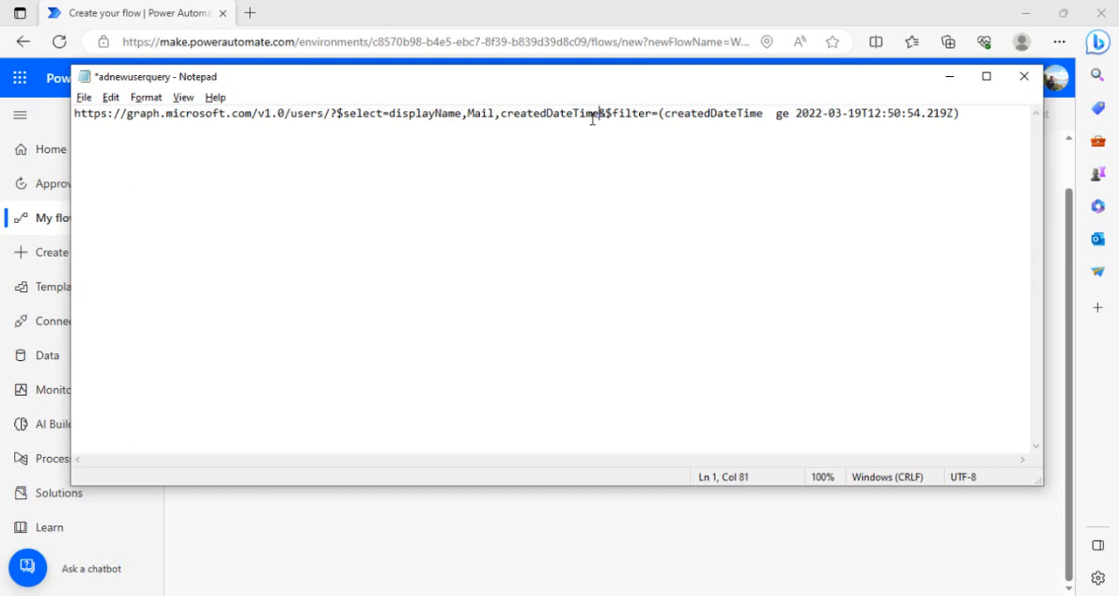
double_click(551, 114)
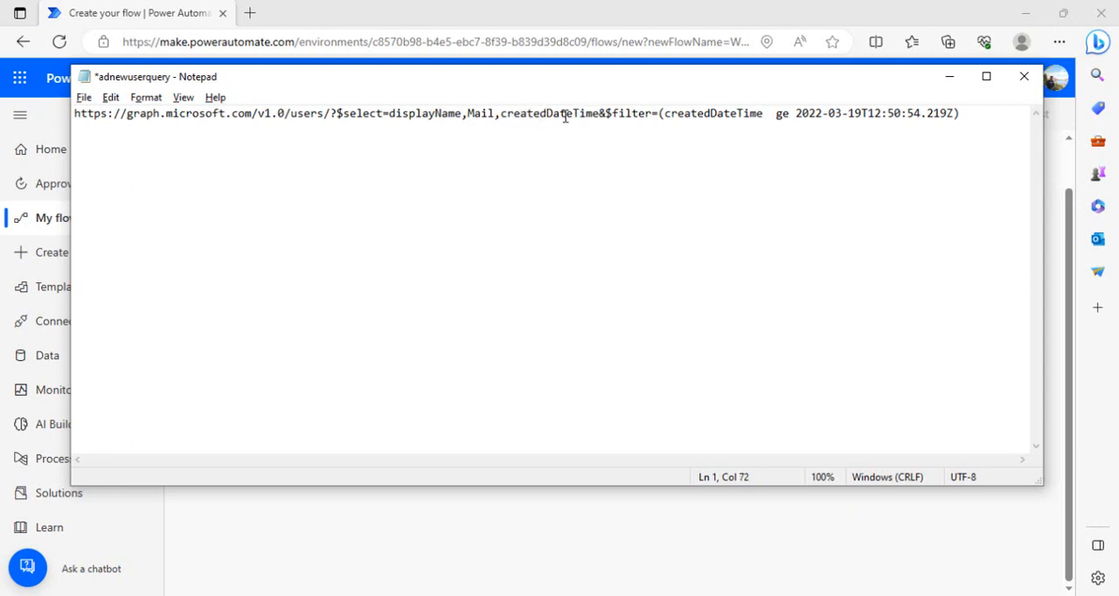
click(623, 113)
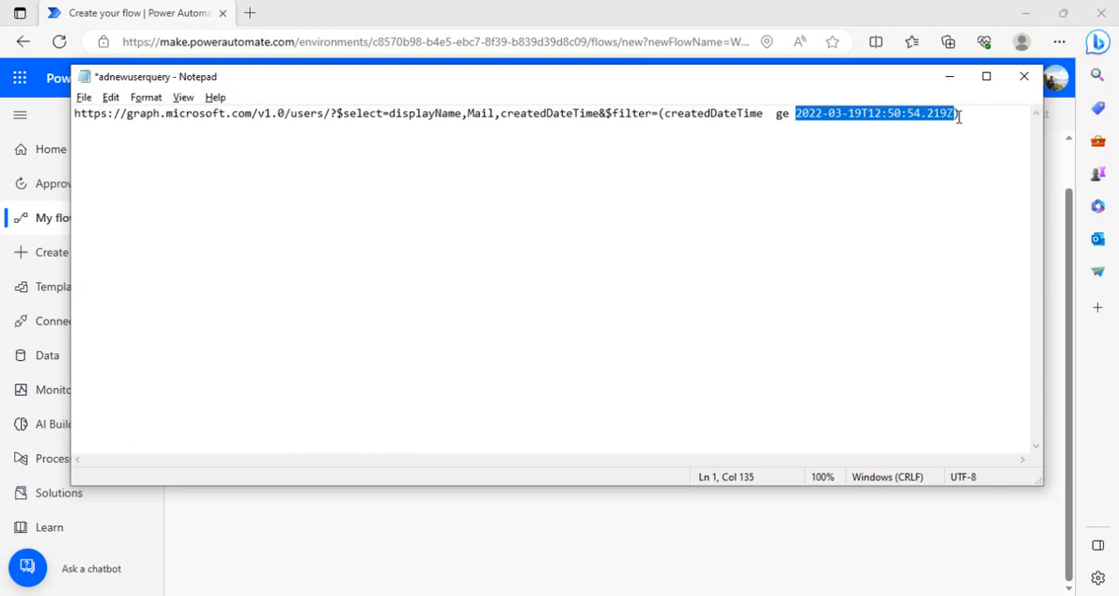
click(962, 114)
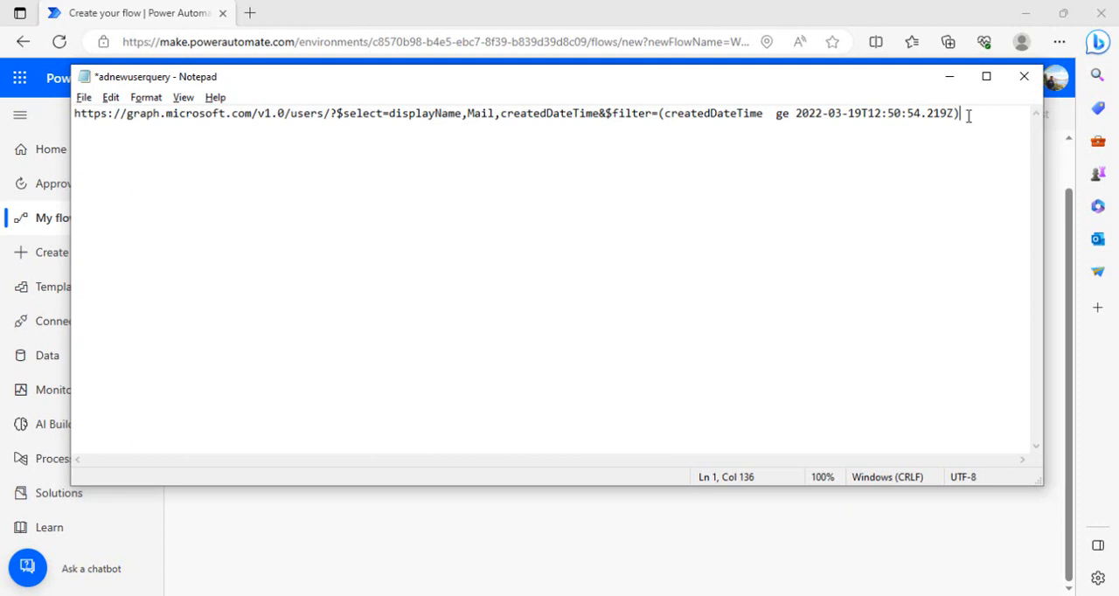
mouse_move(962, 114)
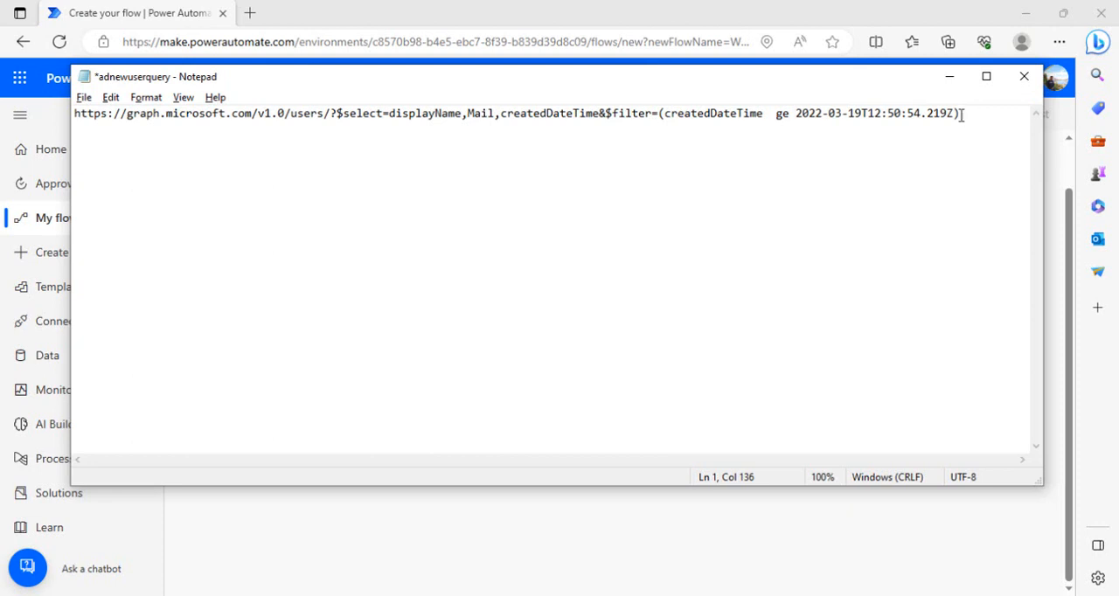
mouse_move(965, 115)
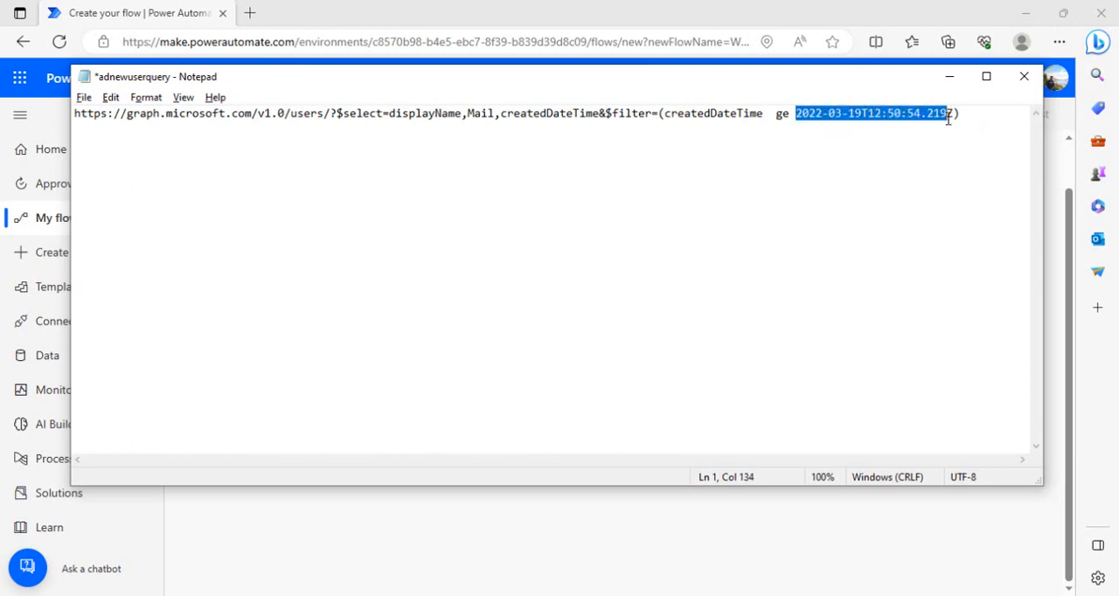
click(961, 113)
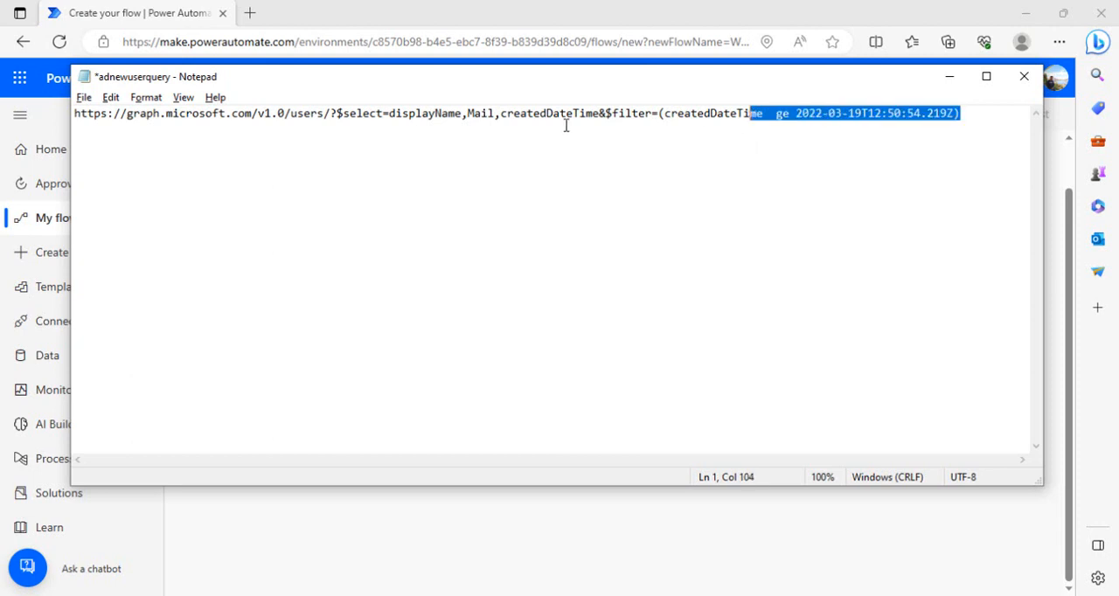
key(ctrl+a)
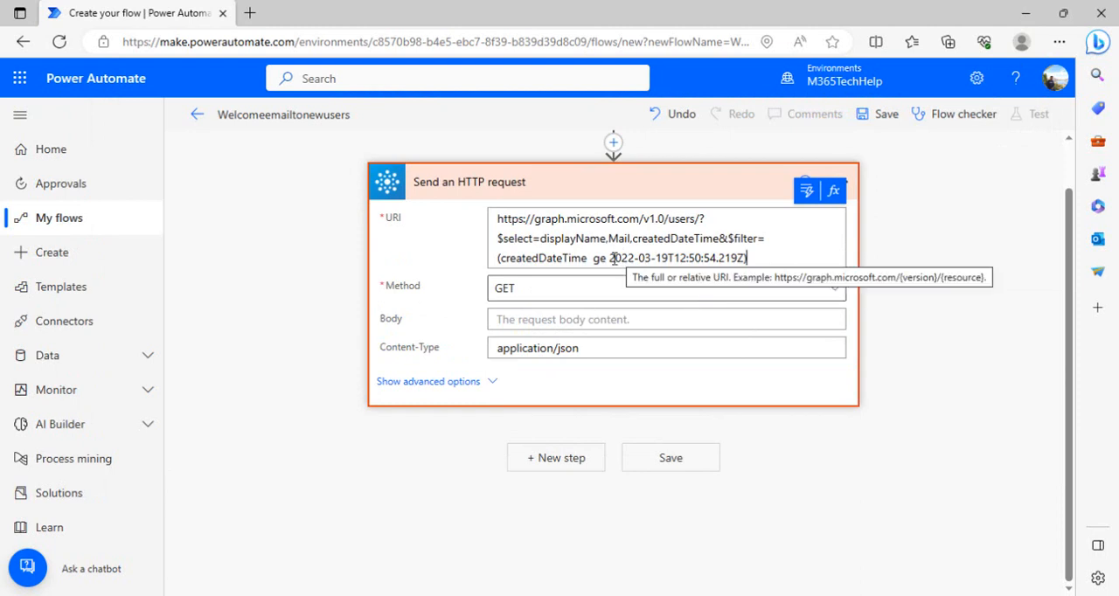
mouse_move(889, 133)
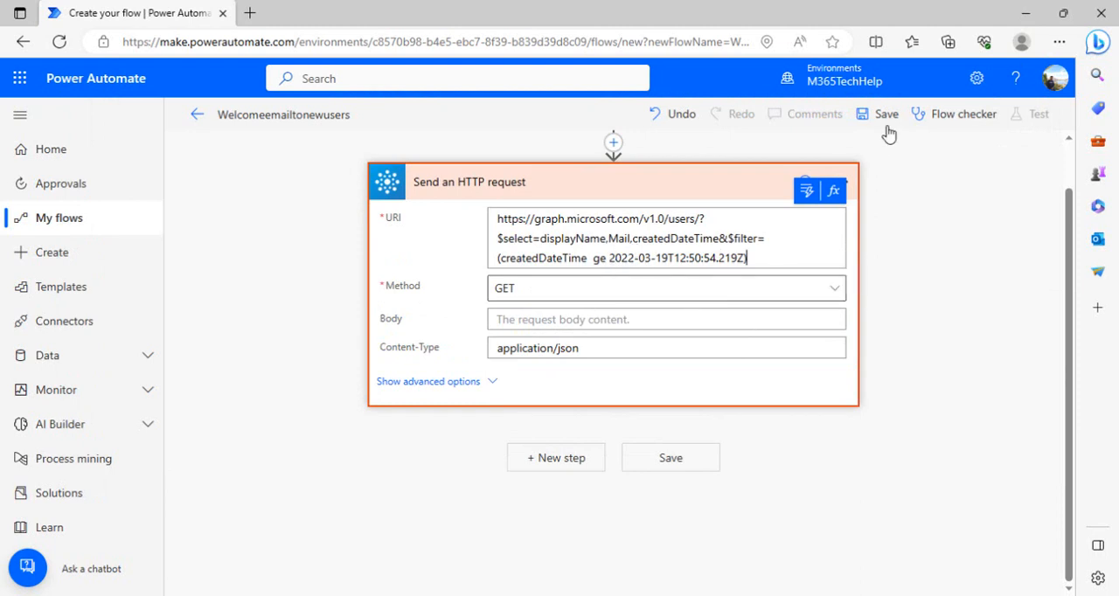
- Save the flow with the Graph query URI and bring up the Test options
click(886, 114)
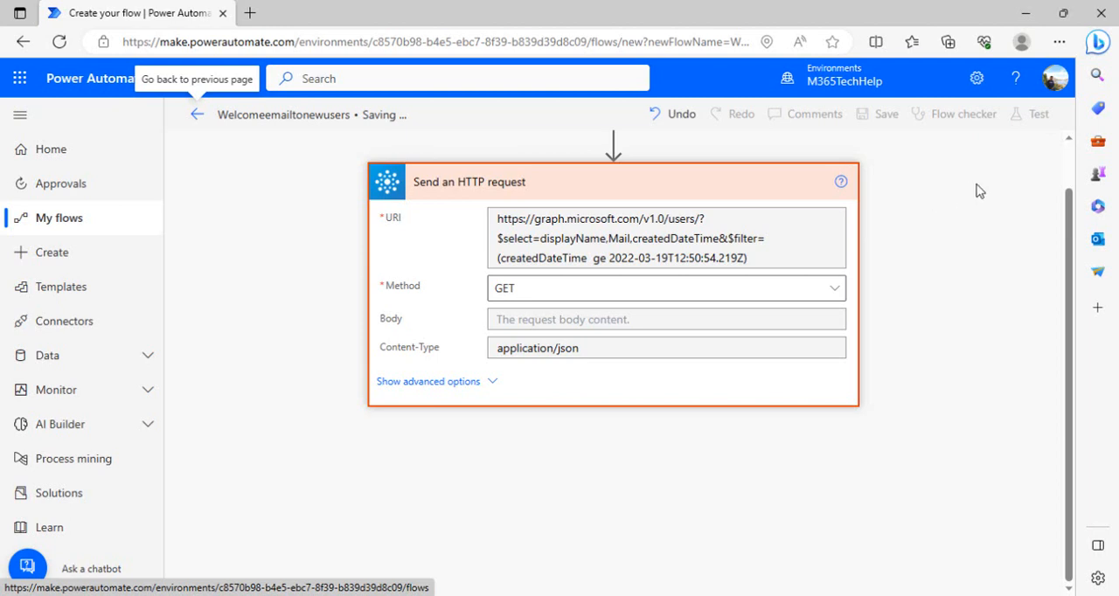
click(1039, 114)
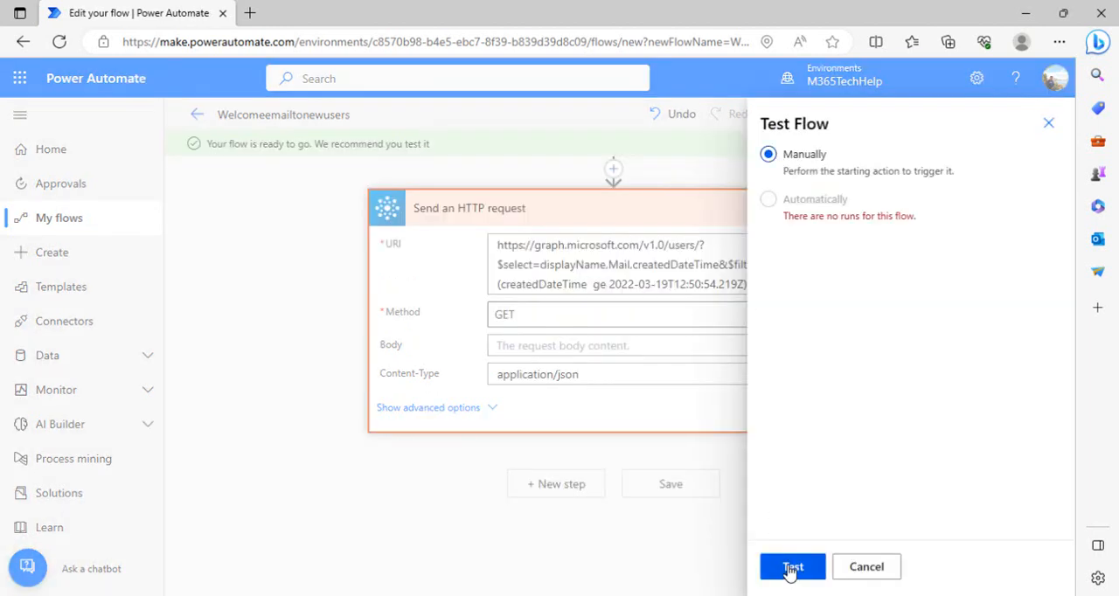
- Run a manual test, review the returned user list in Outputs, then return to Edit
click(792, 567)
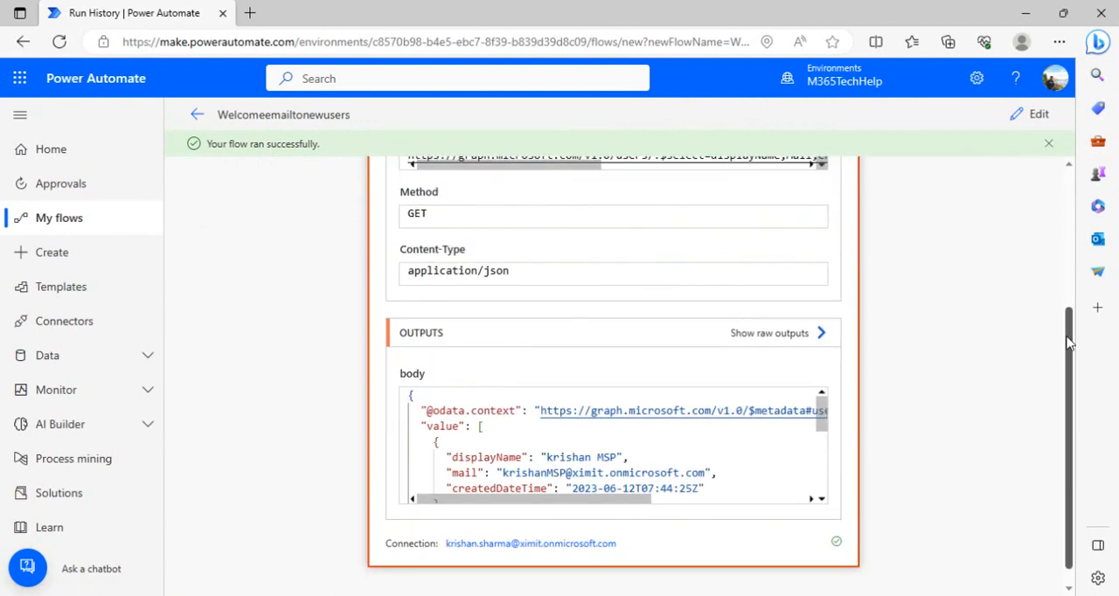
scroll(down, 3)
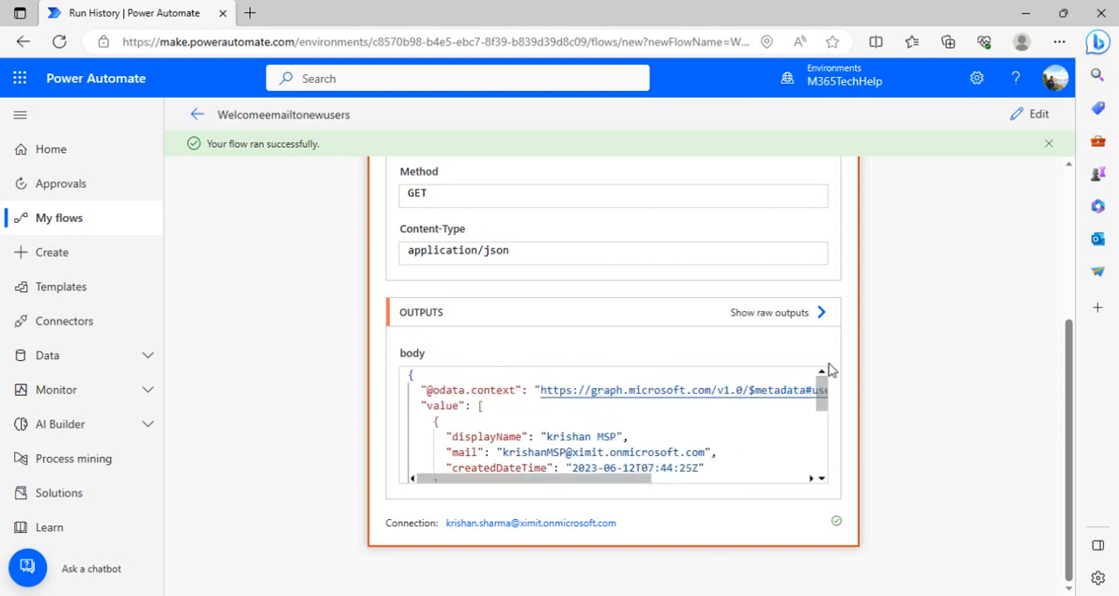
click(1039, 113)
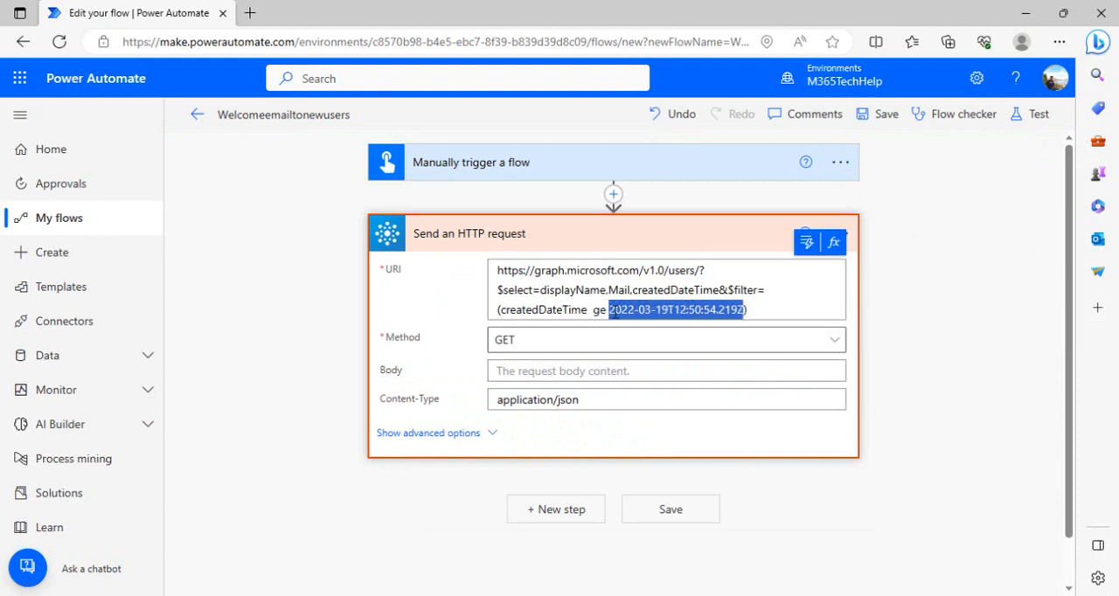
- Delete the hard-coded date from the URI filter and switch to expression entry
key(Delete)
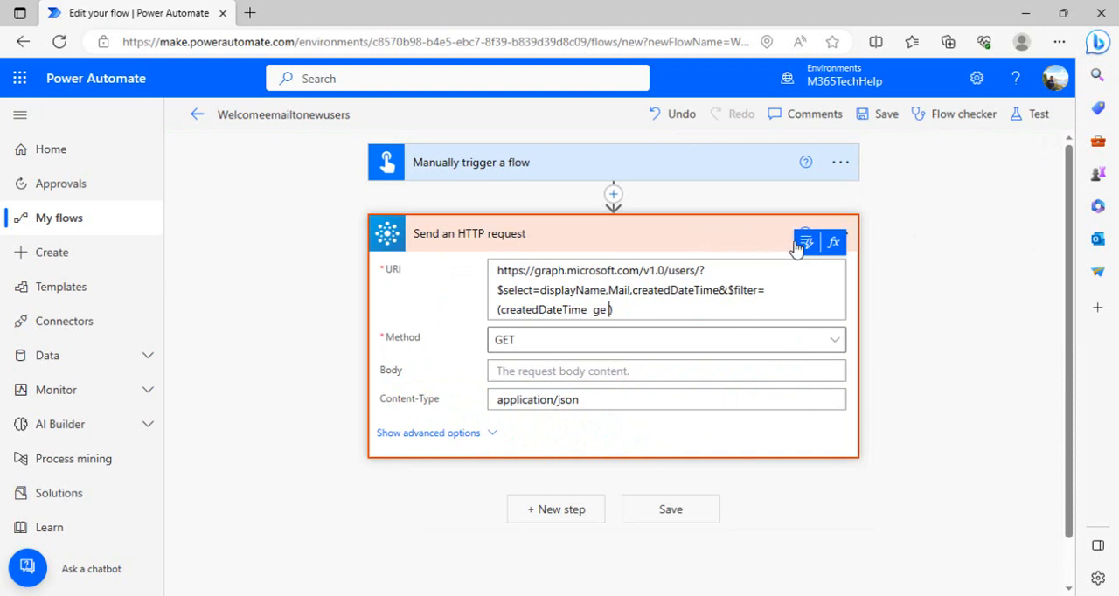
mouse_move(803, 242)
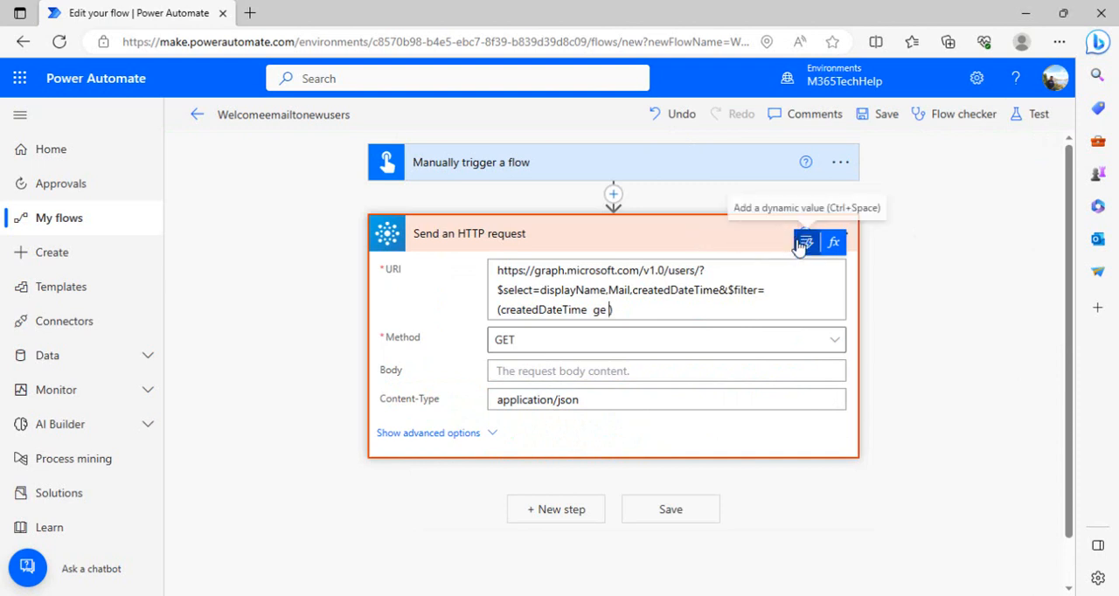
click(802, 242)
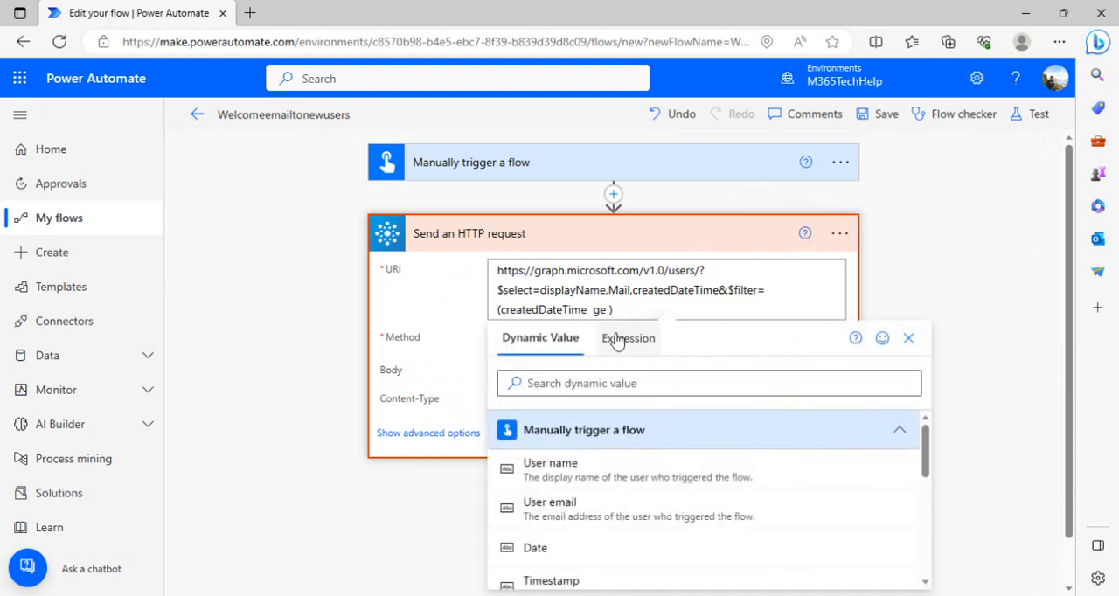
click(627, 338)
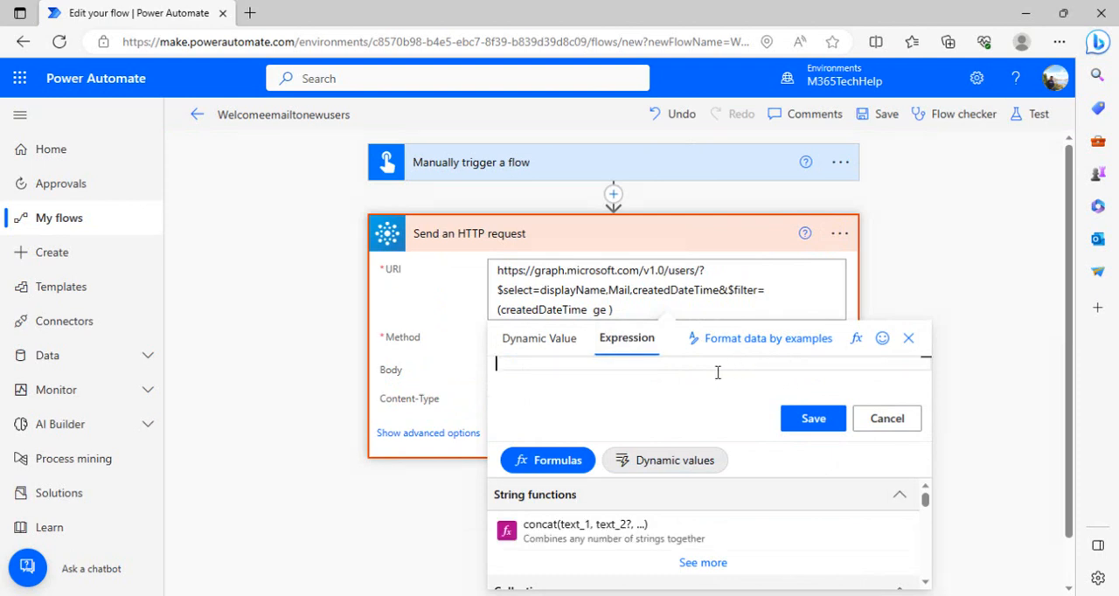
- Compose the expression addDays(utcNow(),-1) in the expression editor
text(utc)
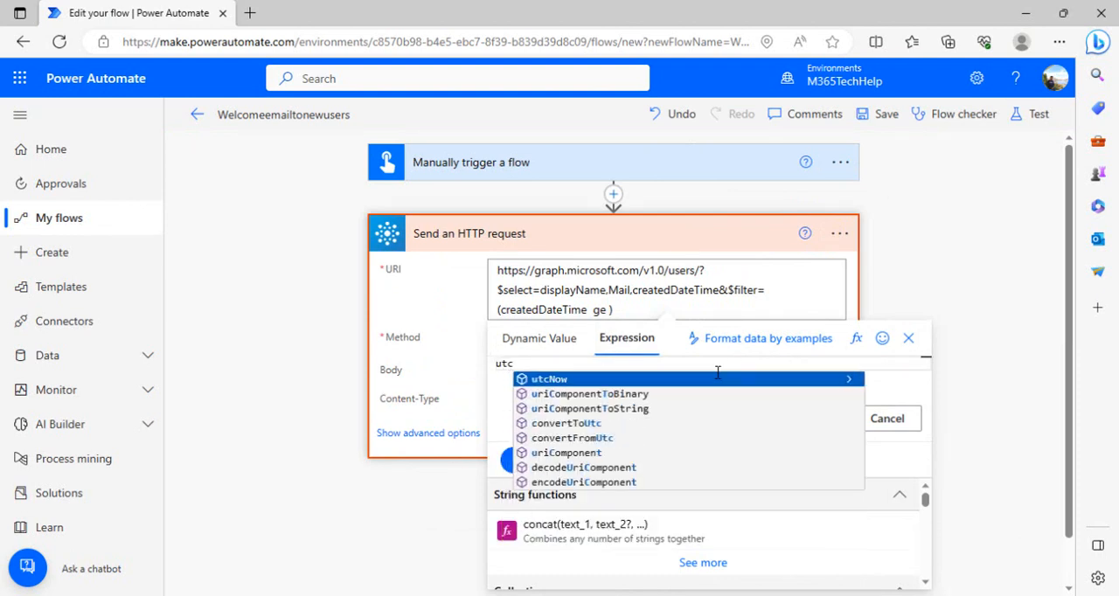
click(549, 379)
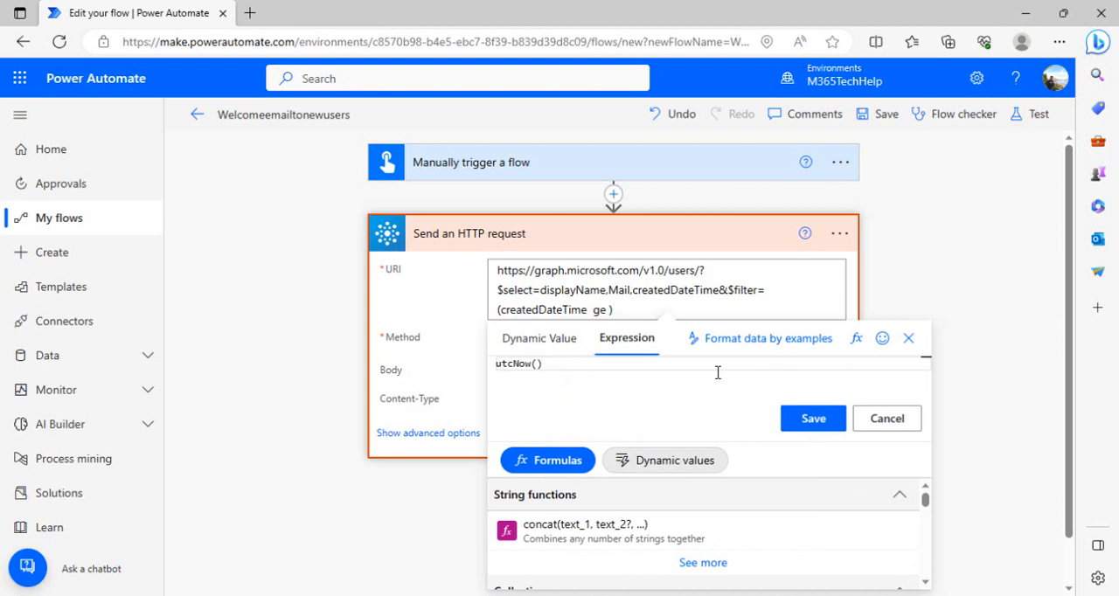
click(542, 364)
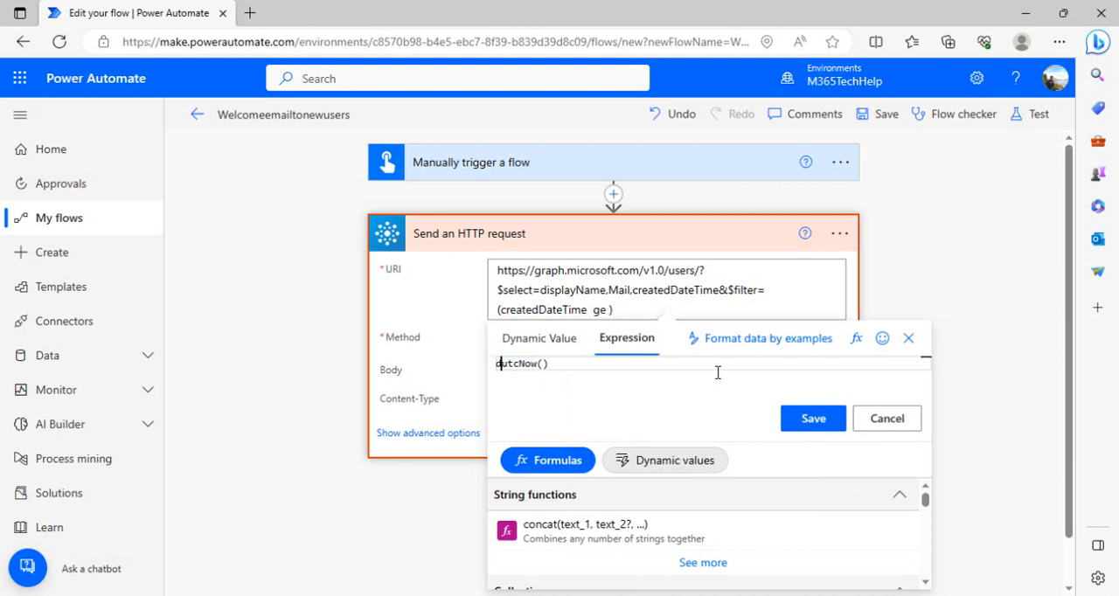
text(add)
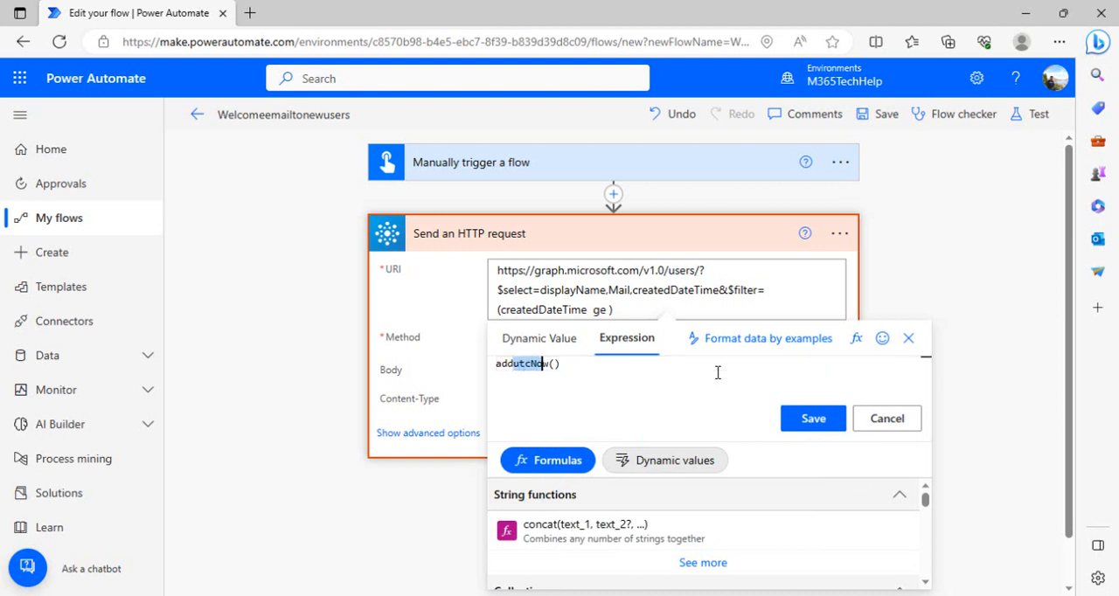
text(addDays)
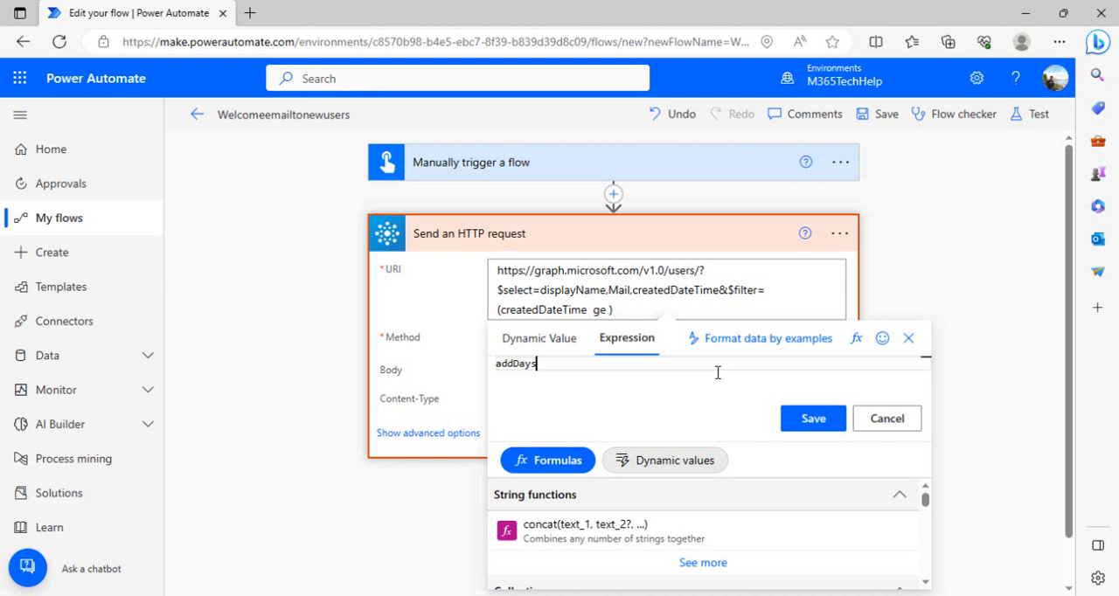
text((utc)
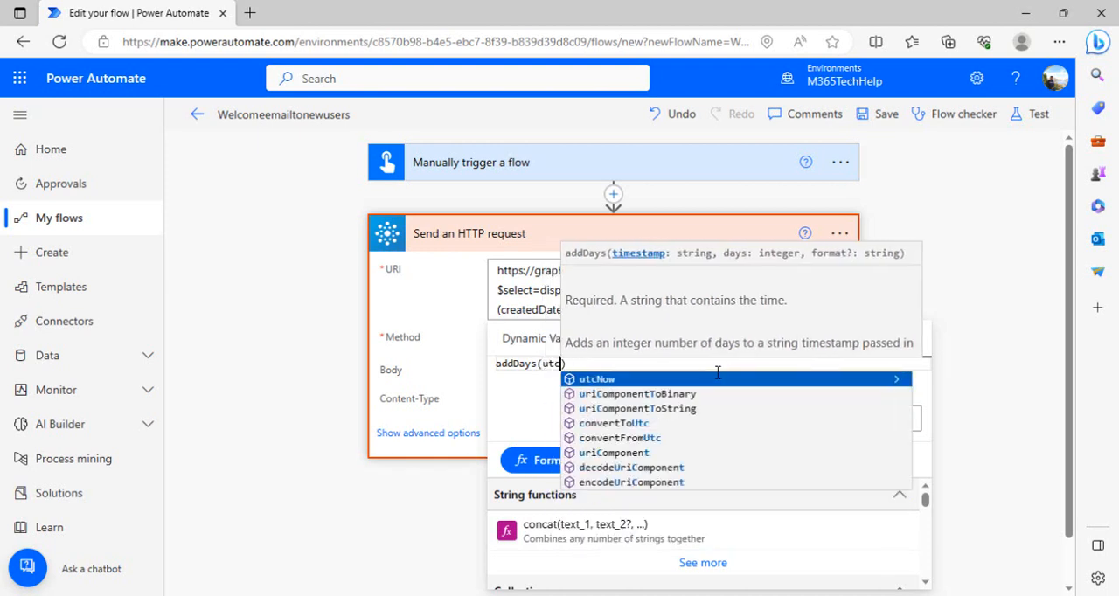
click(597, 379)
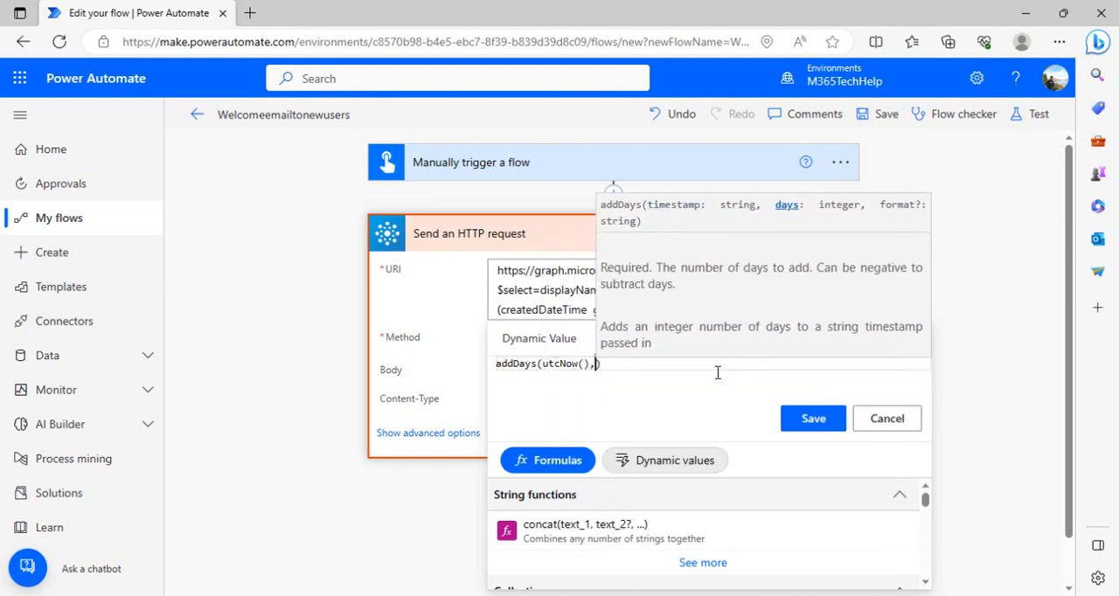
text(-1)
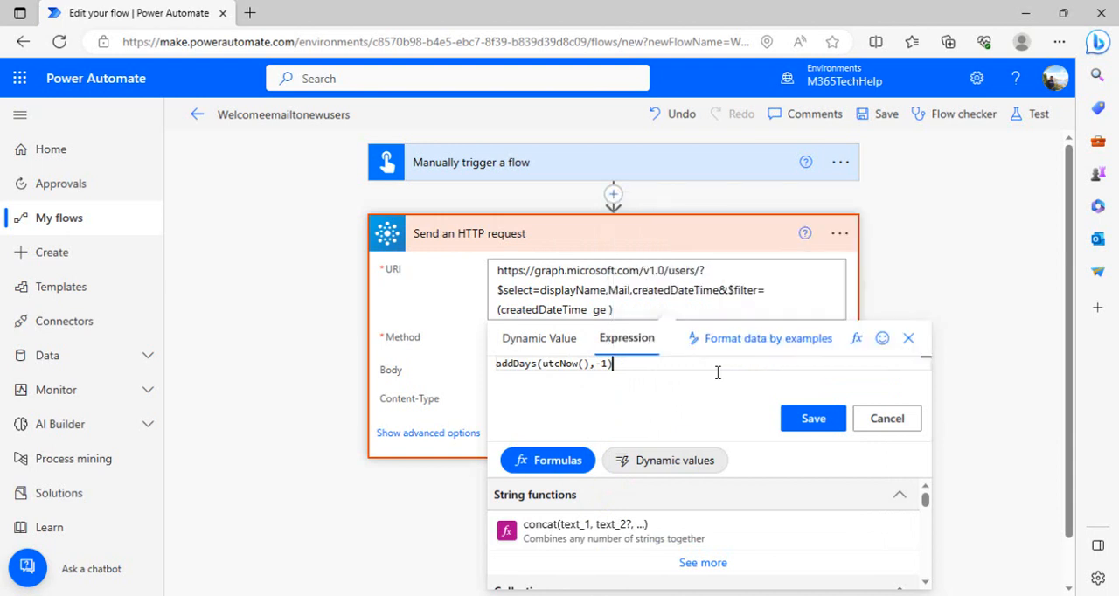
mouse_move(632, 367)
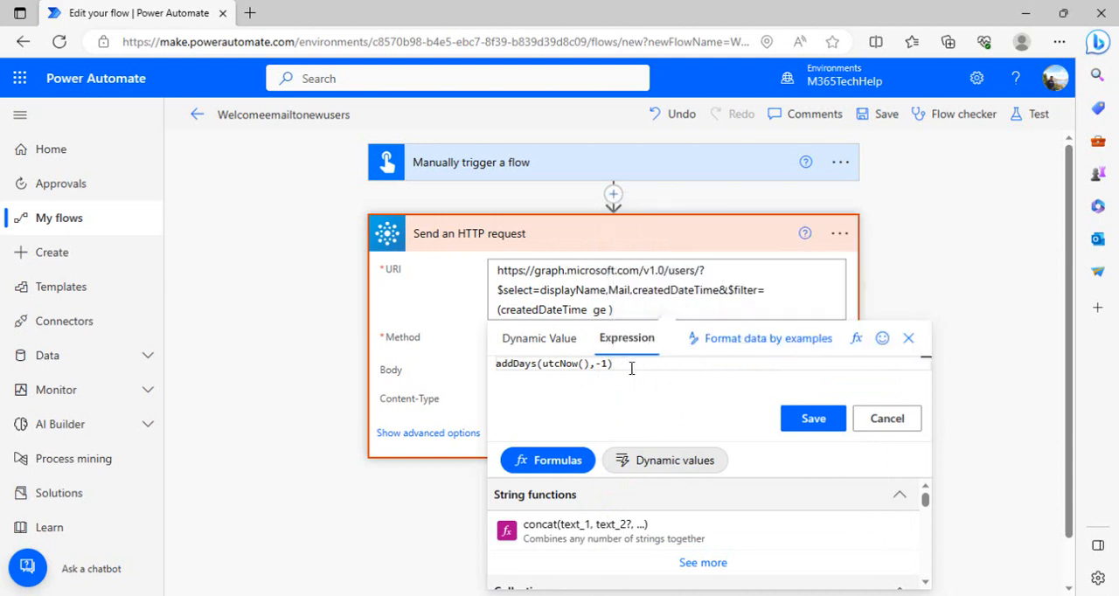
mouse_move(812, 418)
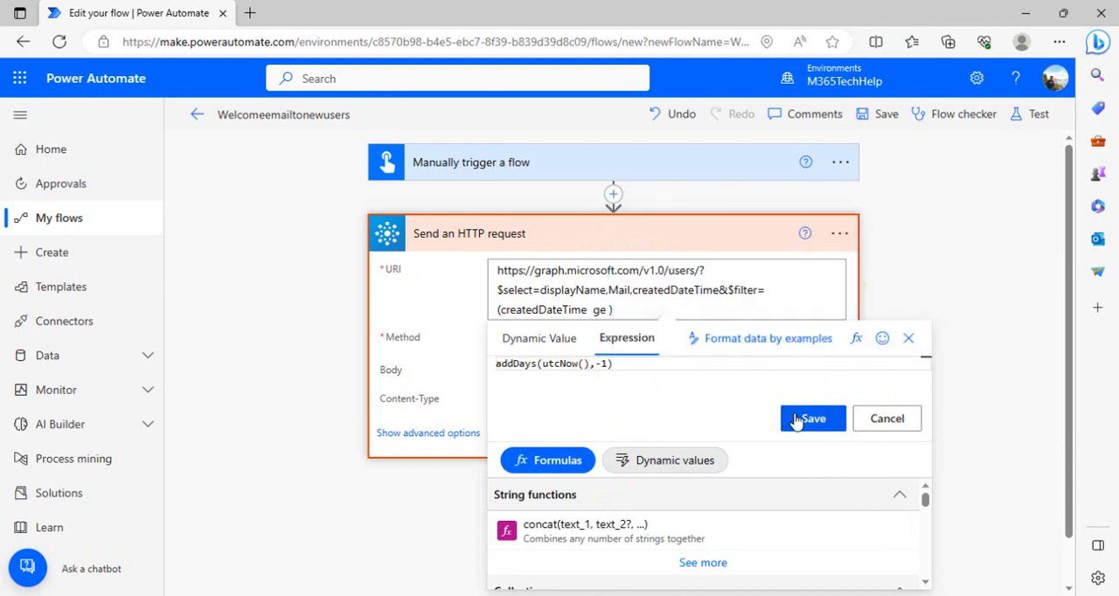
- Insert the addDays expression into the URI, save, and run a manual test returning no users
click(811, 418)
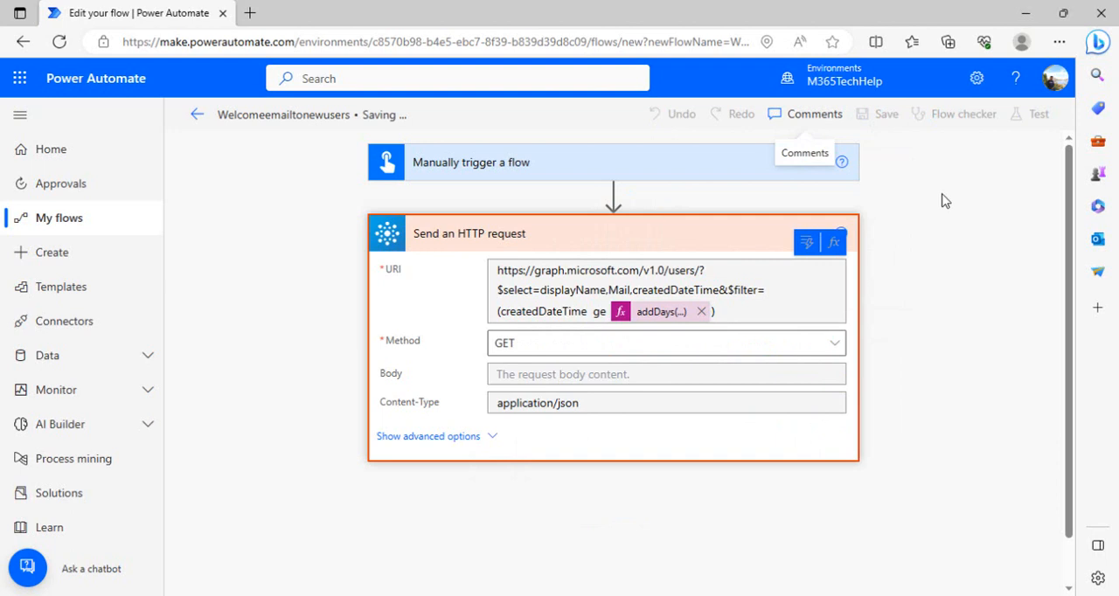
mouse_move(983, 156)
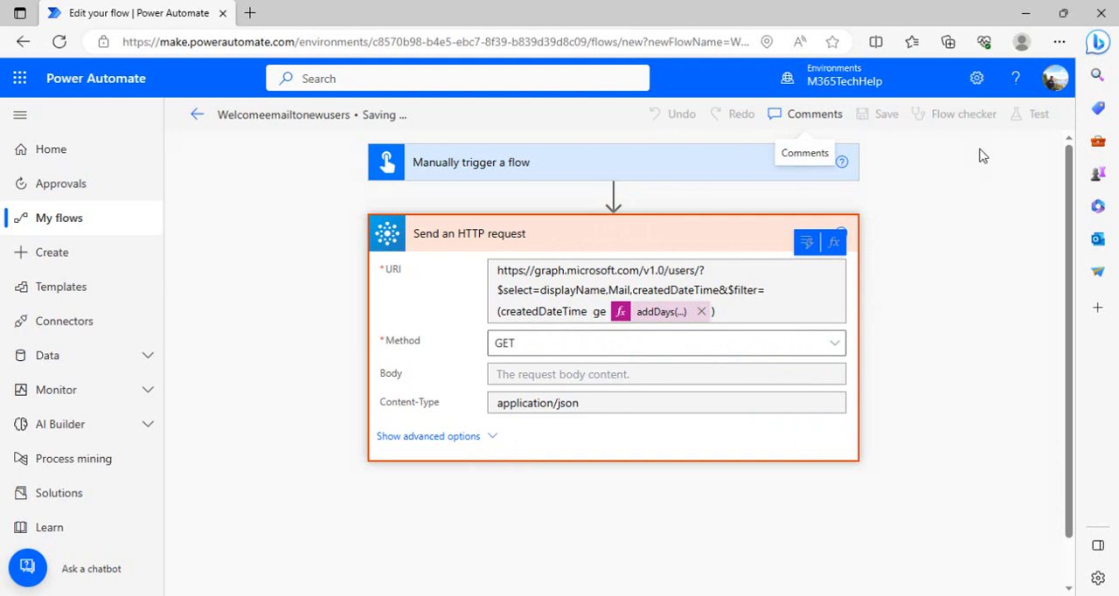
click(886, 113)
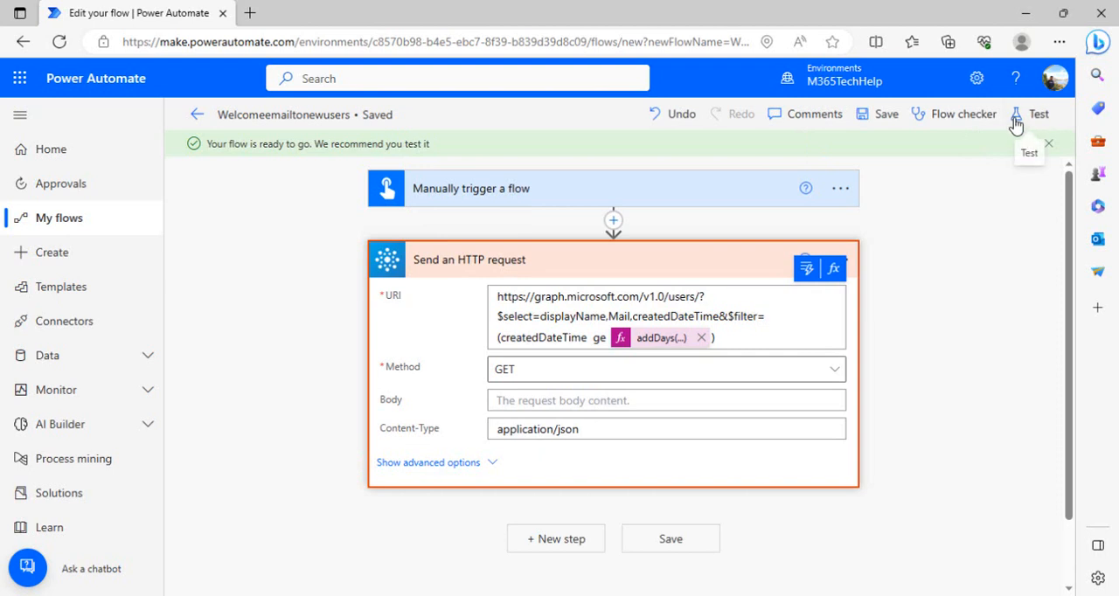
click(1034, 114)
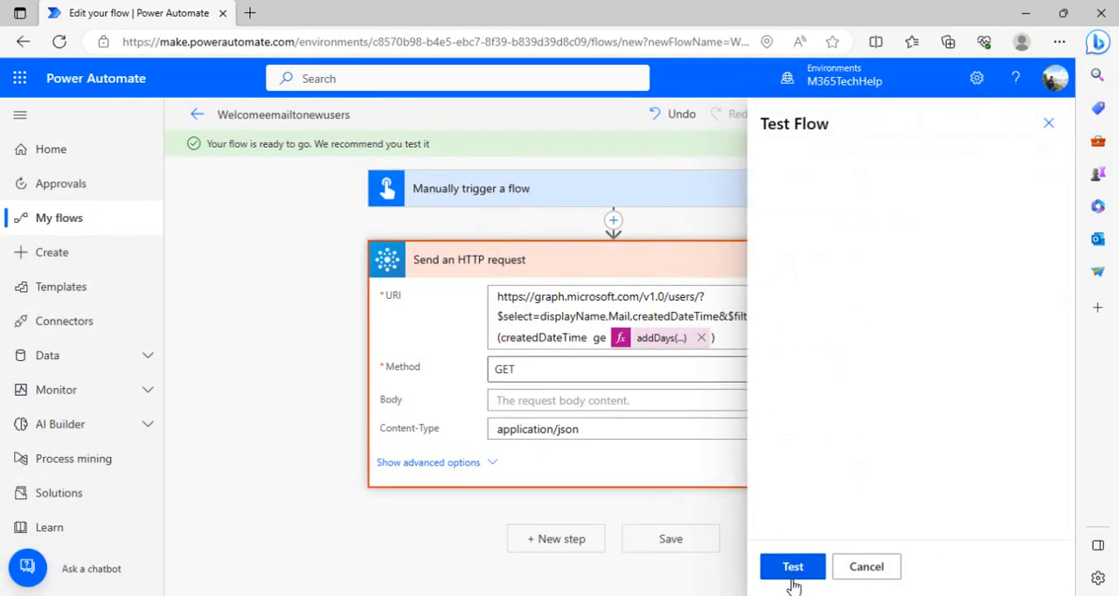
click(792, 567)
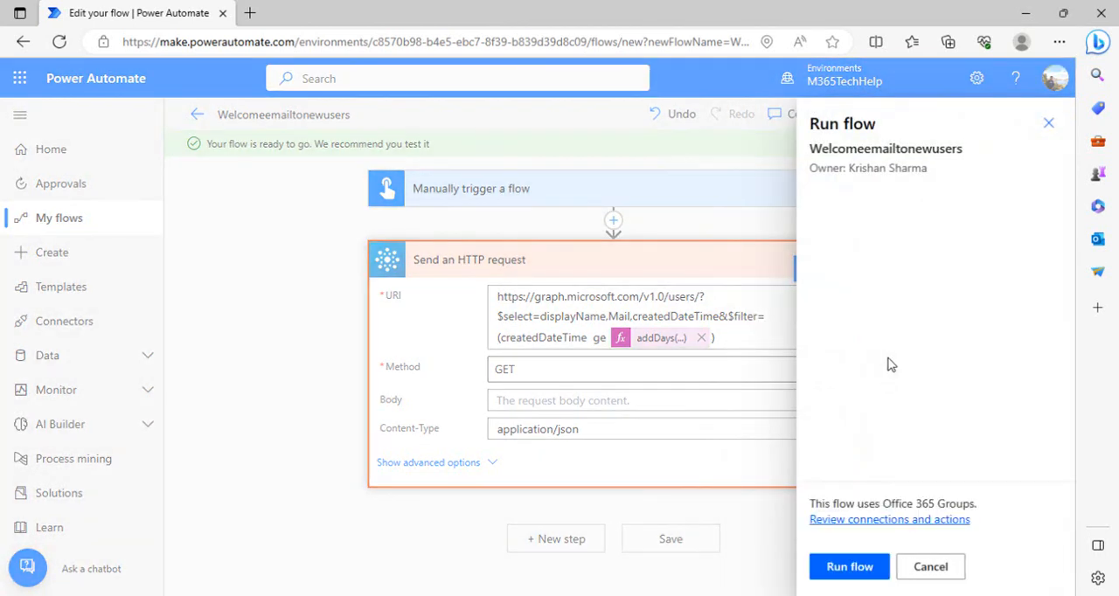
click(848, 566)
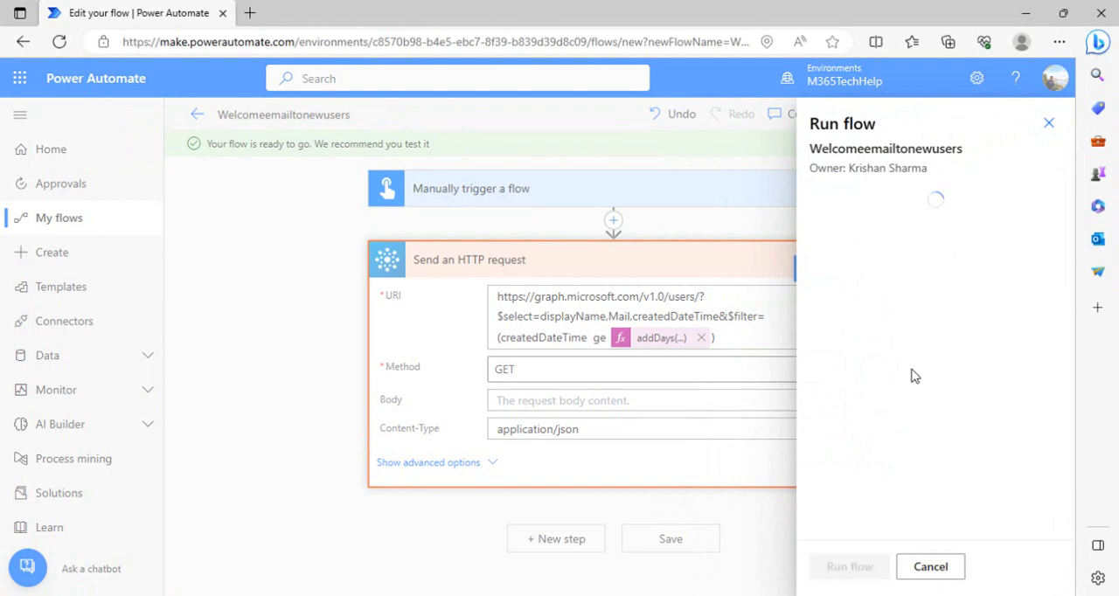
click(849, 567)
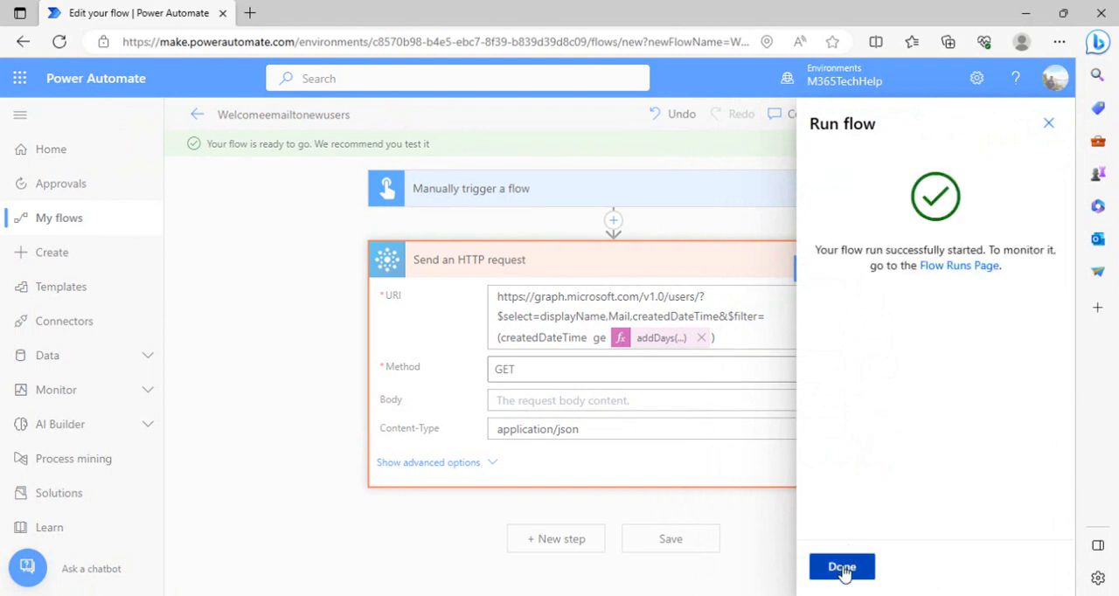
click(841, 567)
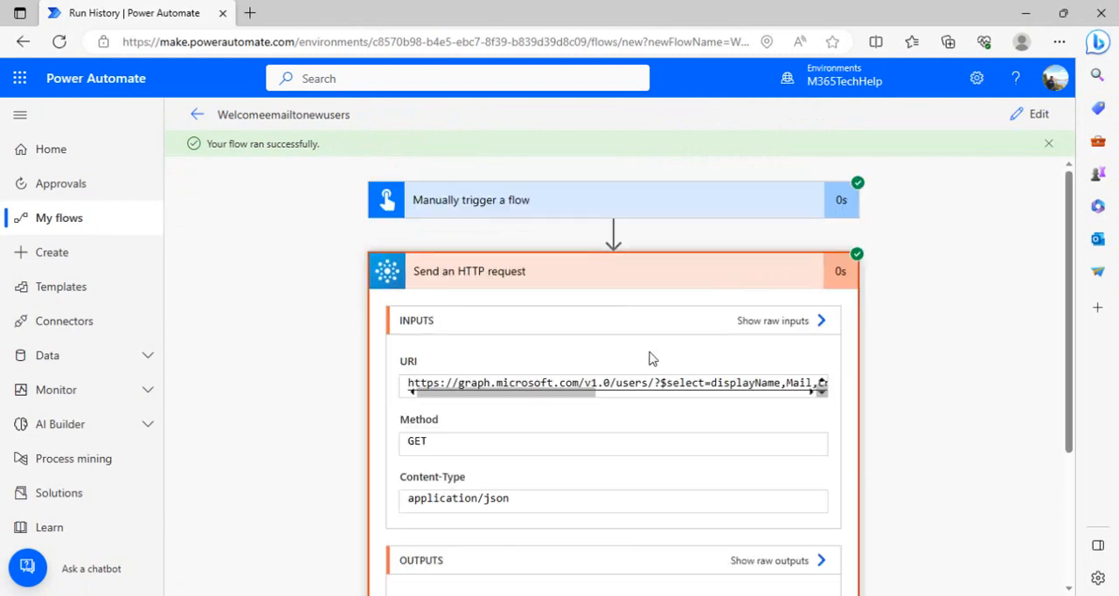
scroll(down, 3)
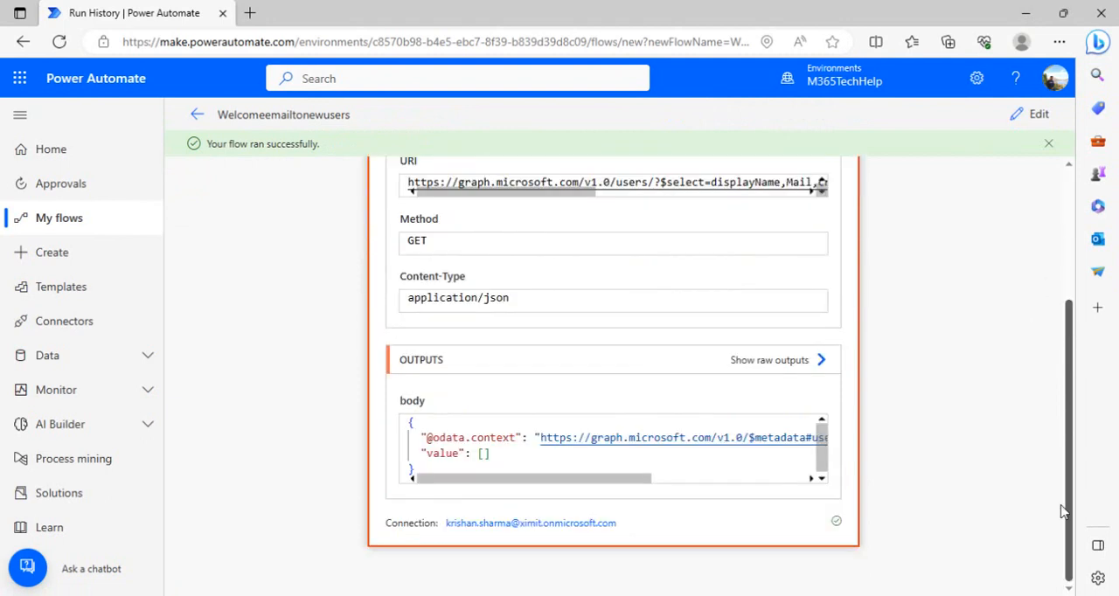
mouse_move(849, 190)
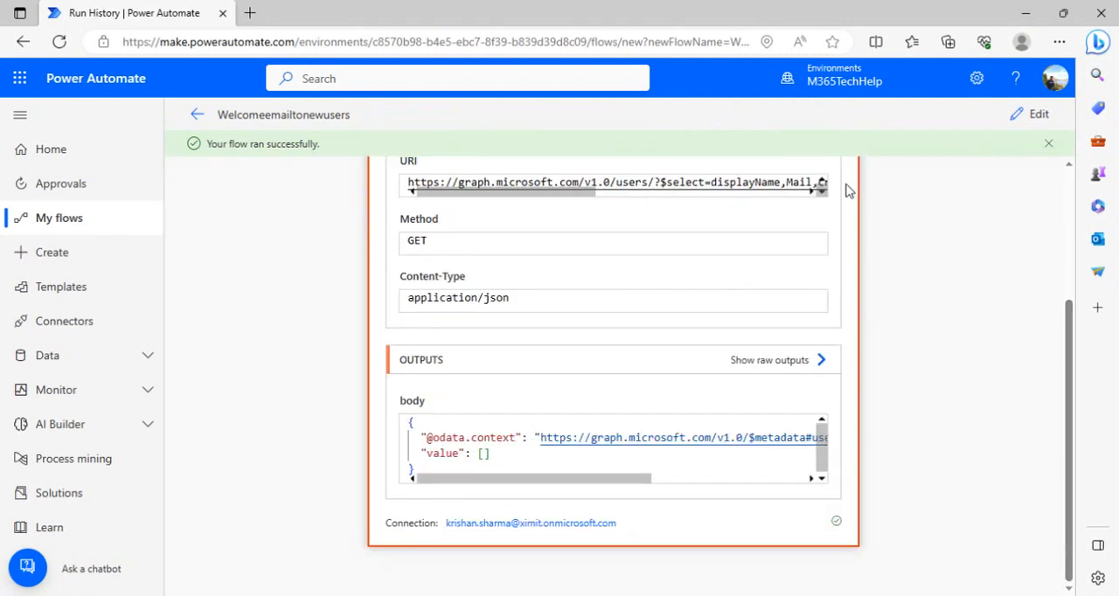
- Replace the URI's addDays filter with Notepad's fixed 2022-03-19 query and save the flow
click(1038, 113)
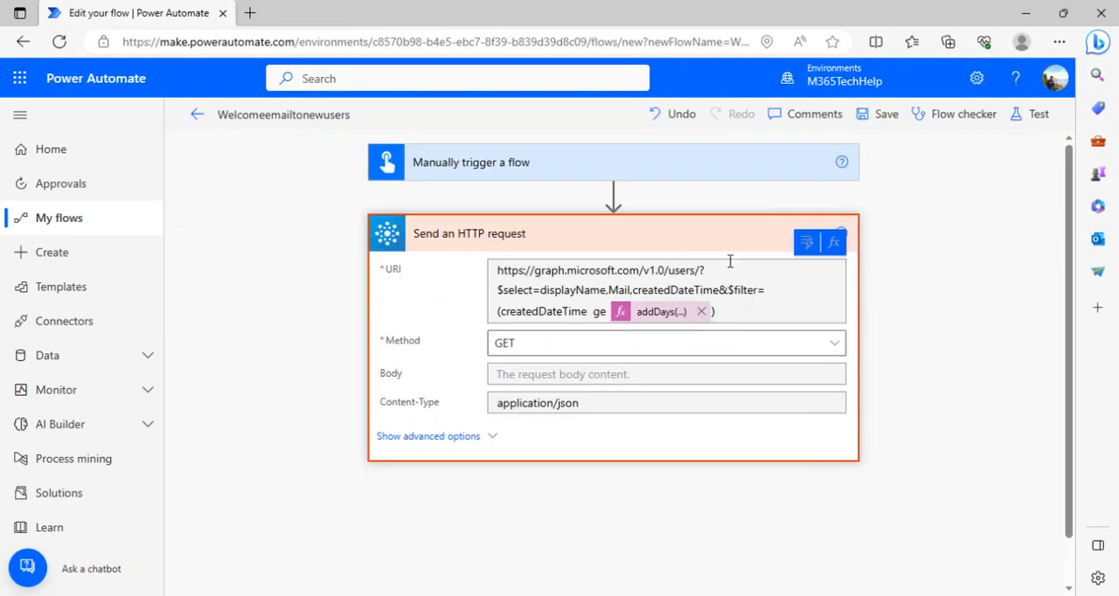
click(700, 311)
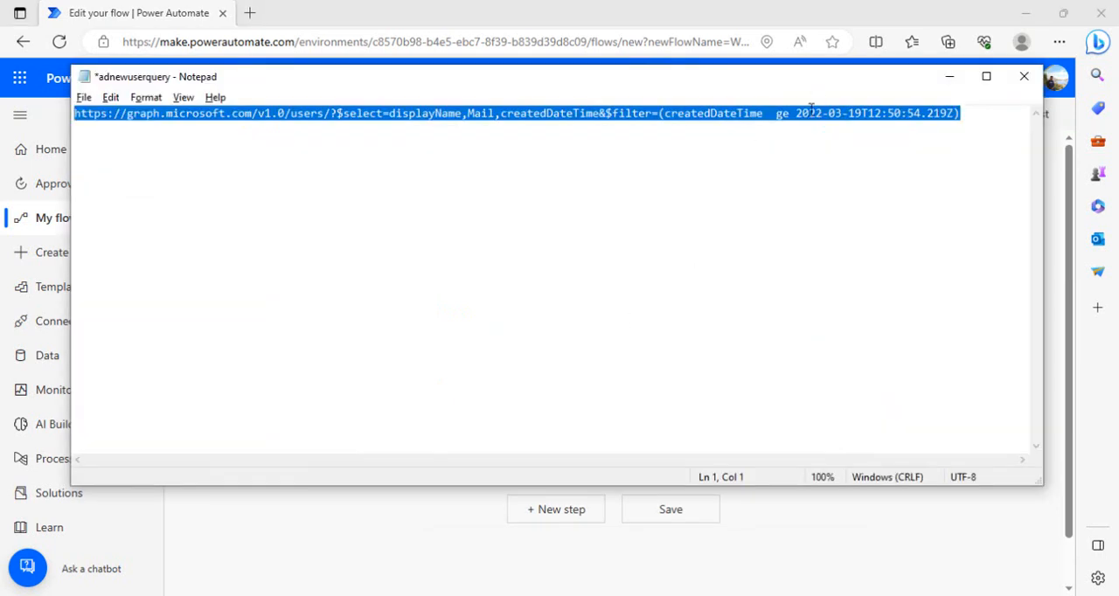
double_click(826, 113)
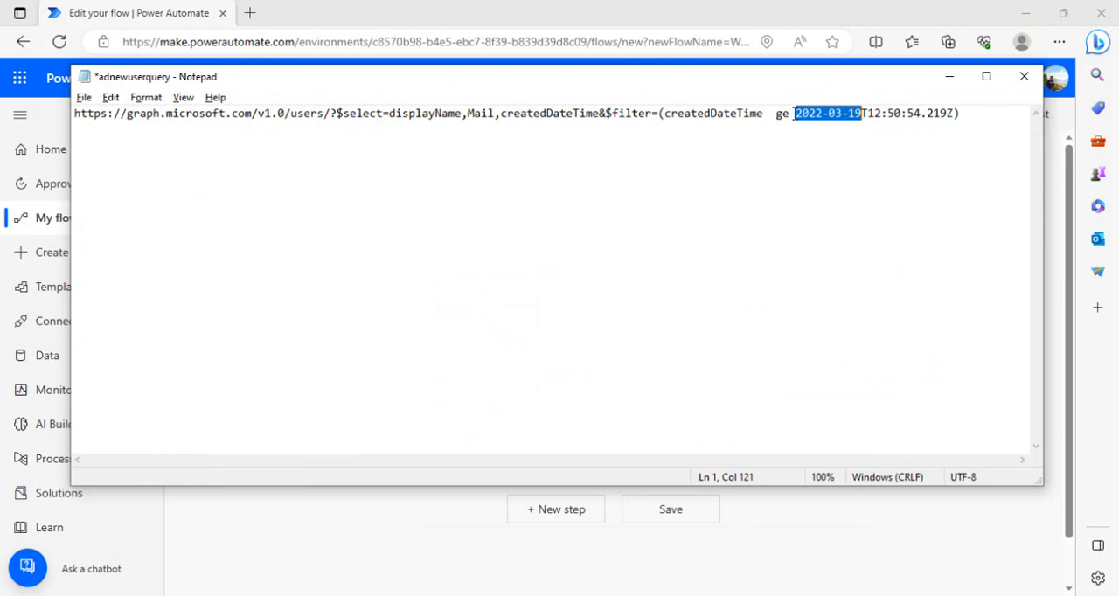
key(alt+tab)
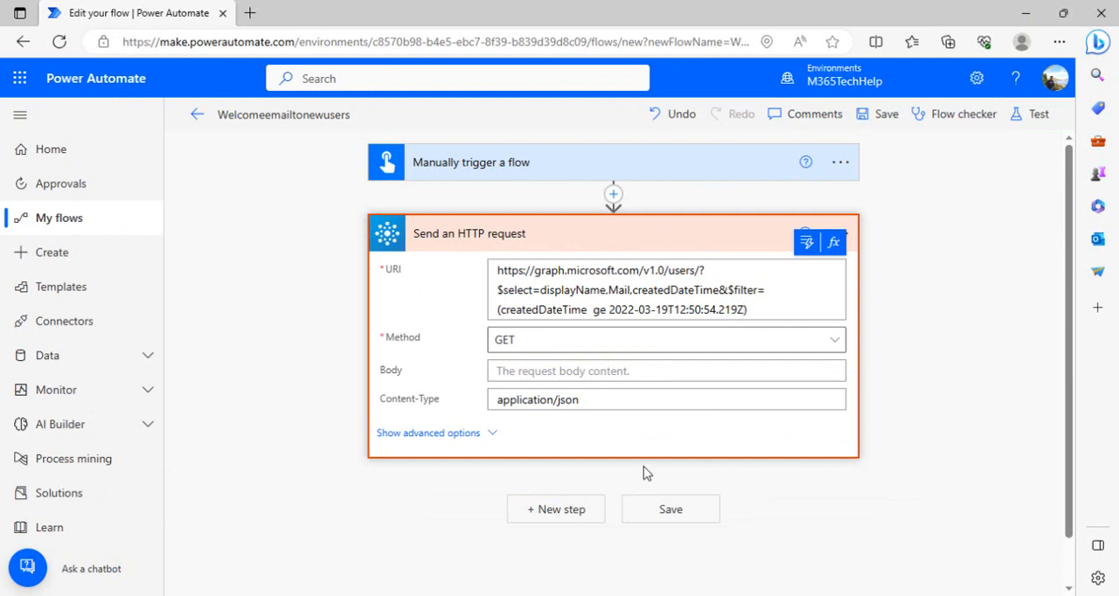
click(877, 114)
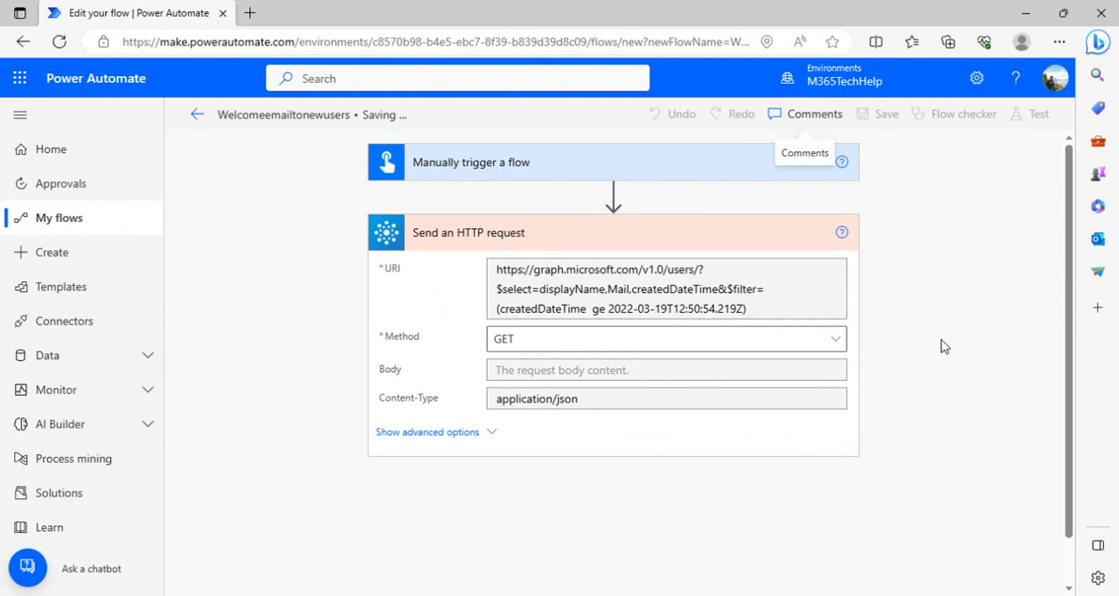
click(885, 113)
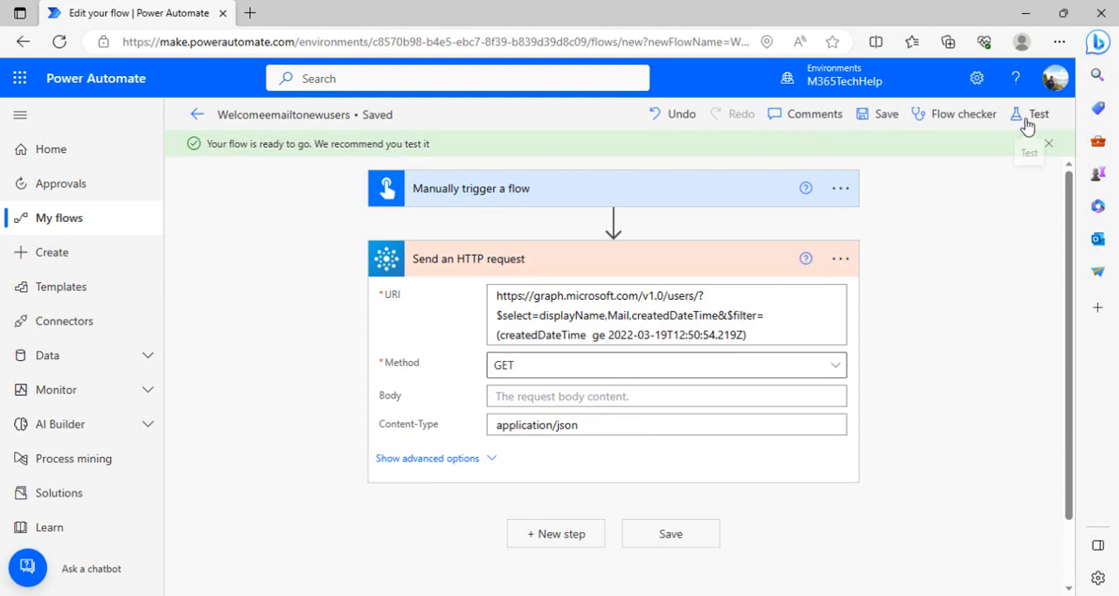
mouse_move(197, 114)
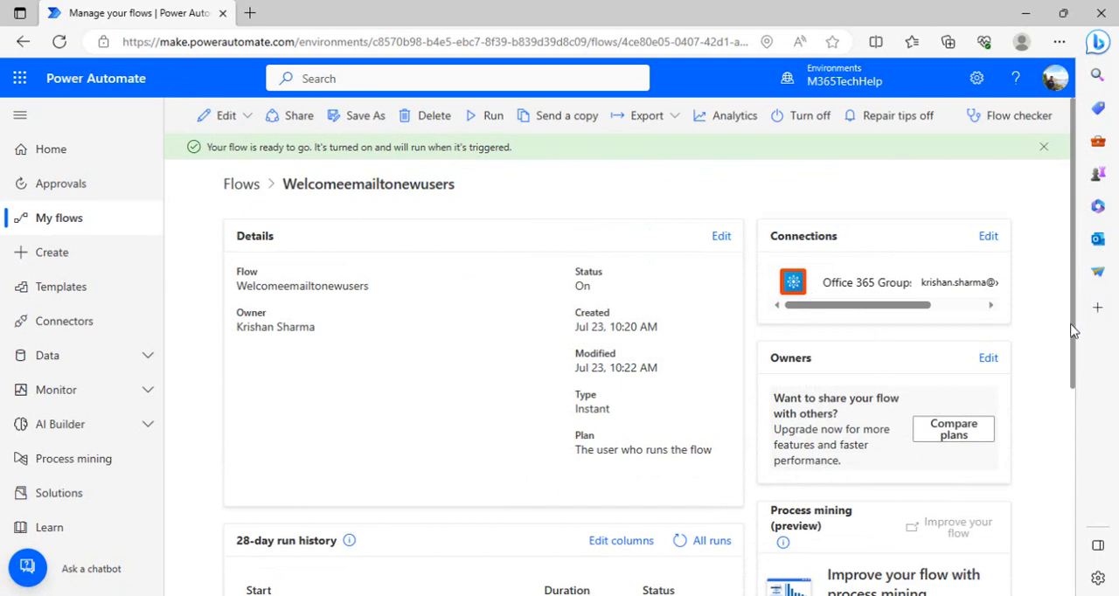
- Open the most recent test run and check that its HTTP output returned no users
scroll(down, 3)
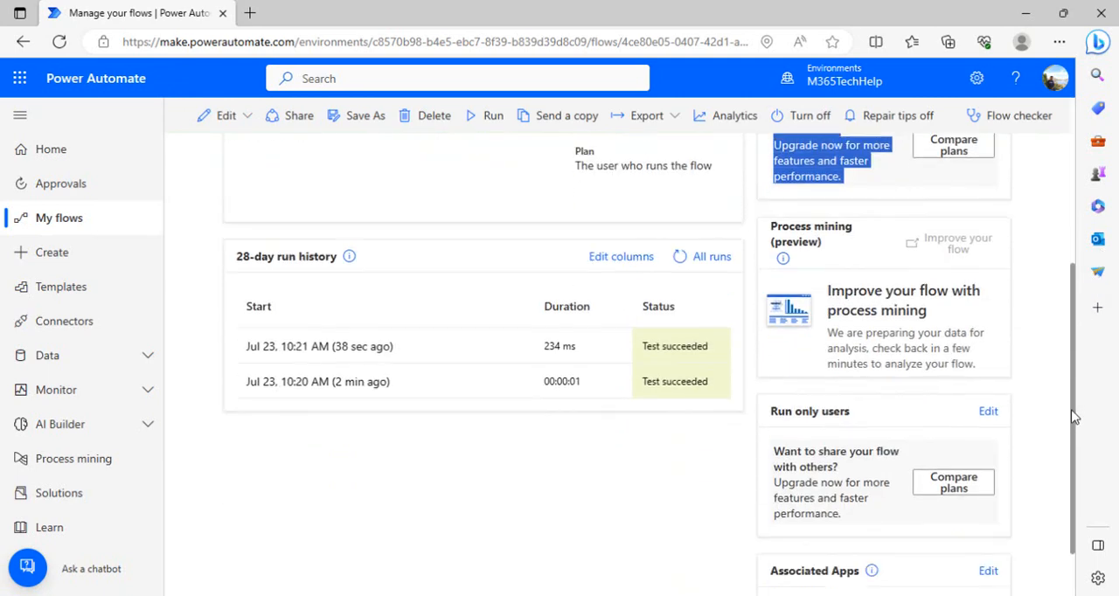
scroll(down, 3)
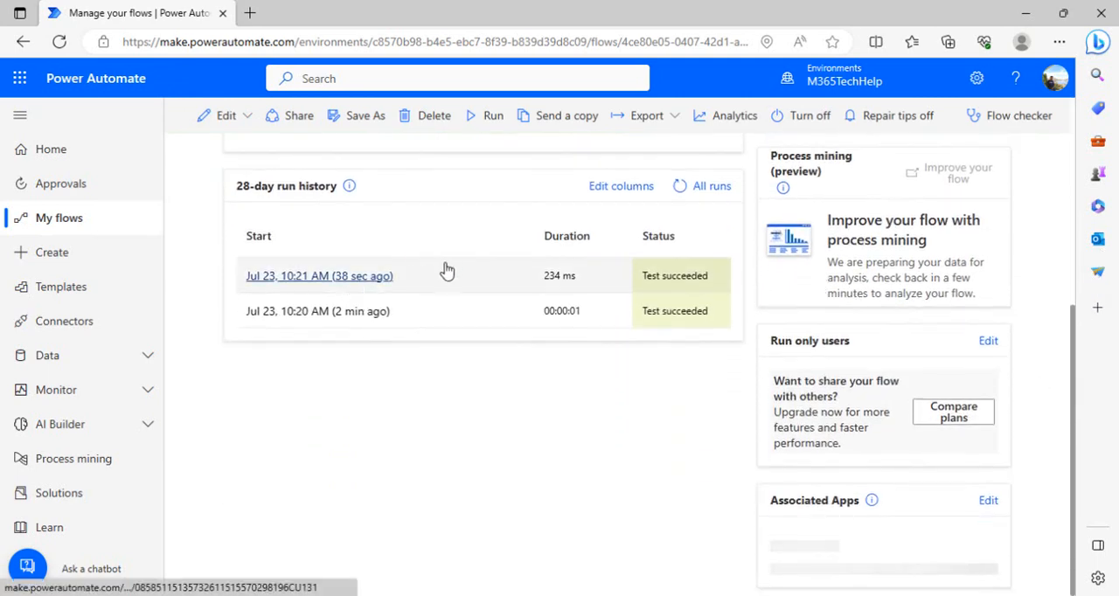
click(319, 275)
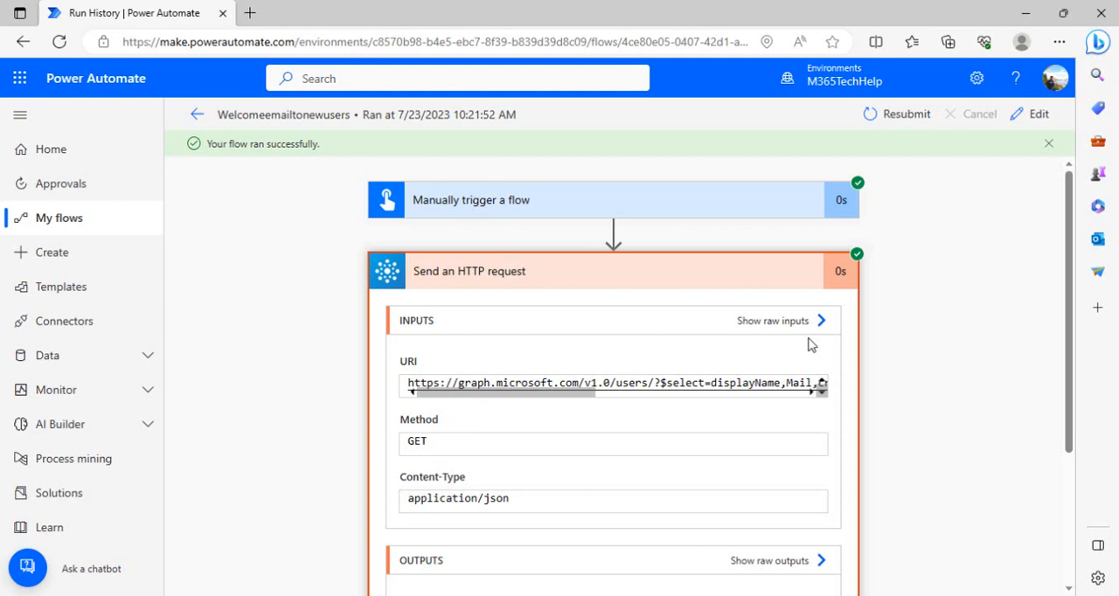
scroll(down, 3)
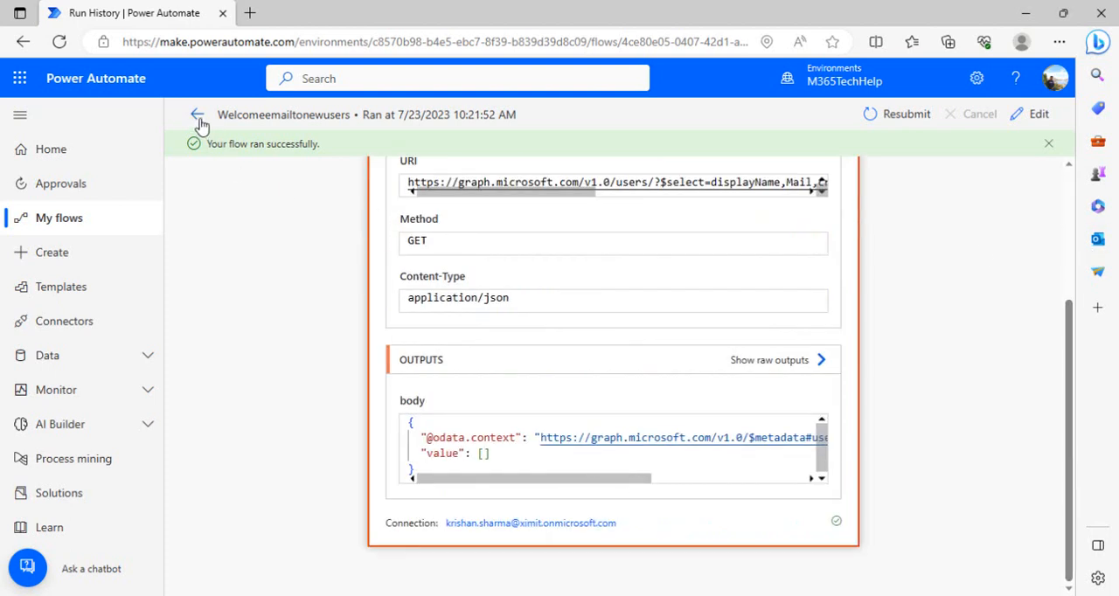
- Confirm the earlier run returned user records, then reopen the flow for editing
click(197, 115)
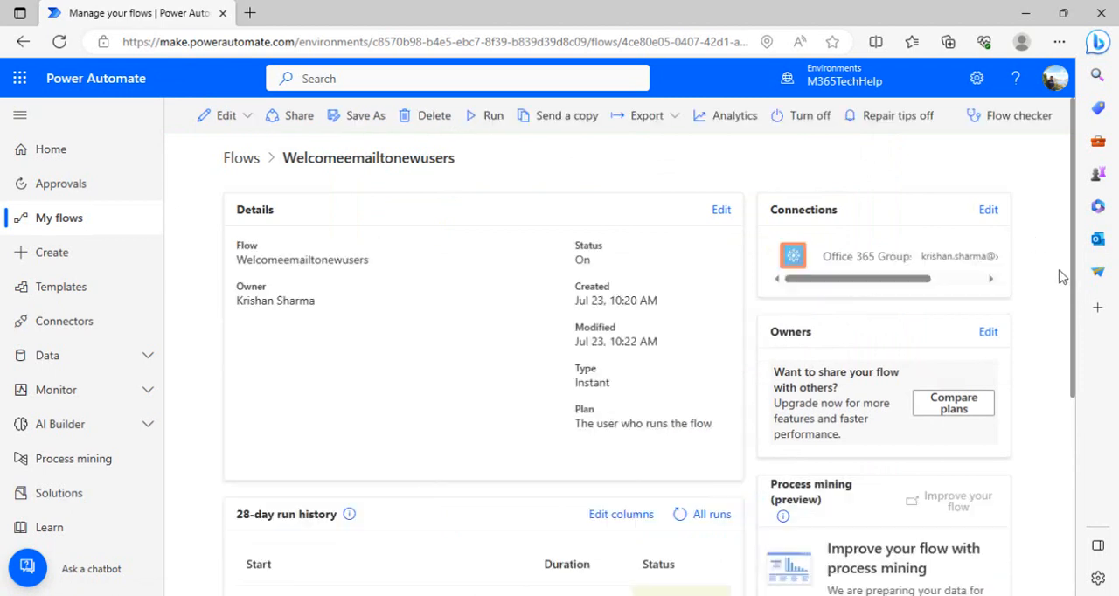
scroll(down, 3)
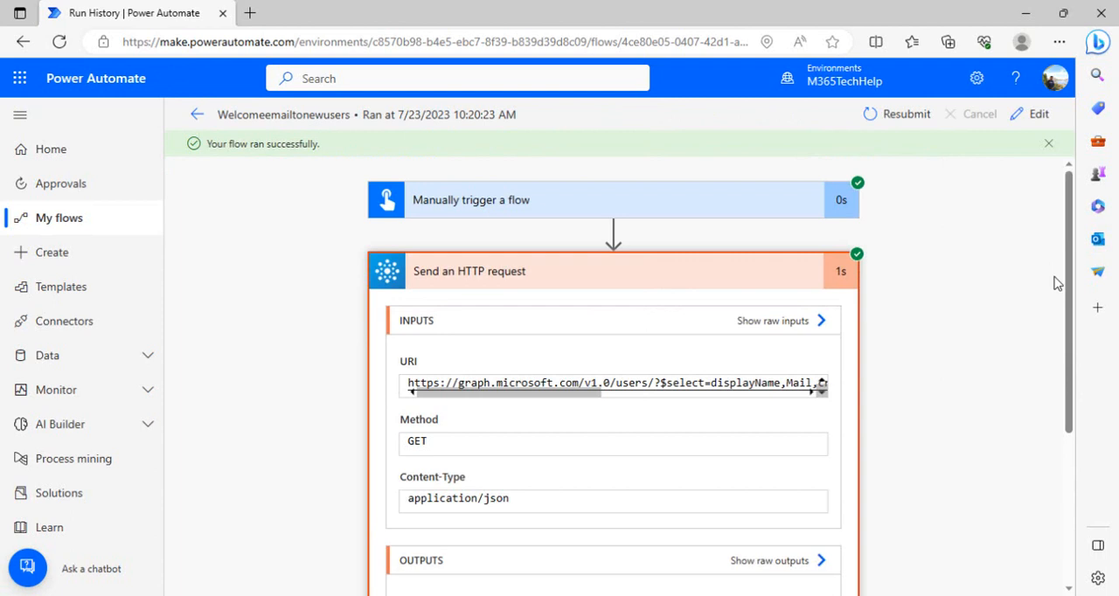
scroll(down, 3)
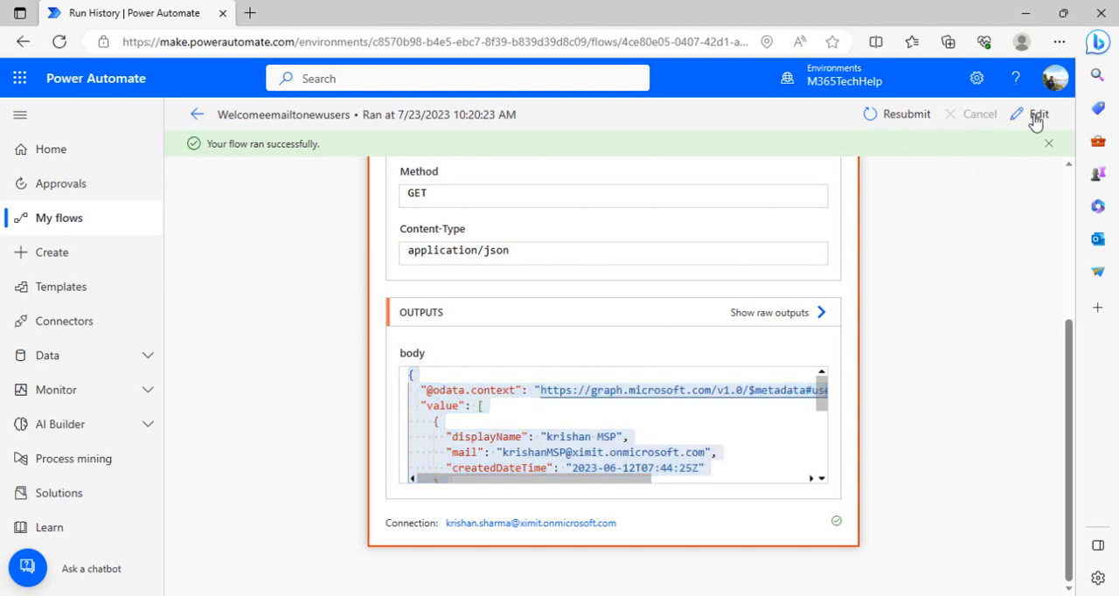
click(1038, 113)
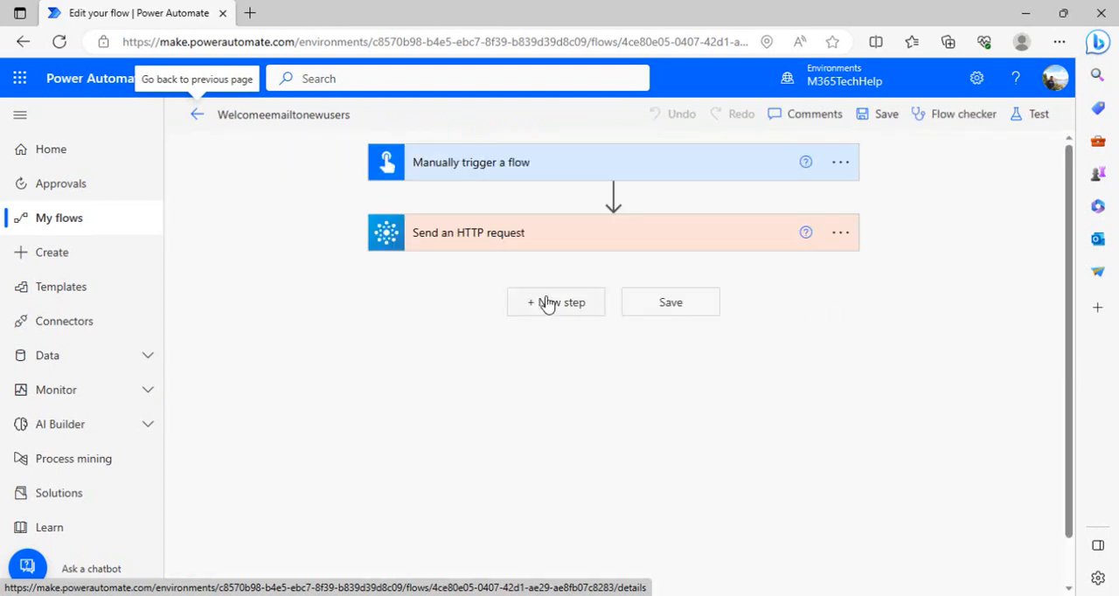
- Add a Parse JSON step reading the HTTP body, with schema generated from sample user data
click(556, 302)
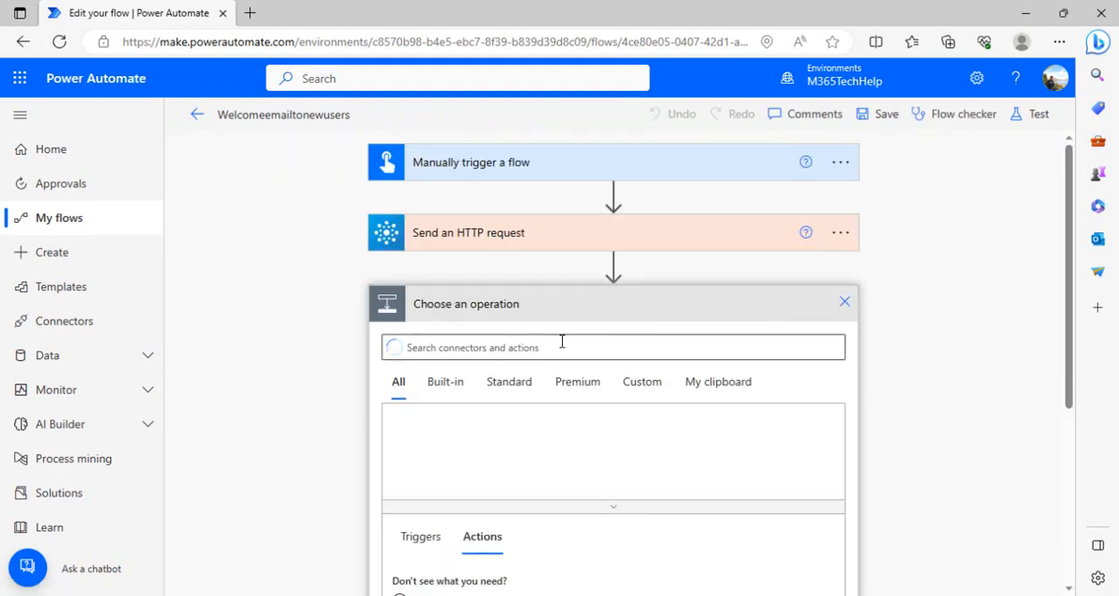
text(pars)
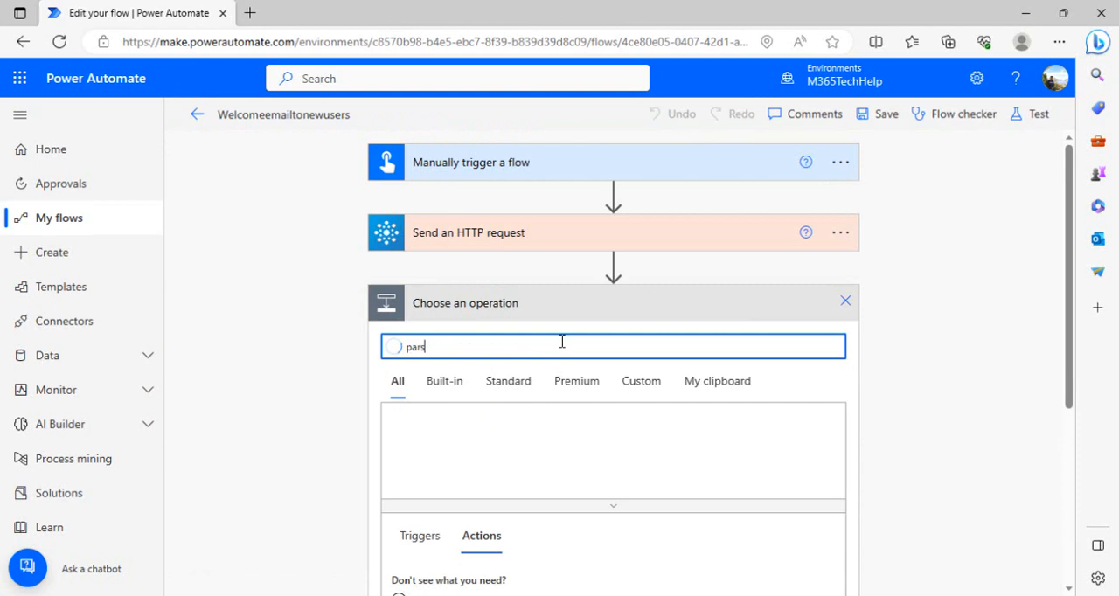
text(js)
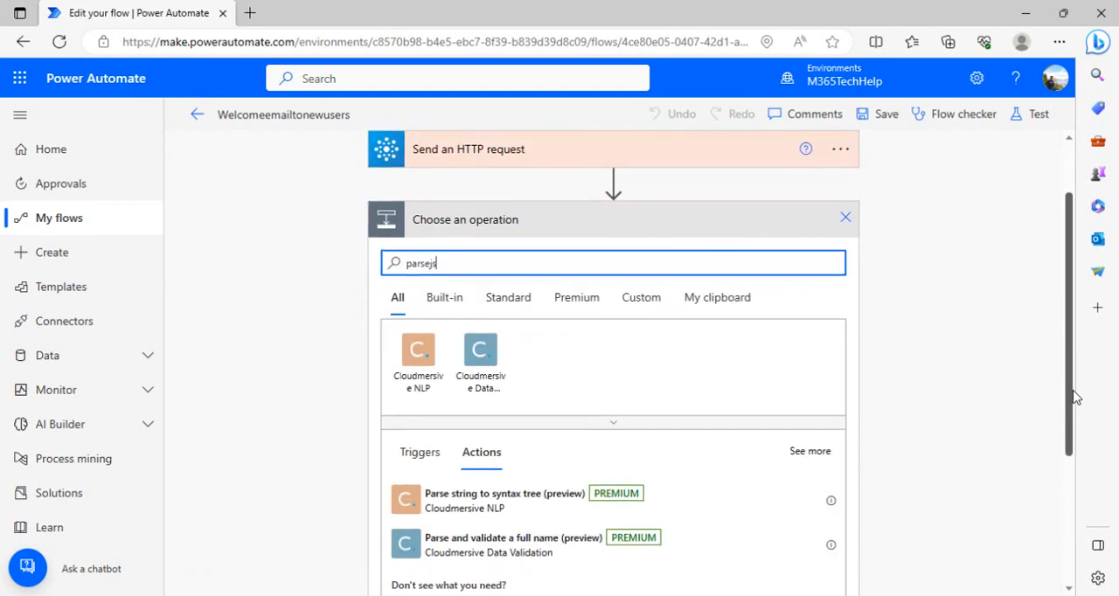
scroll(up, 3)
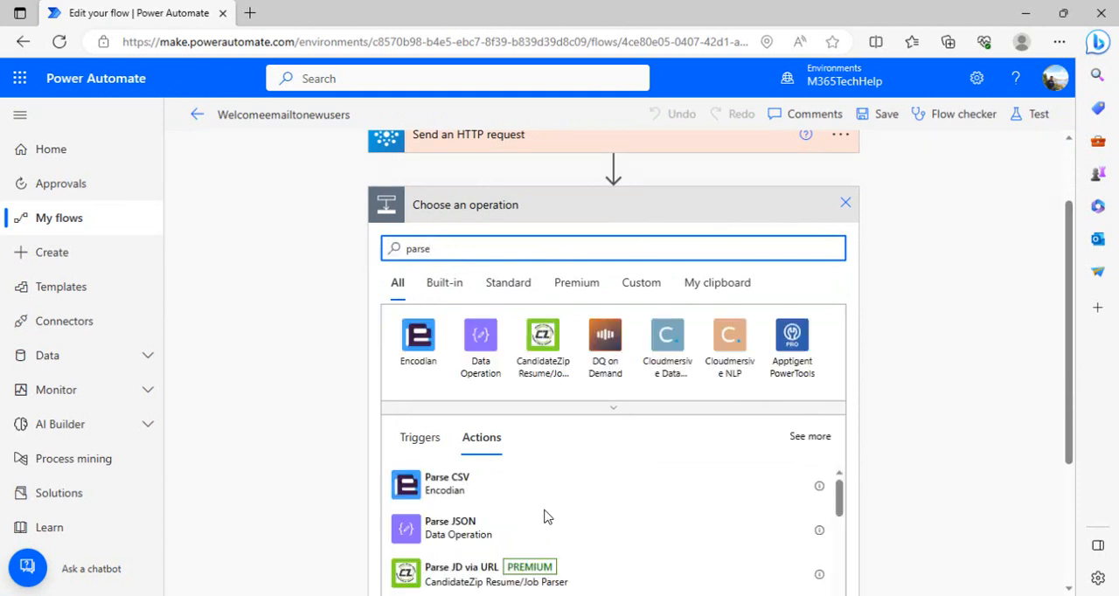
click(449, 528)
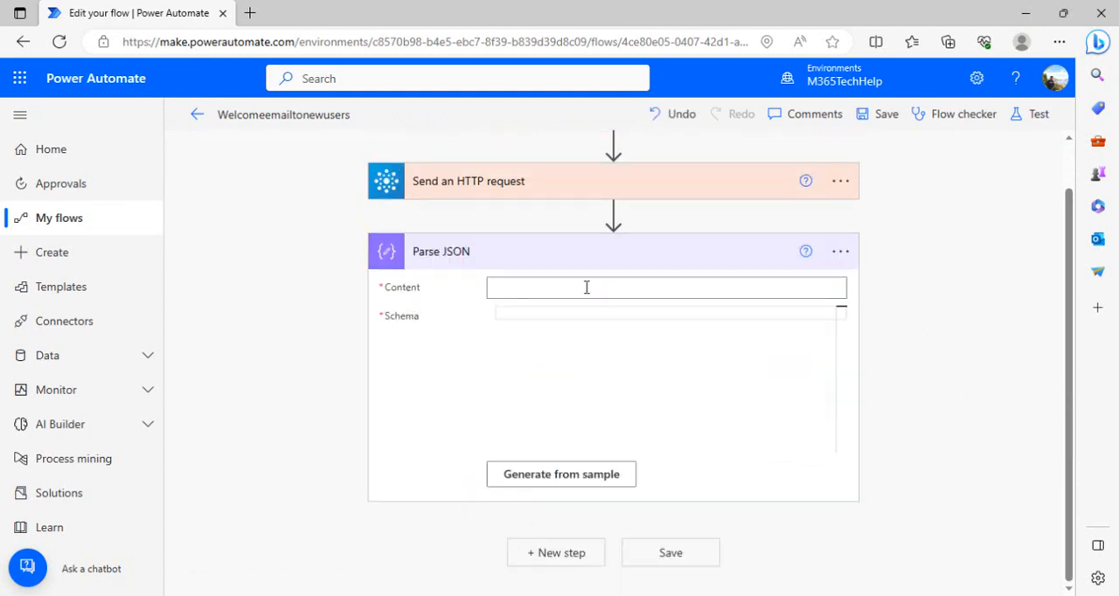
click(667, 288)
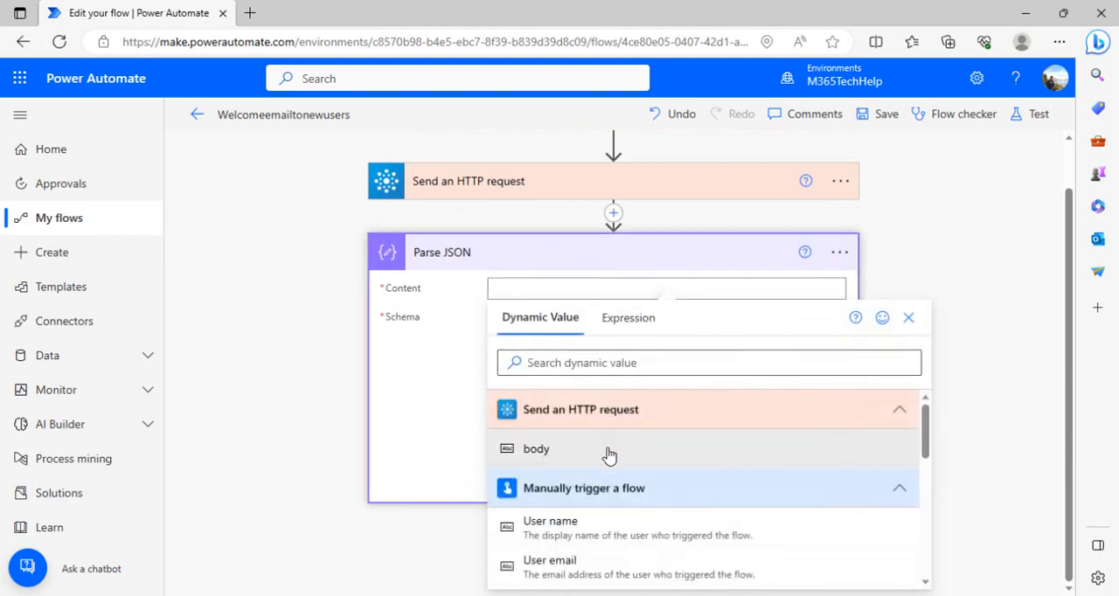
click(536, 448)
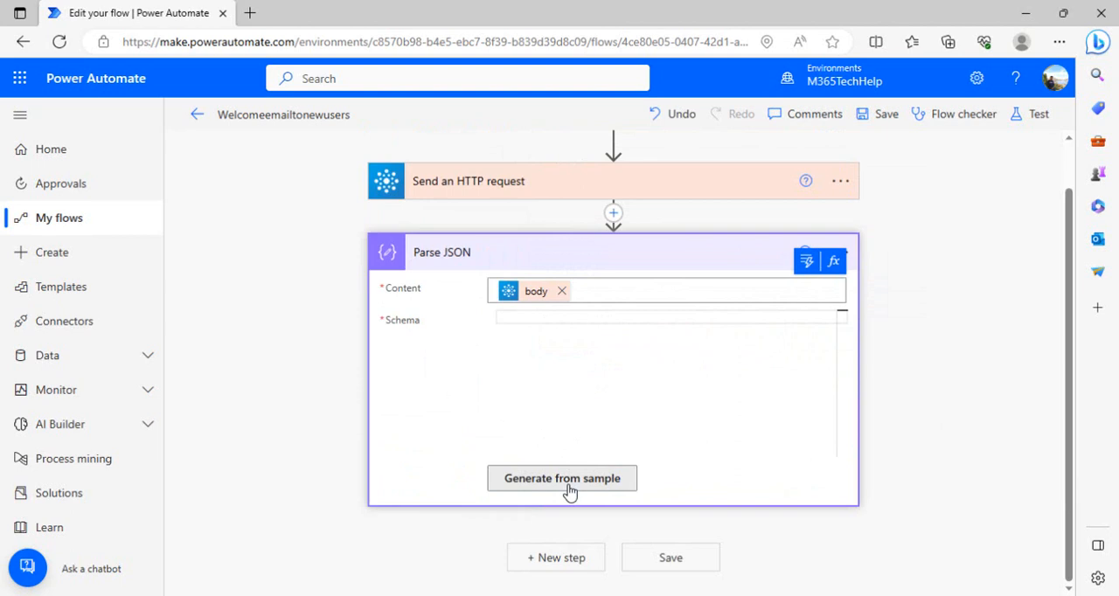
click(561, 479)
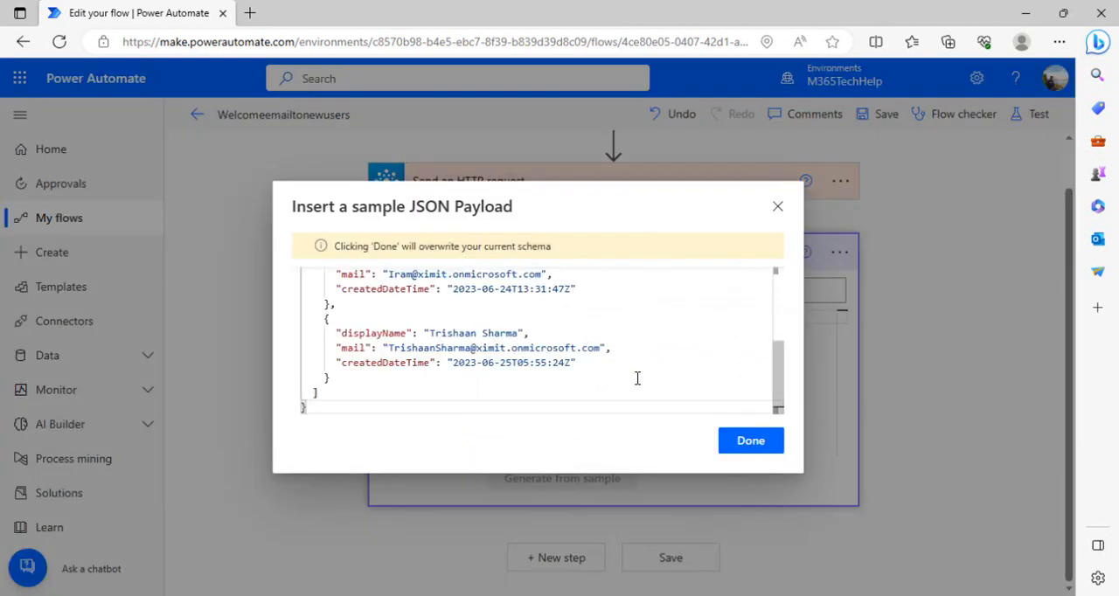
click(750, 440)
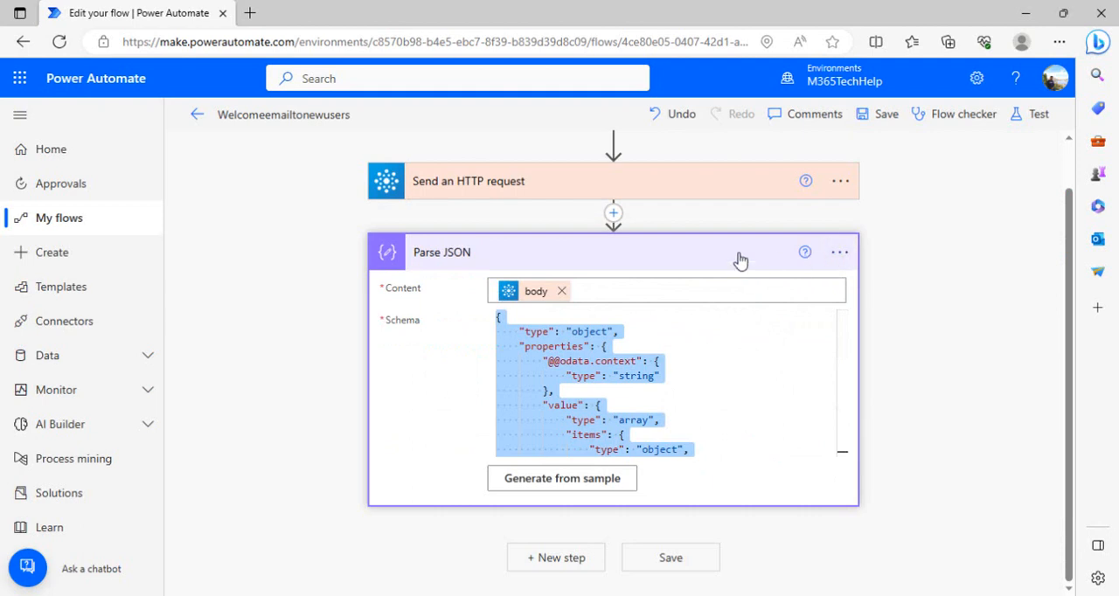
mouse_move(658, 525)
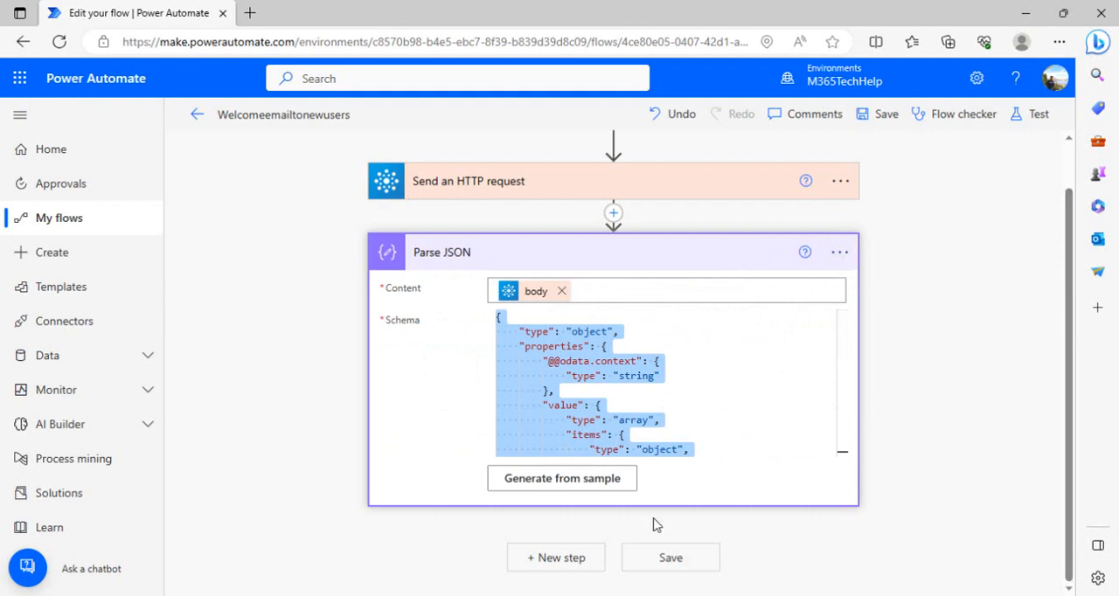
- Add Office 365 Outlook 'Send an email (V2)' after Parse JSON instead of email-with-options
click(555, 557)
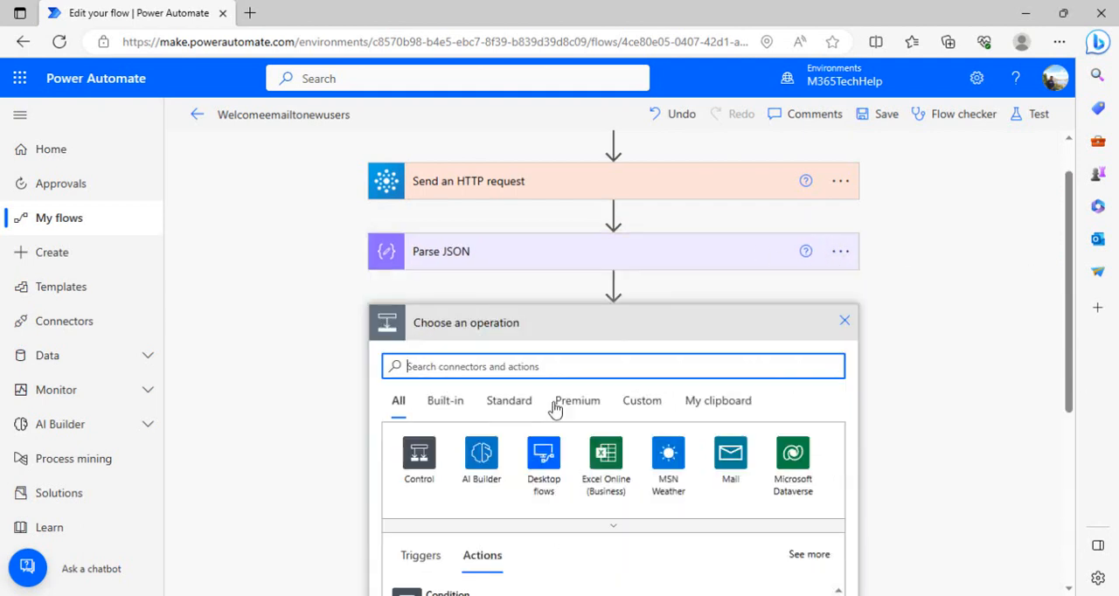
text(send)
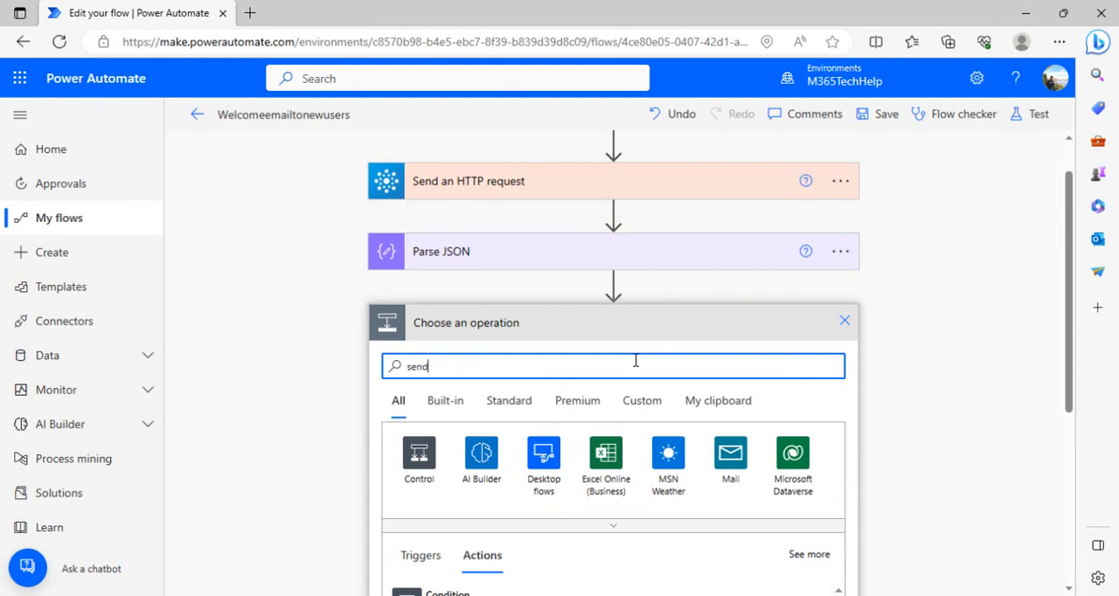
text(send)
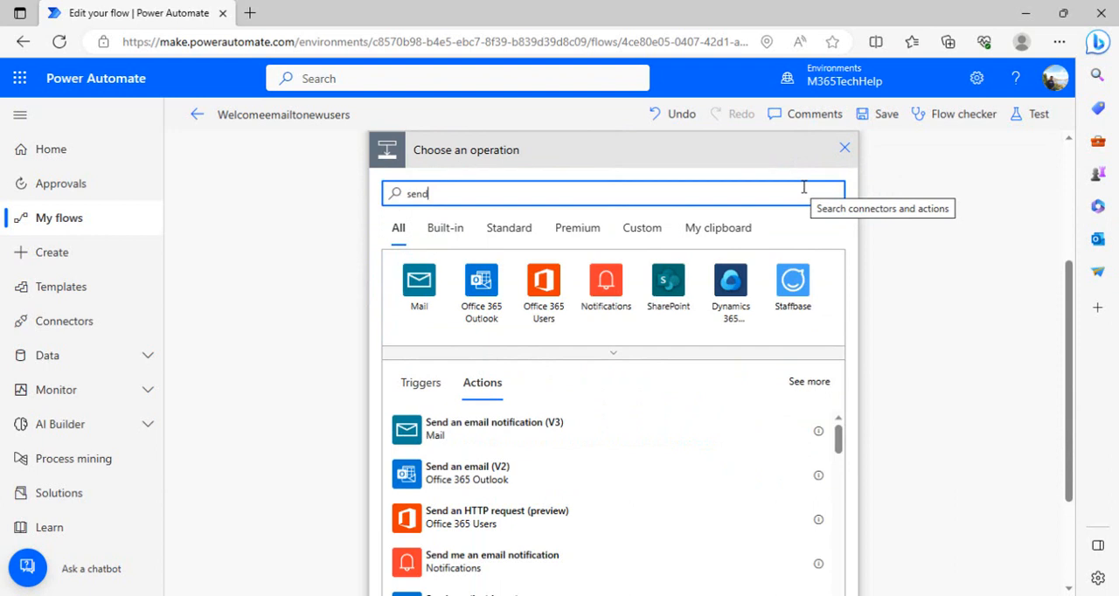
mouse_move(870, 468)
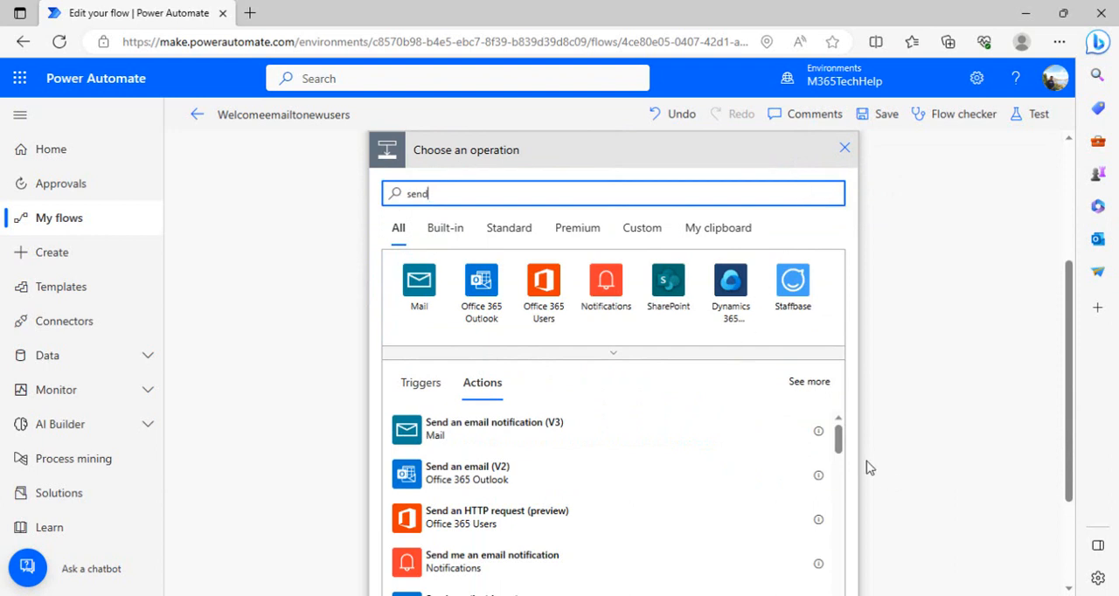
scroll(down, 3)
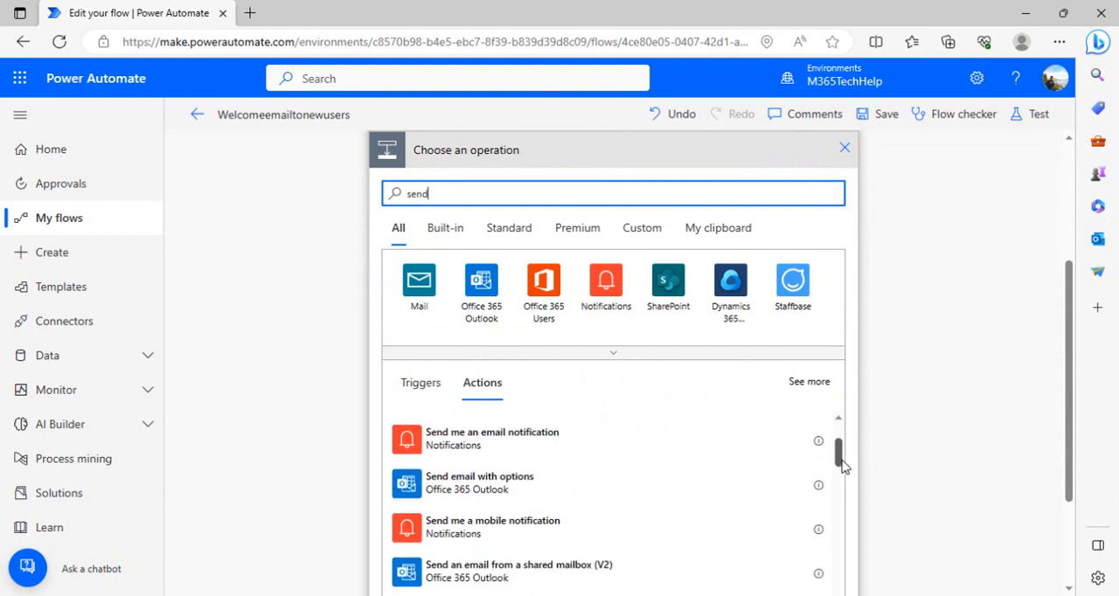
scroll(down, 3)
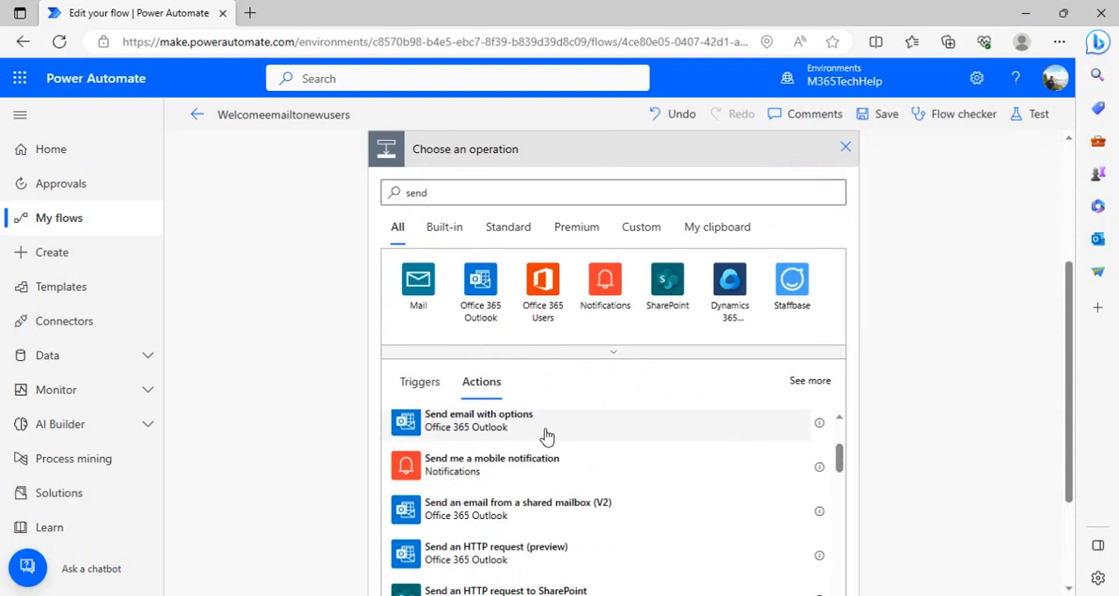
click(478, 419)
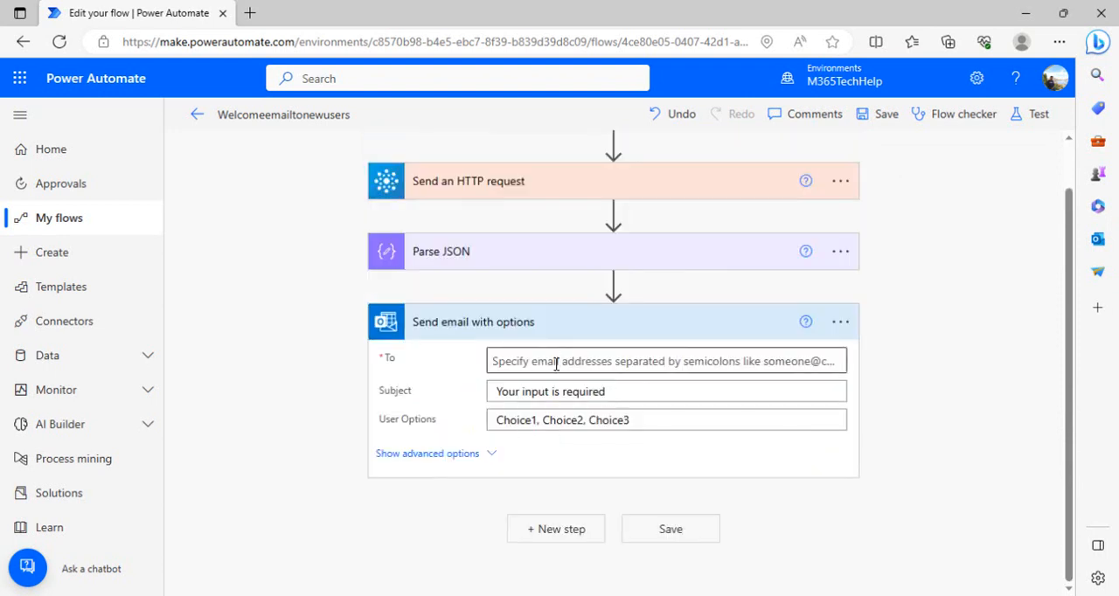
mouse_move(839, 322)
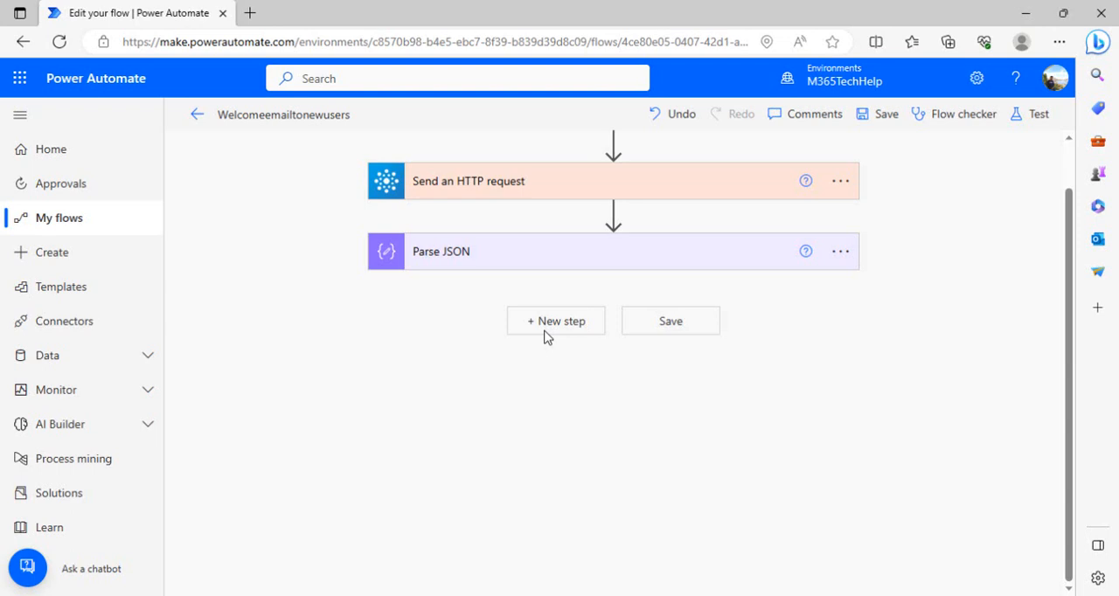
click(555, 321)
text(send email)
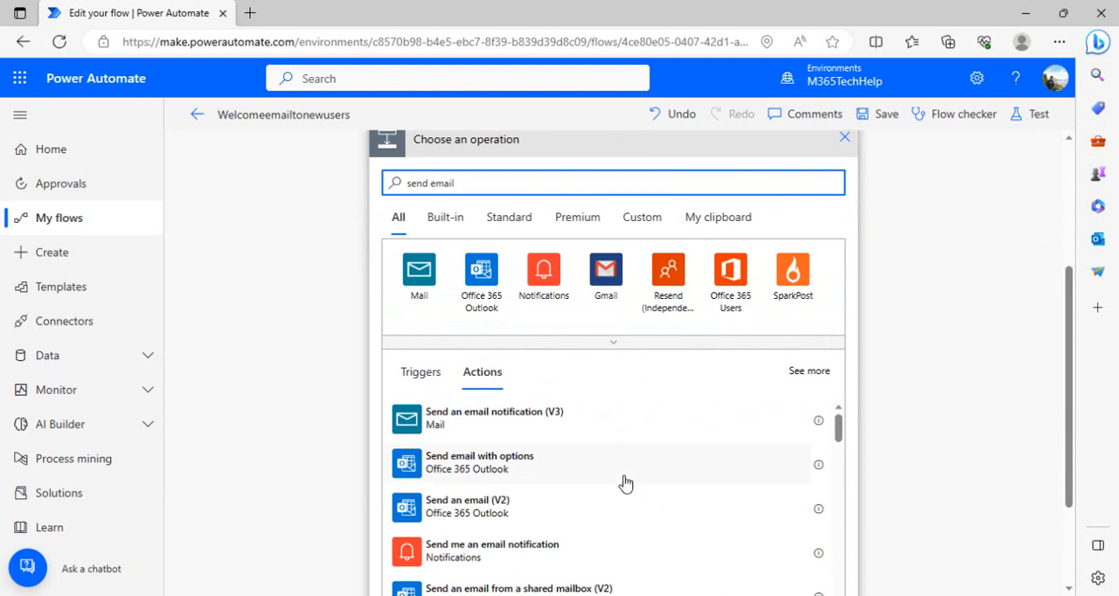
mouse_move(598, 327)
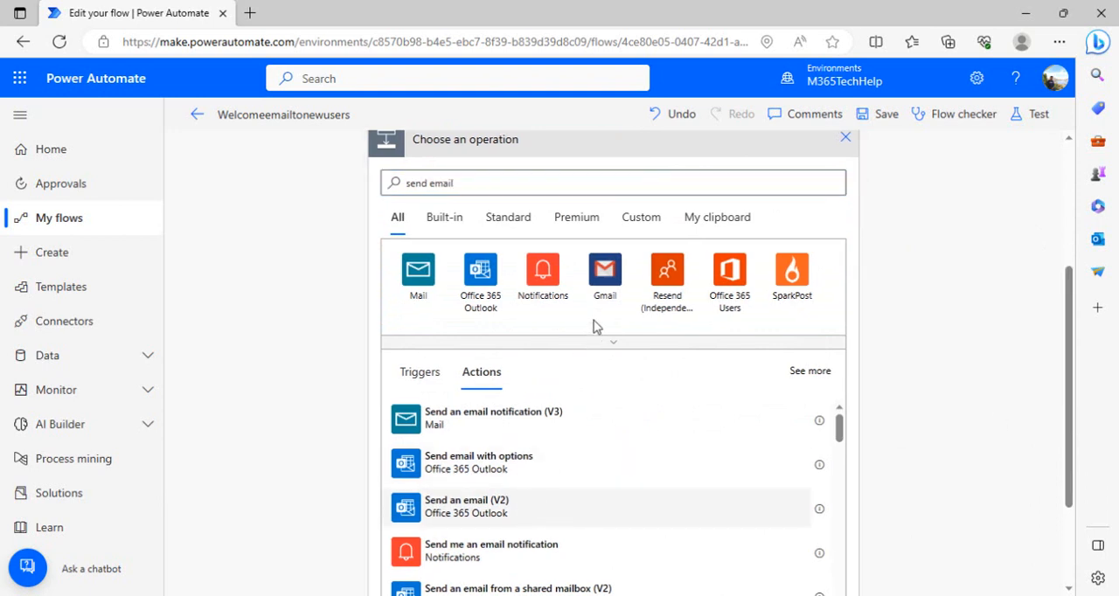
click(466, 506)
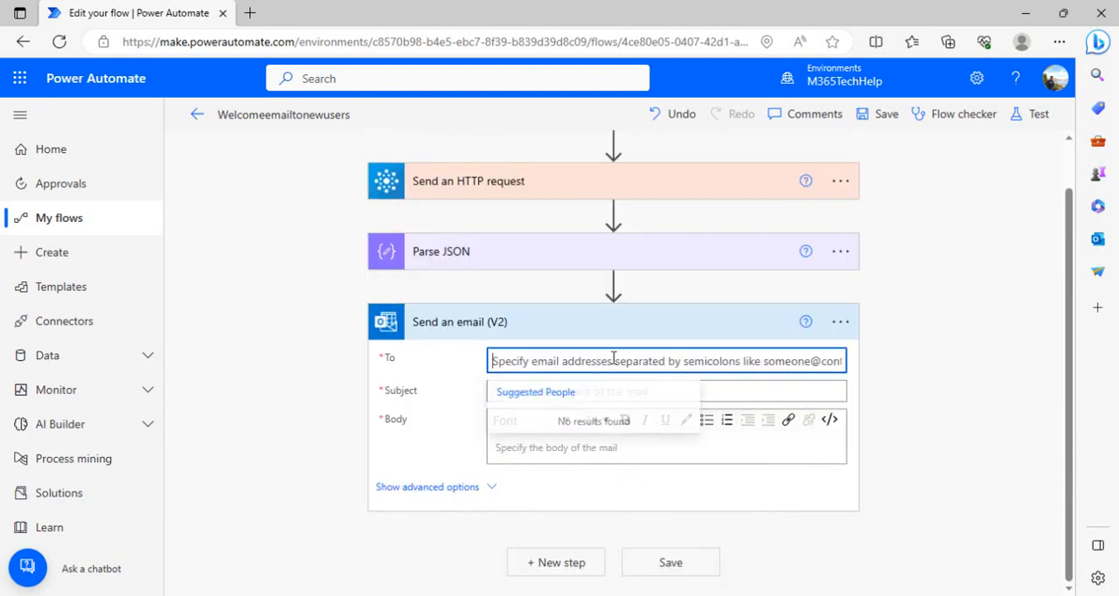
mouse_move(832, 330)
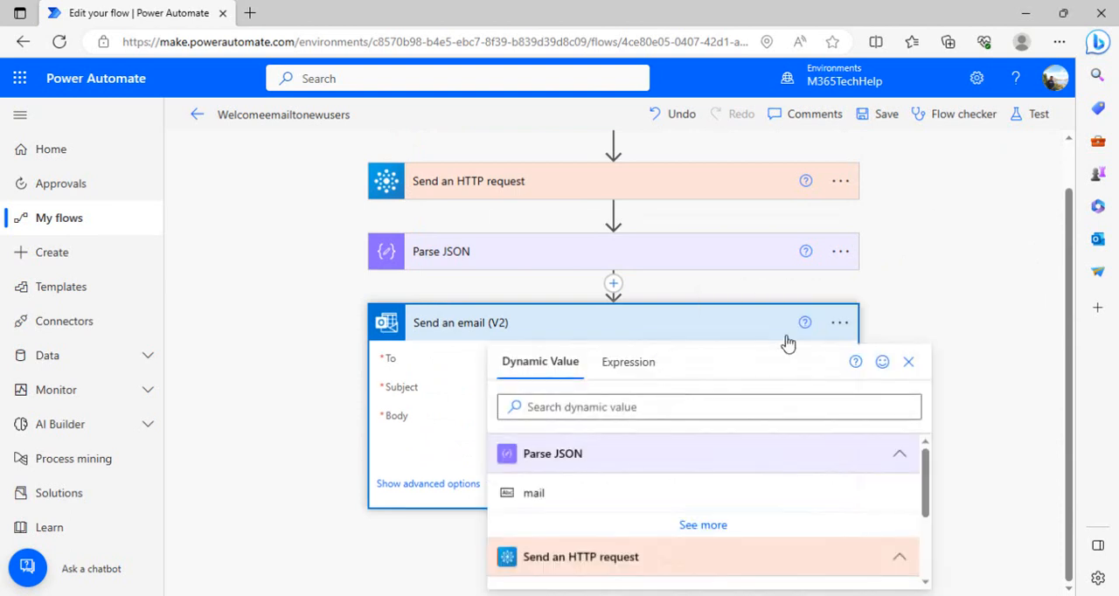
mouse_move(570, 508)
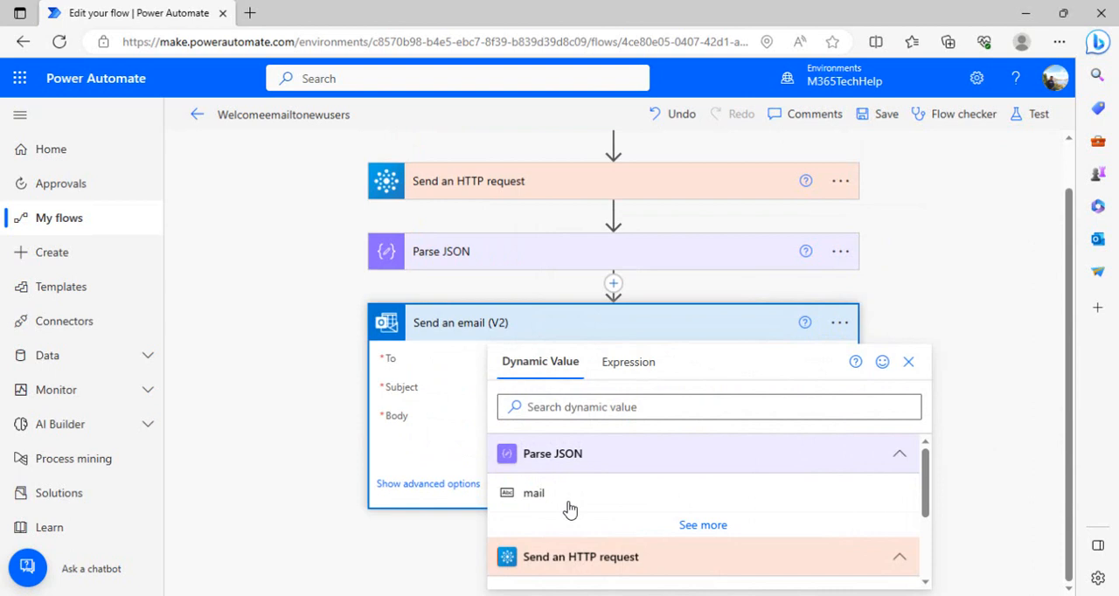
- Address the email to the parsed mail value and set the subject to 'welcome onboard'
click(704, 525)
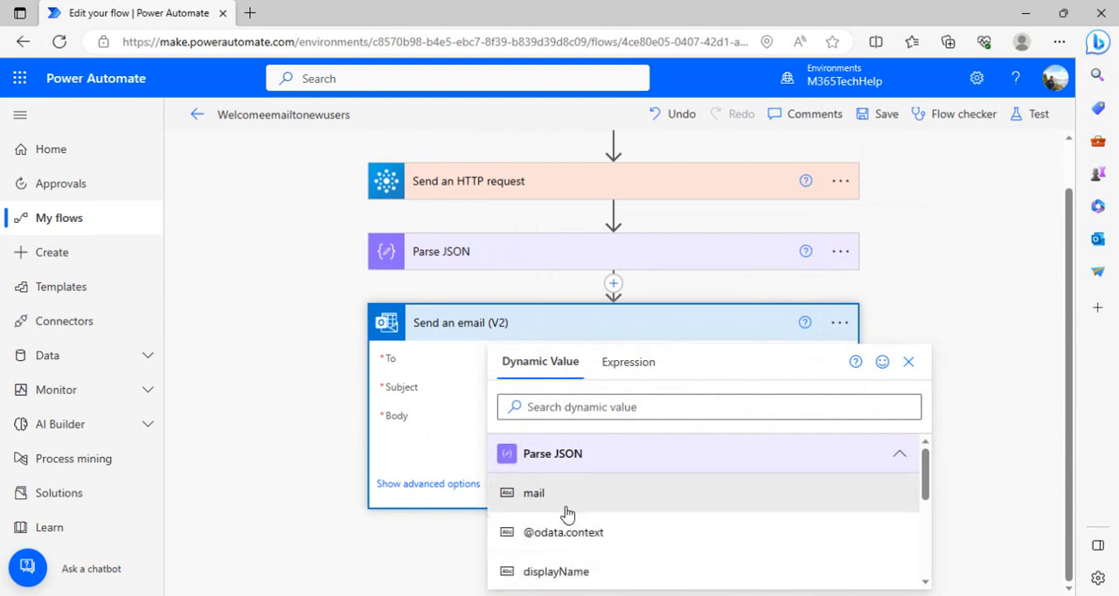
mouse_move(558, 512)
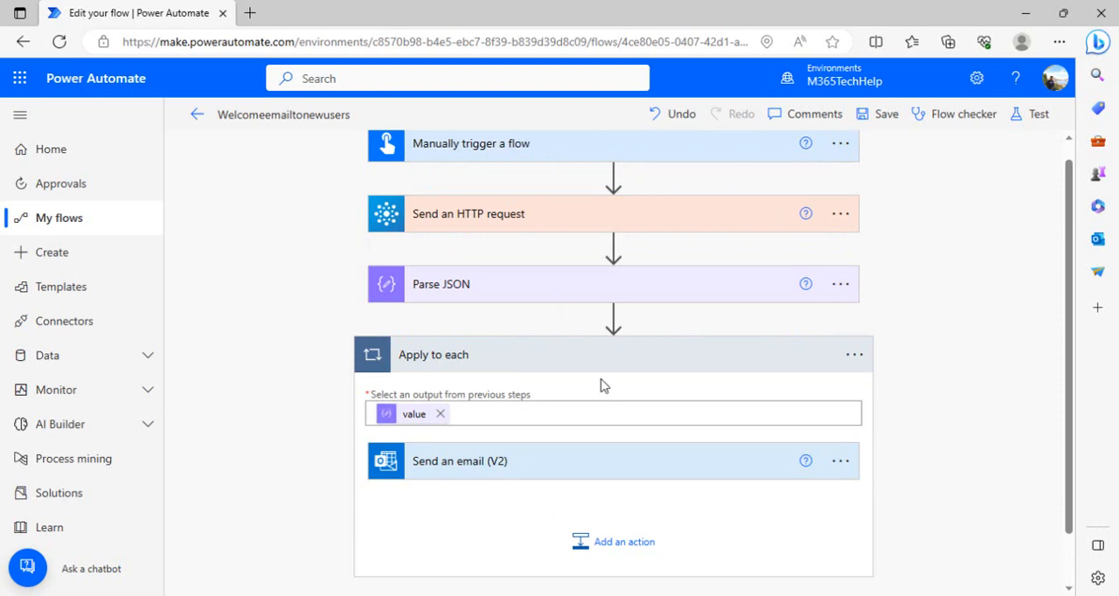
mouse_move(1079, 392)
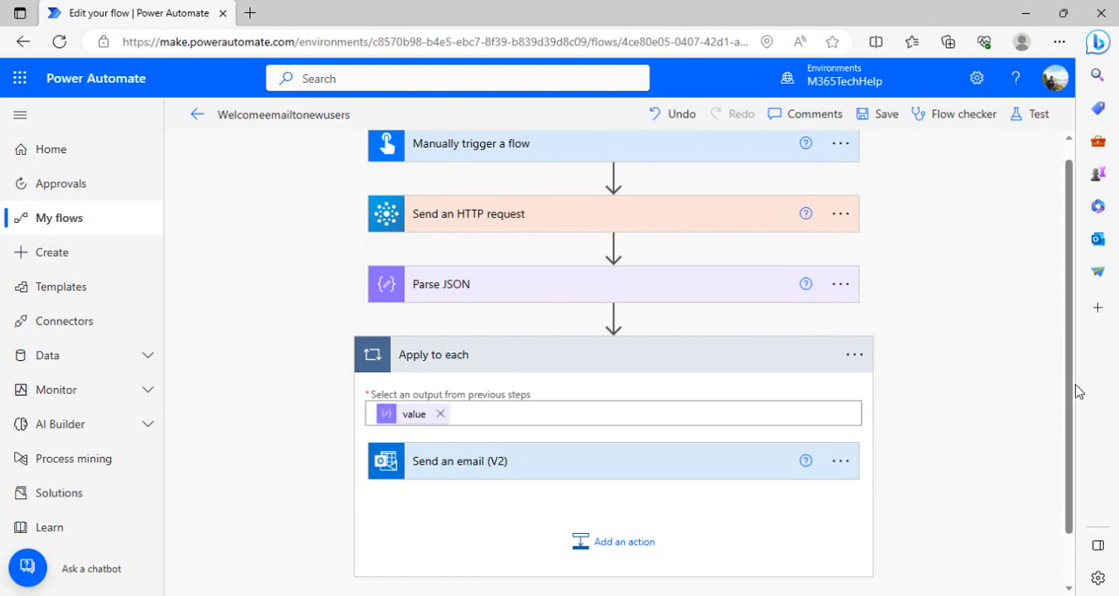
scroll(down, 3)
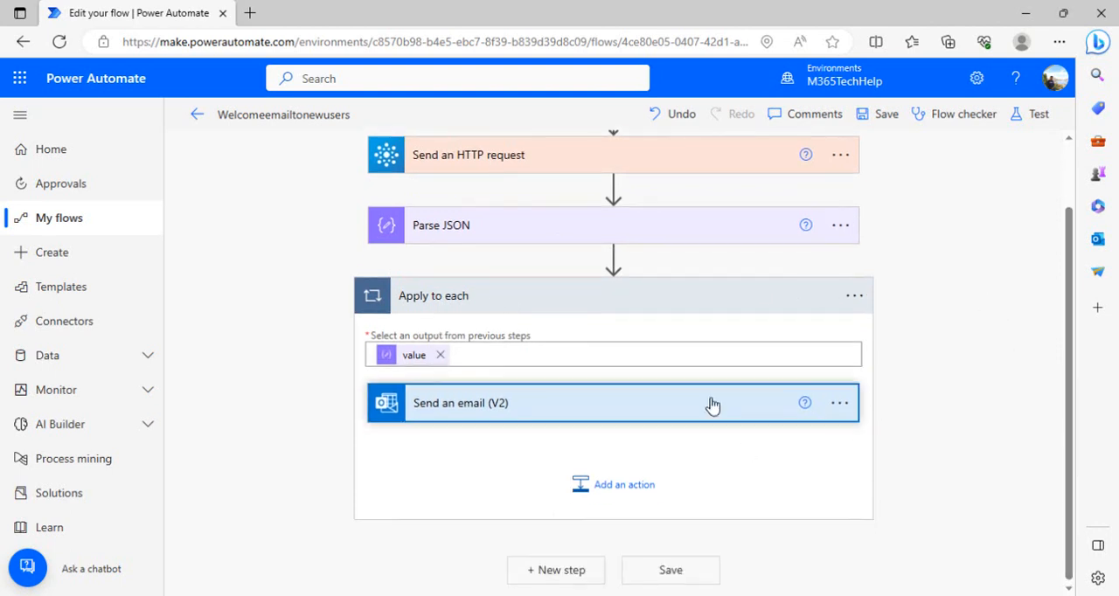
click(612, 403)
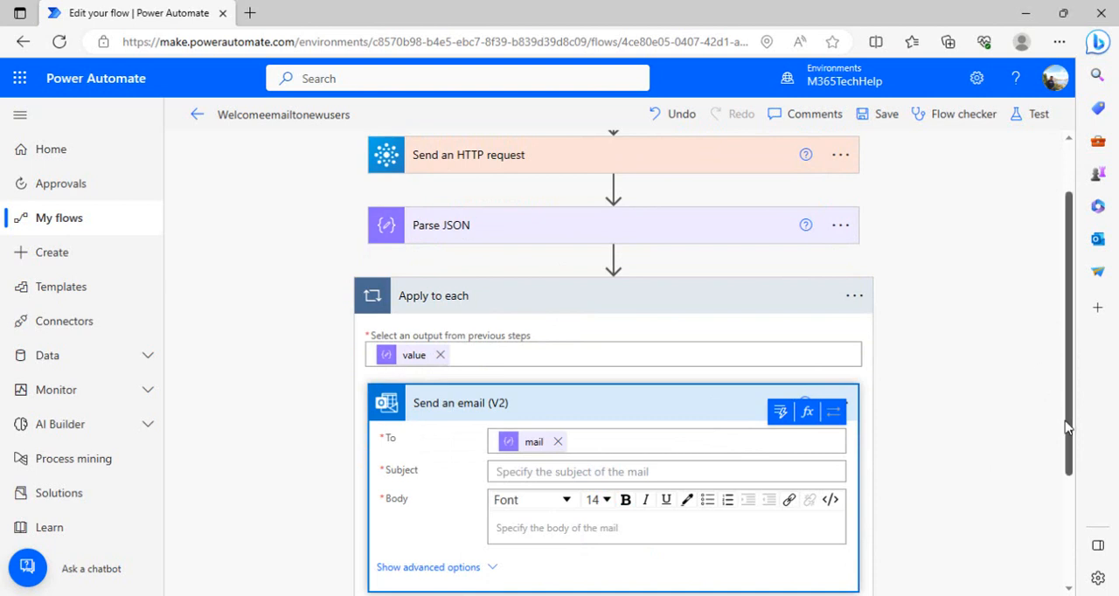
scroll(down, 3)
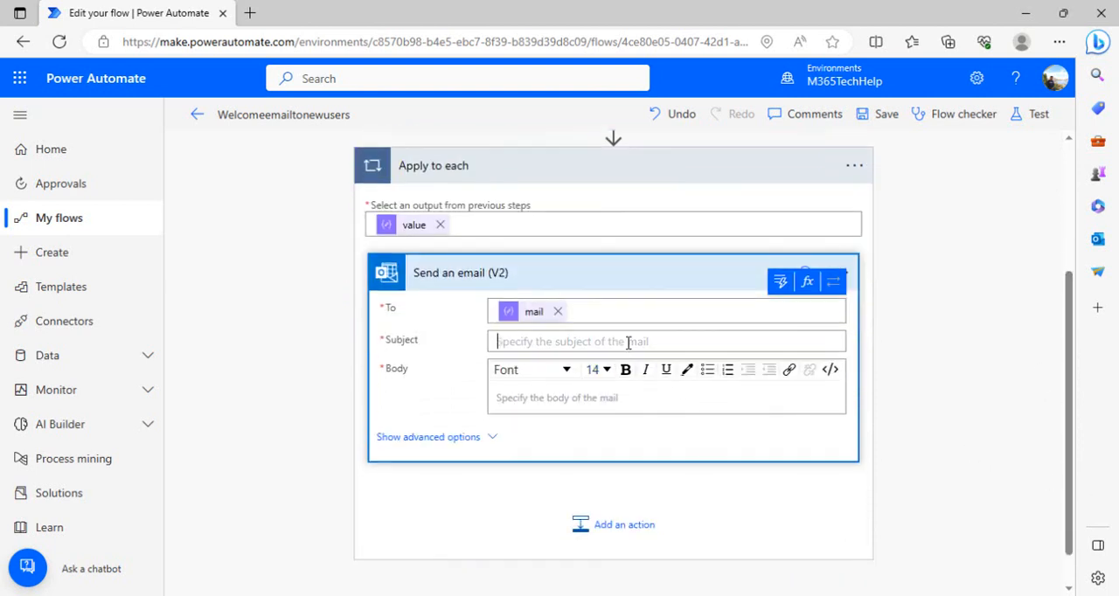
text(w)
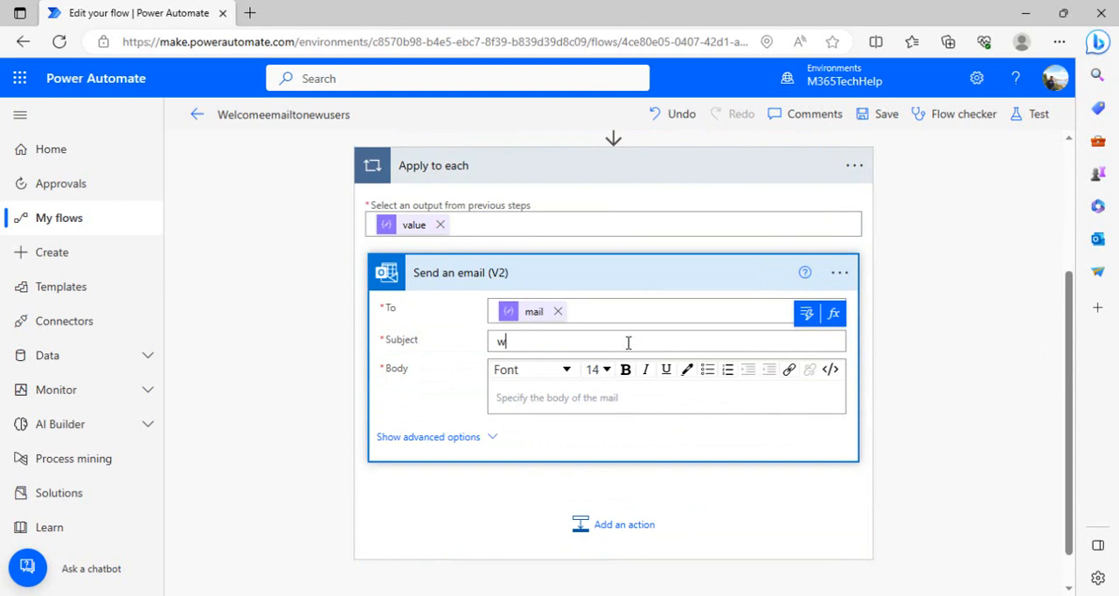
text(elcome onboard)
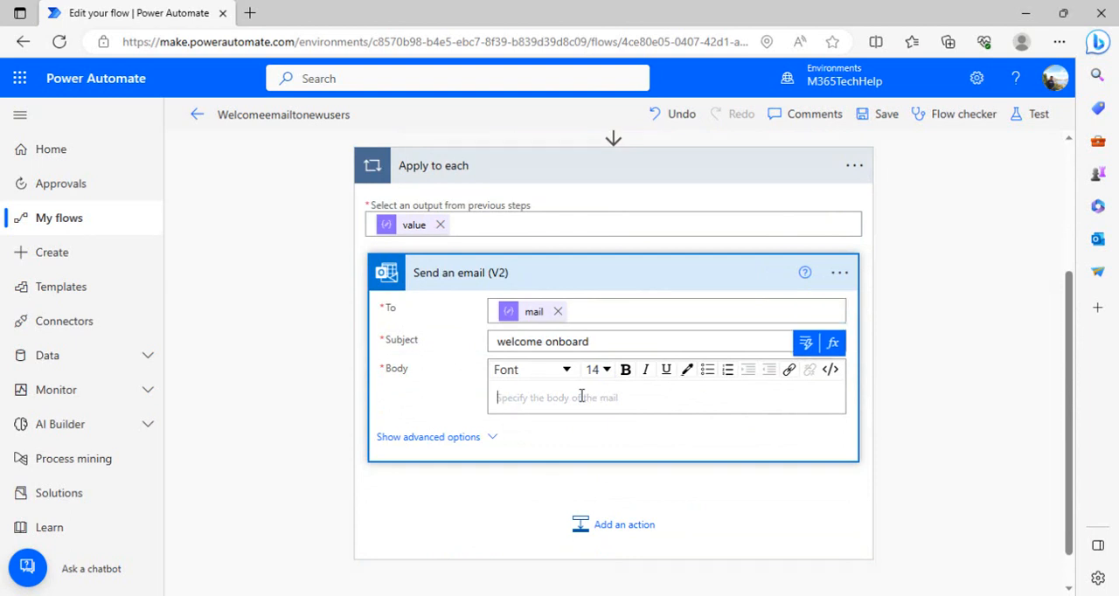
- Write the body 'Dear' plus displayName, followed by 'Welcome to the company.'
text(Dear)
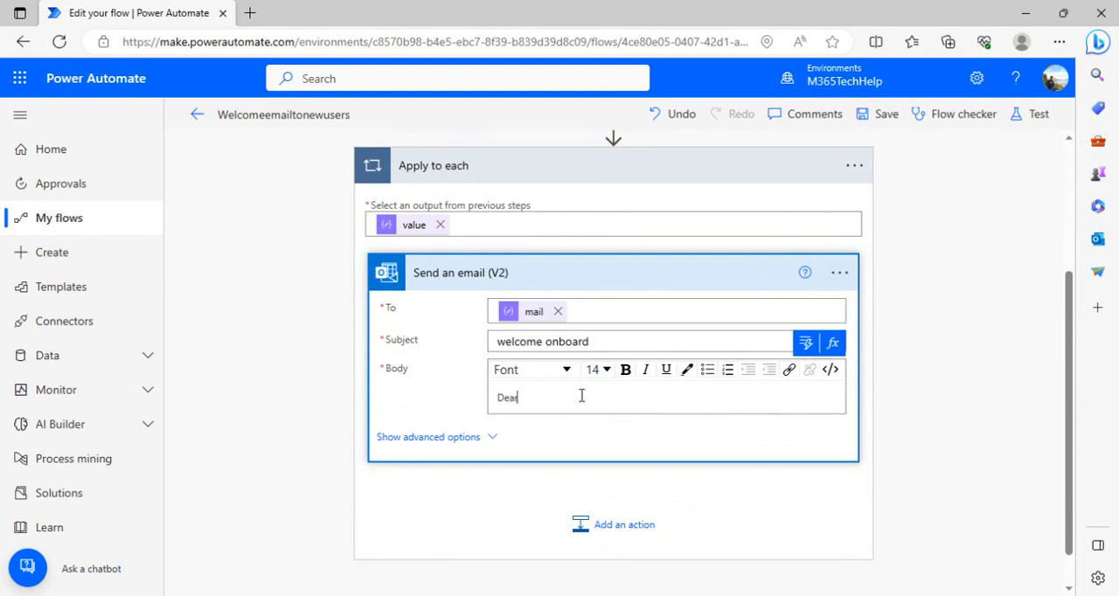
mouse_move(804, 342)
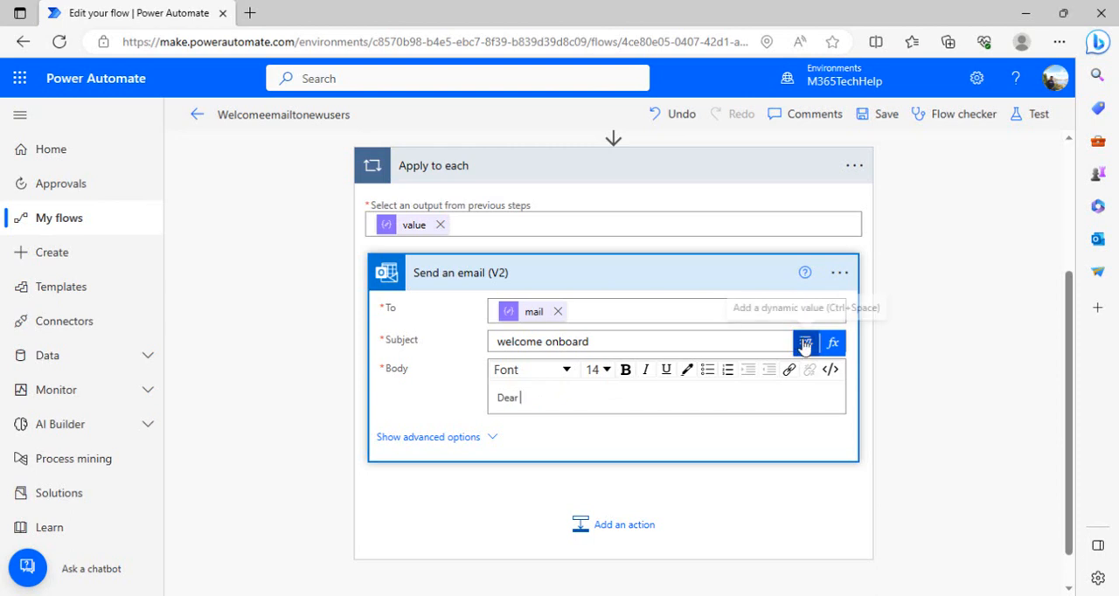
click(804, 342)
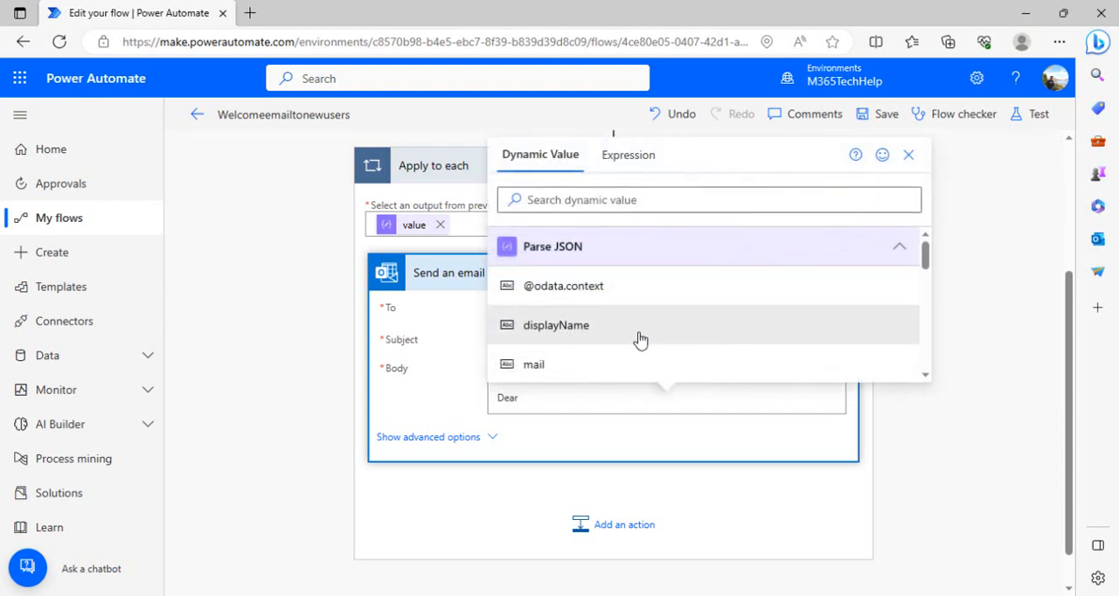
click(555, 324)
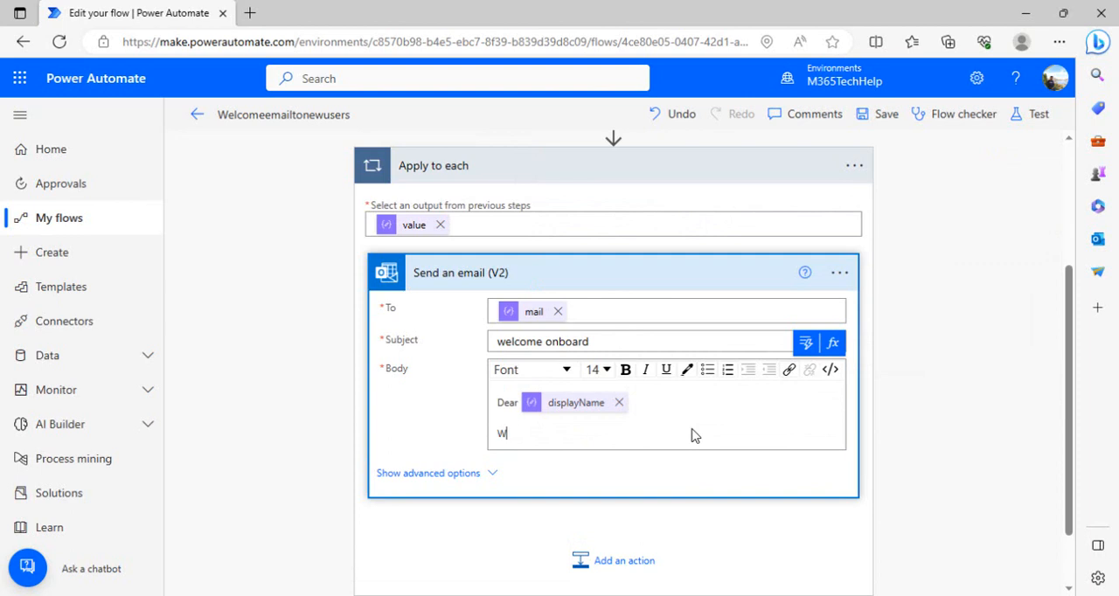
text(elcome to)
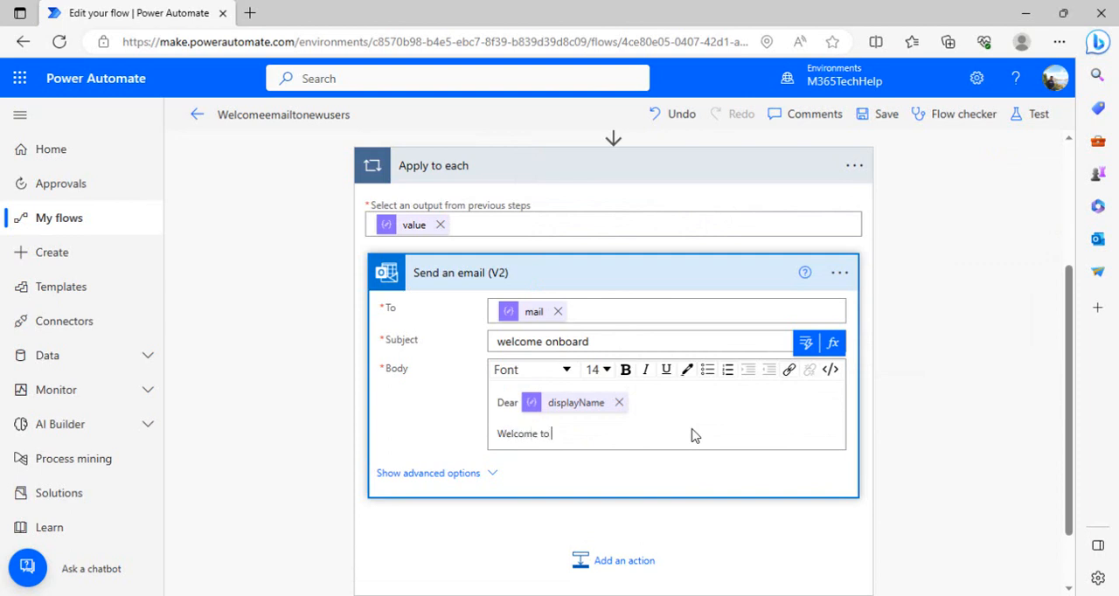
text(the company.)
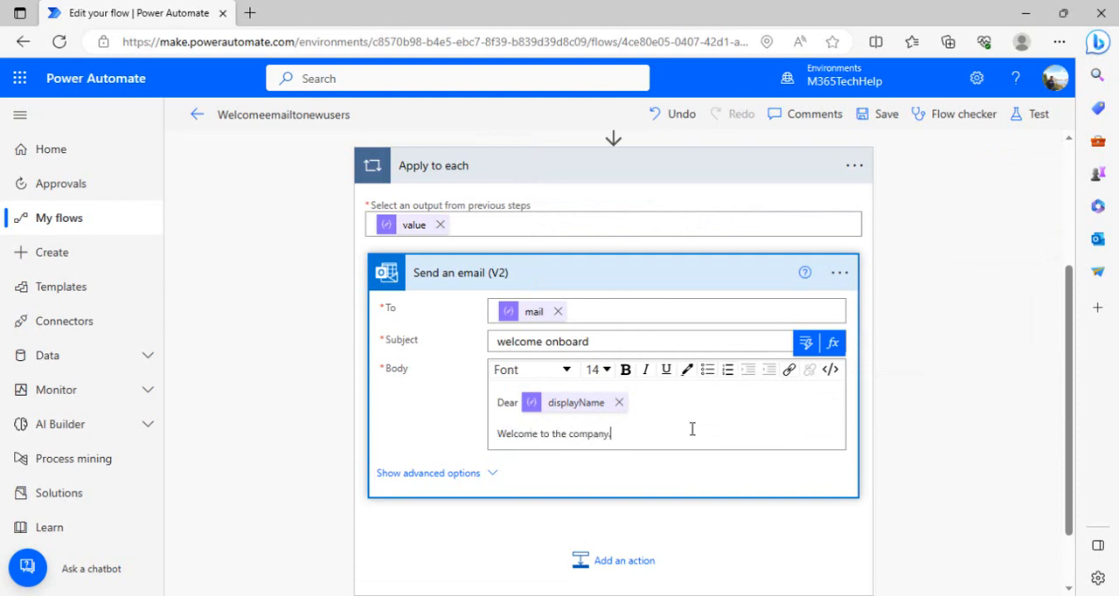
mouse_move(886, 114)
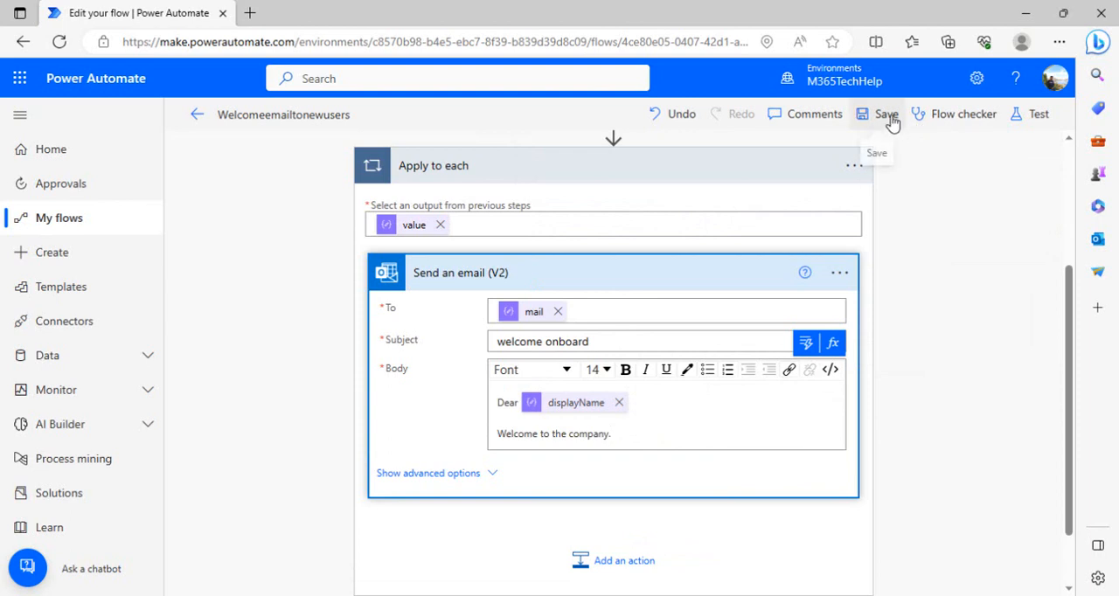
- Save the flow and start a manual test run
click(886, 113)
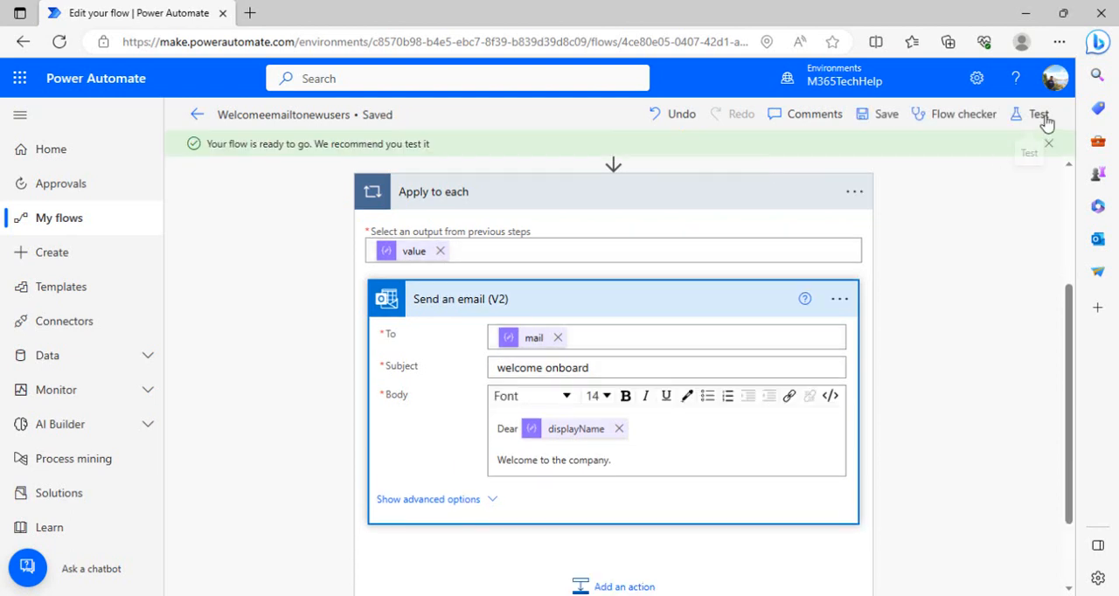
click(1038, 114)
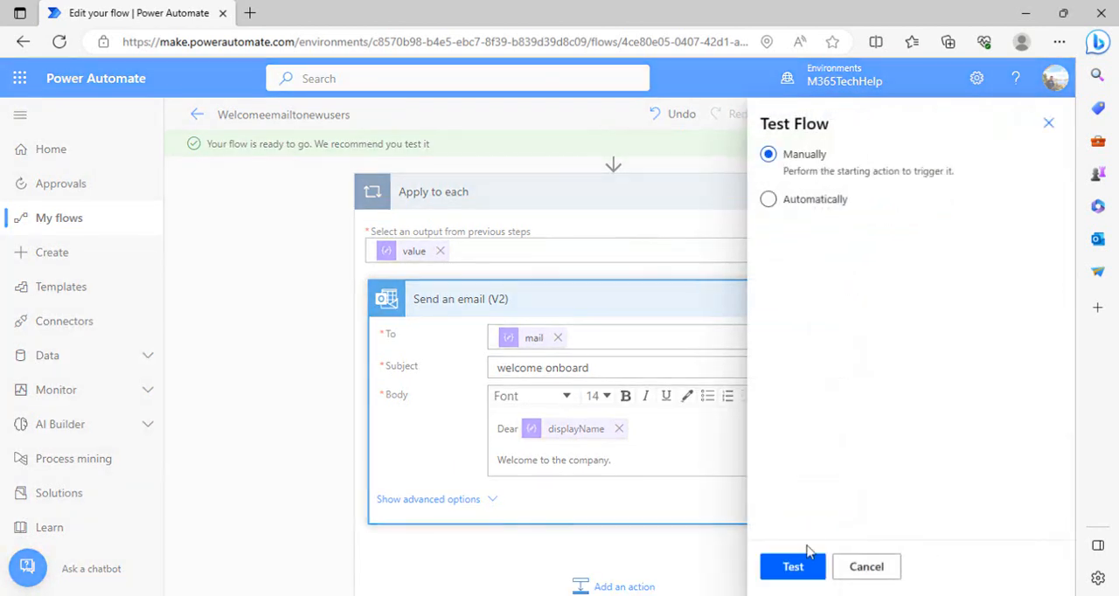
click(793, 567)
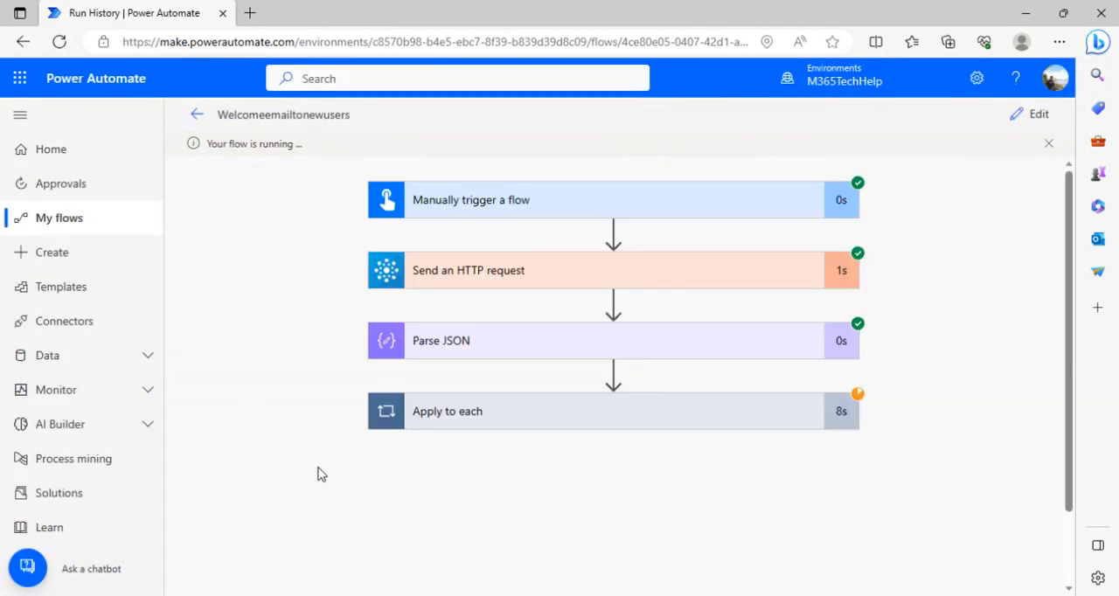
mouse_move(565, 414)
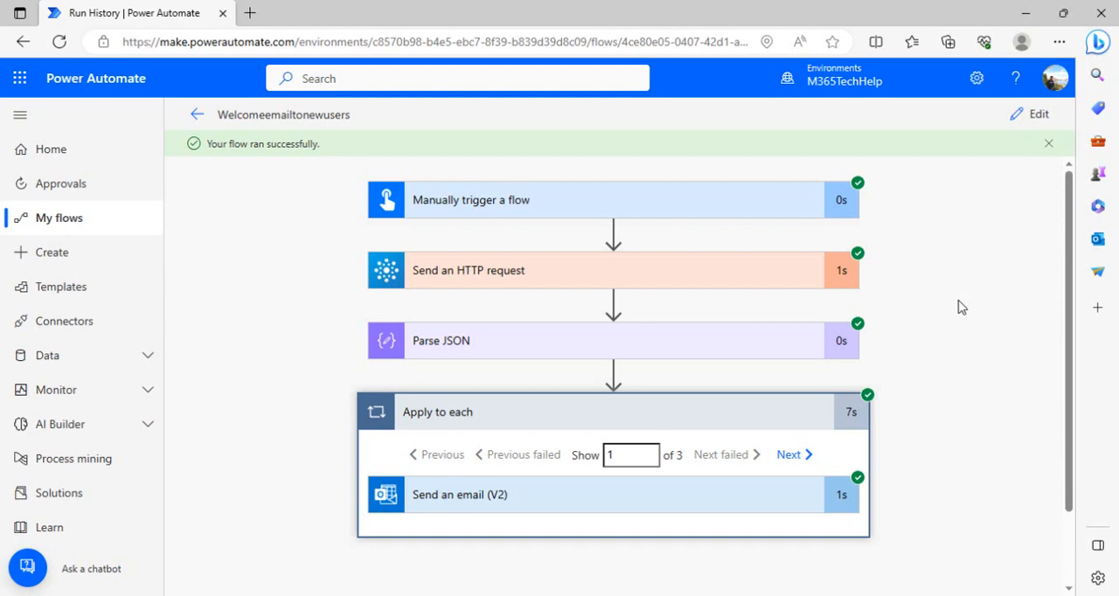
mouse_move(750, 513)
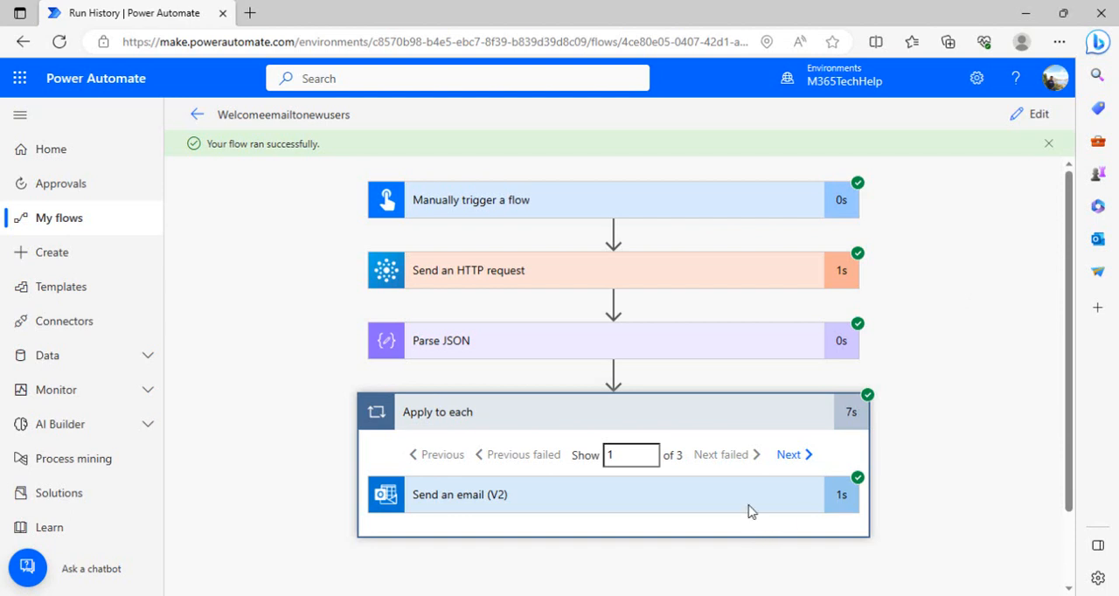
mouse_move(963, 311)
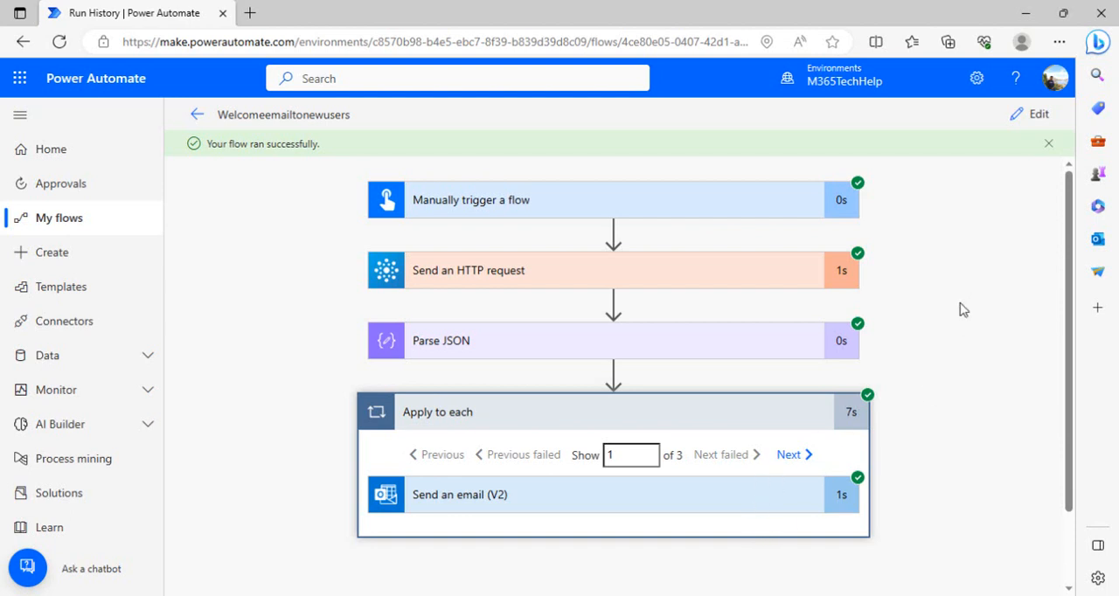